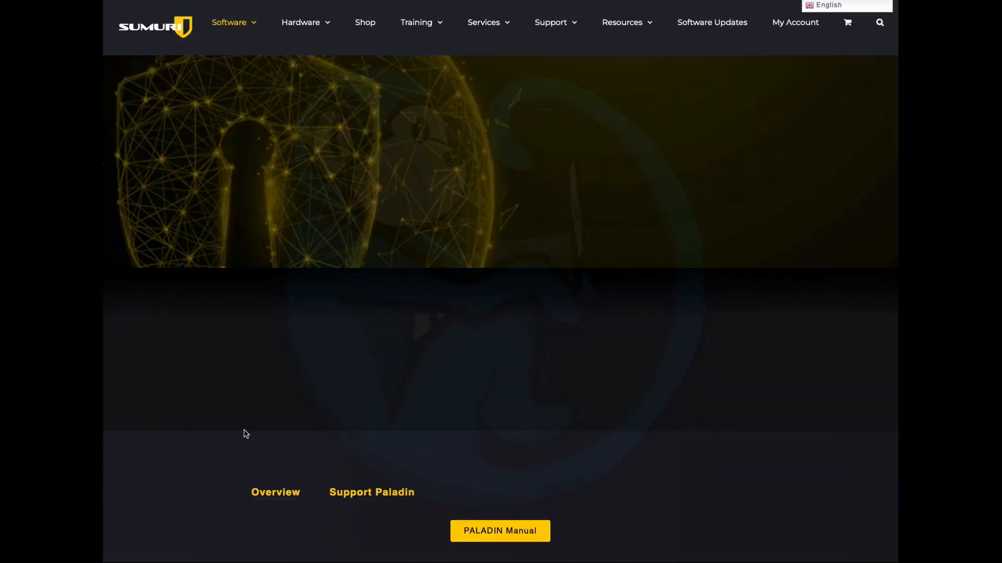
Show the shop listing of PALADIN products: EDGE 32/64-bit, LTS and PALADIN PRO at $74.99.
click(365, 22)
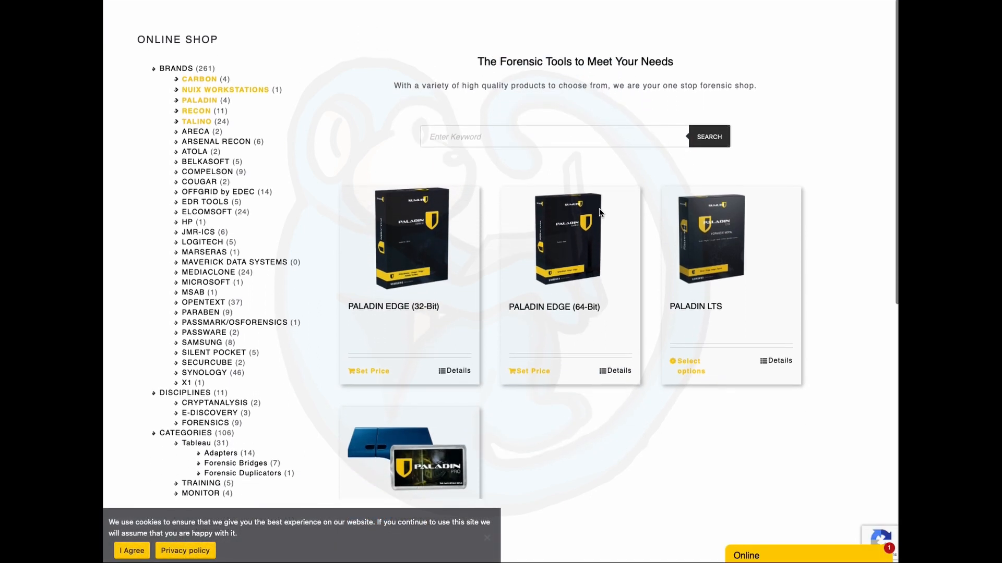
scroll(down, 3)
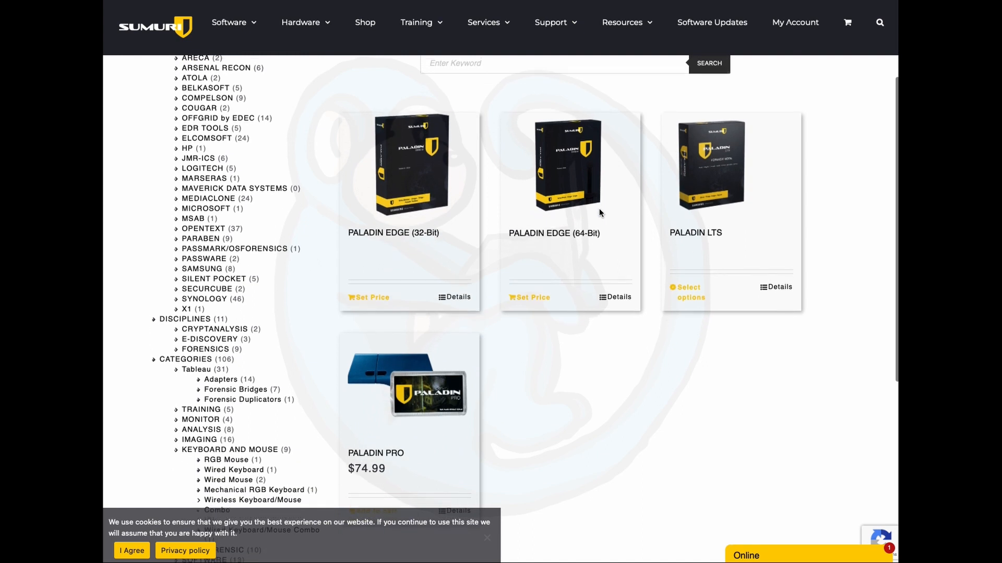
scroll(down, 3)
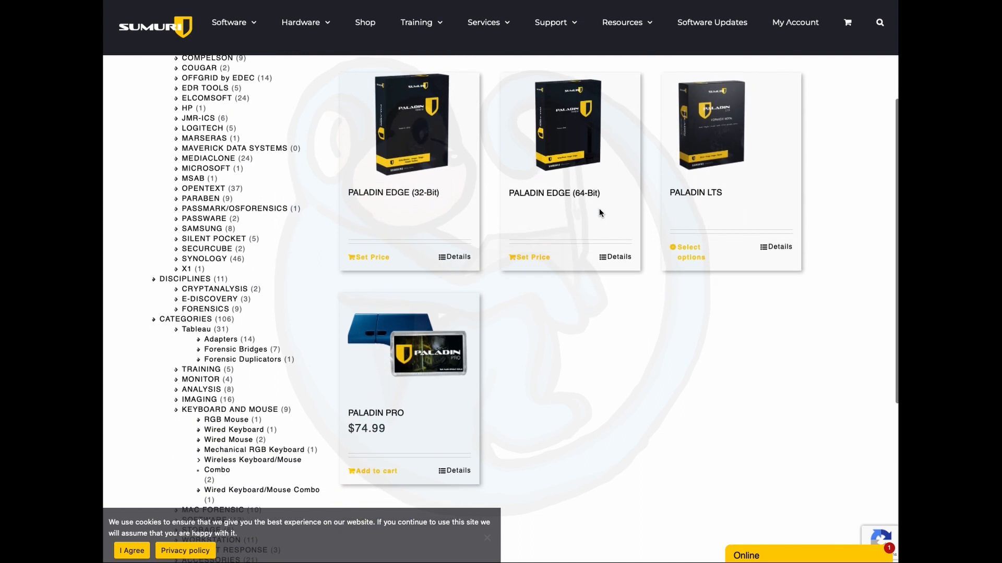
scroll(down, 3)
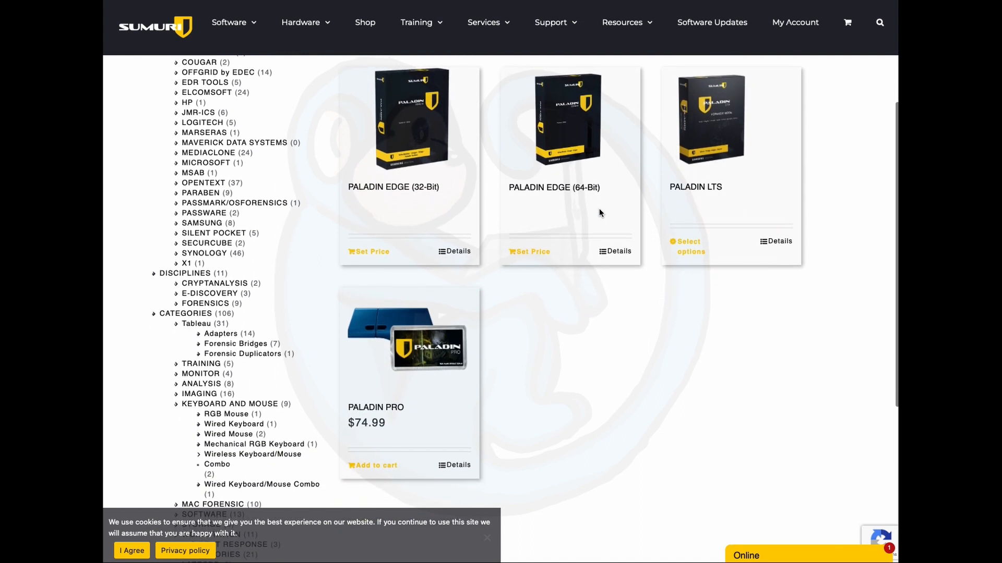
mouse_move(644, 228)
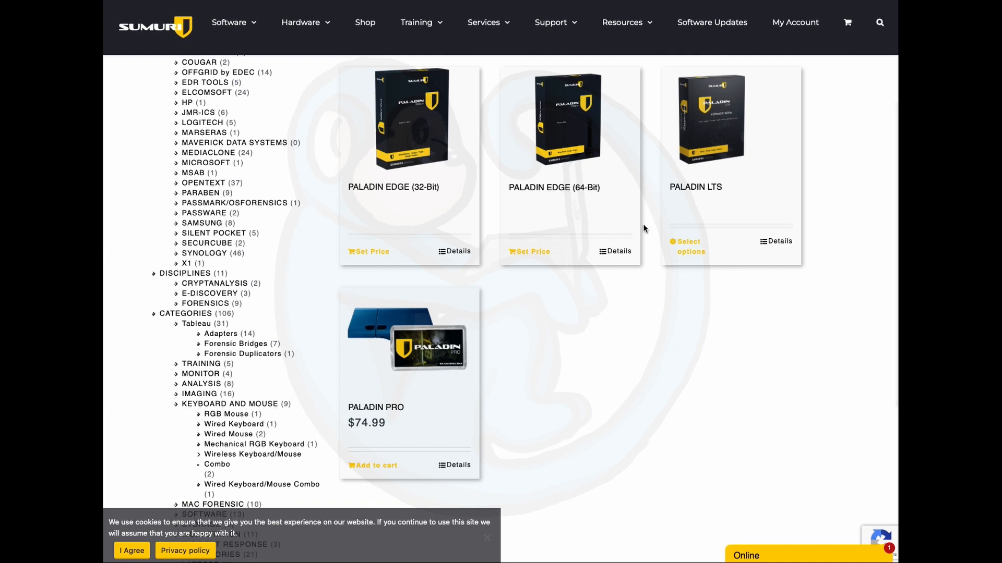
mouse_move(706, 228)
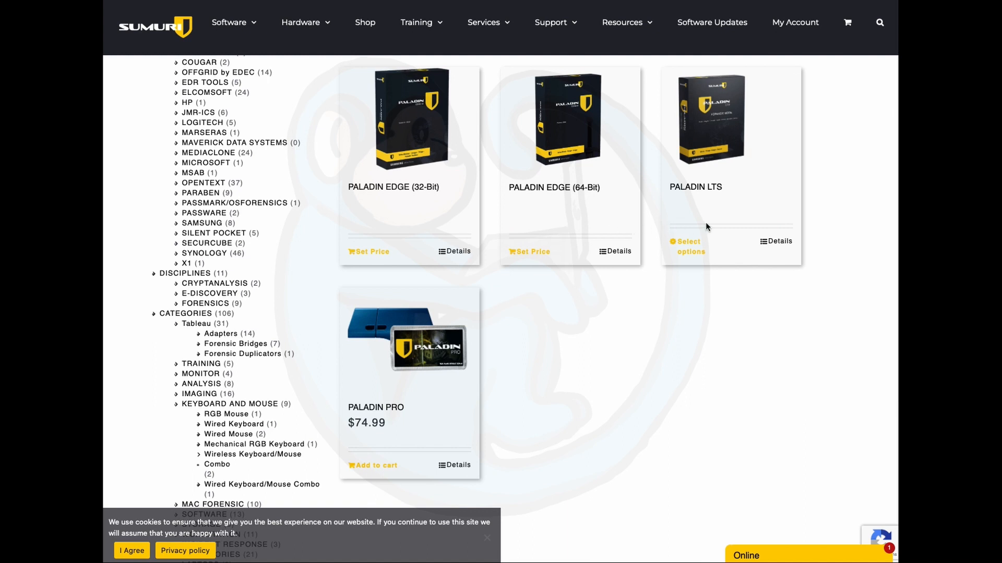
mouse_move(759, 192)
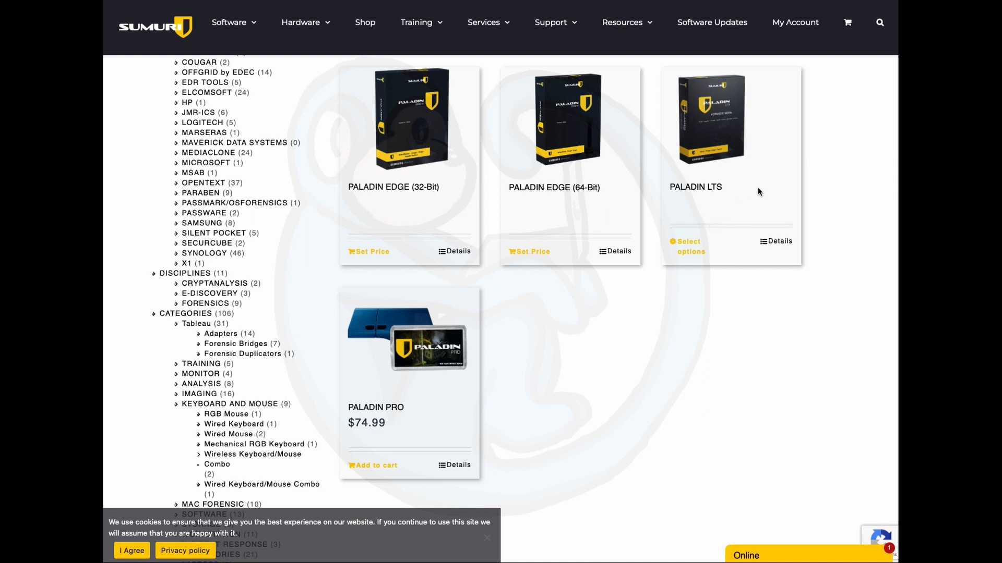
mouse_move(822, 234)
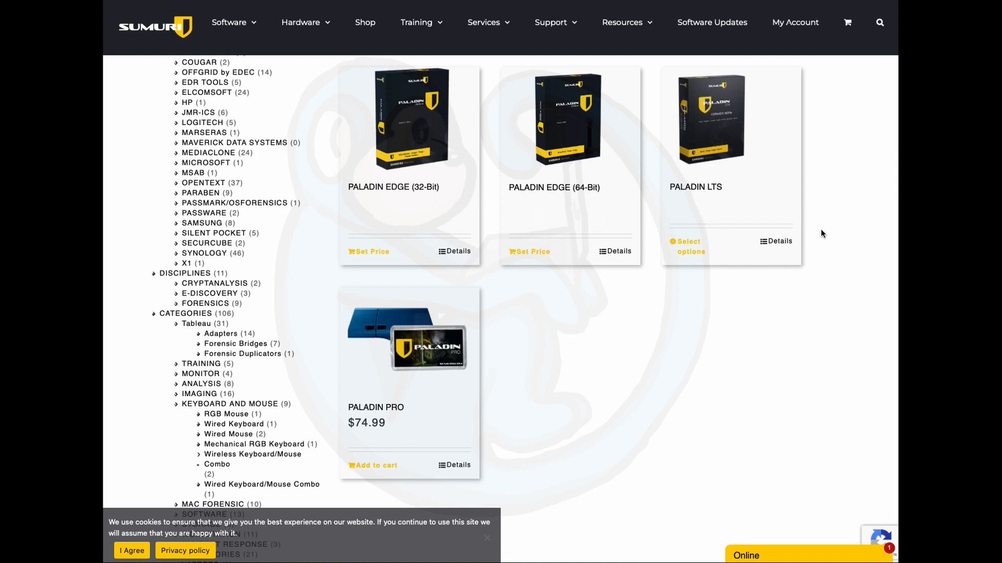
mouse_move(773, 206)
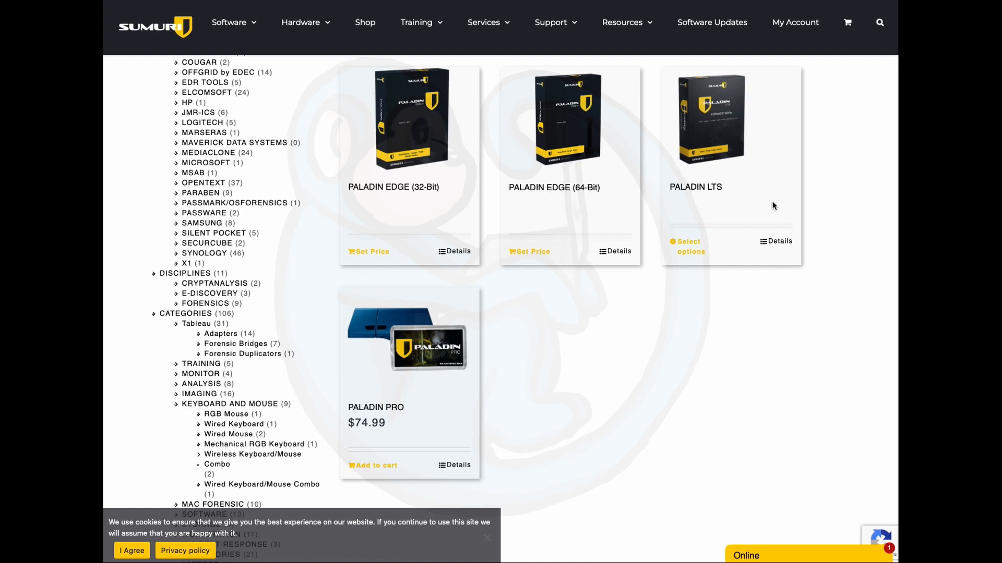
mouse_move(769, 204)
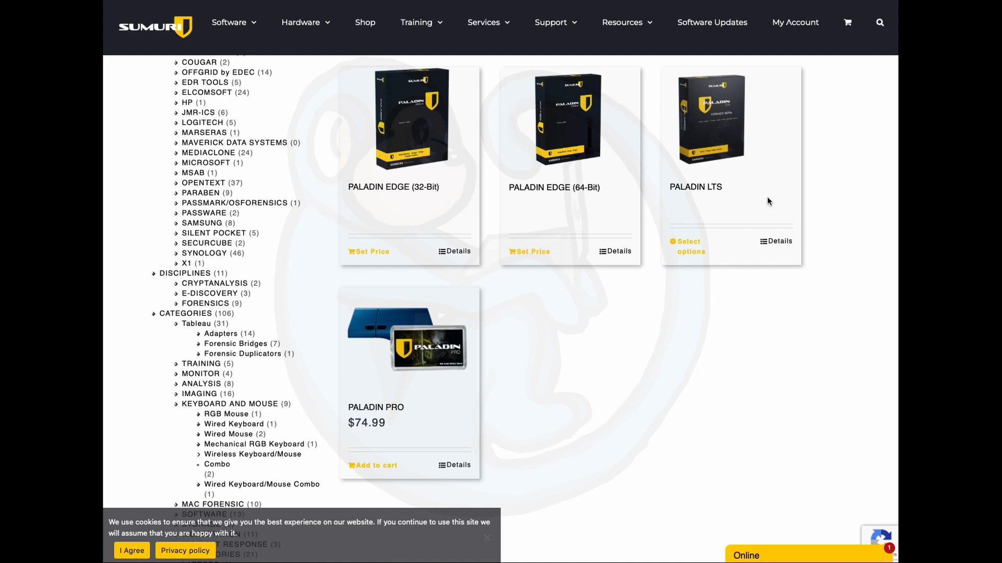
mouse_move(763, 197)
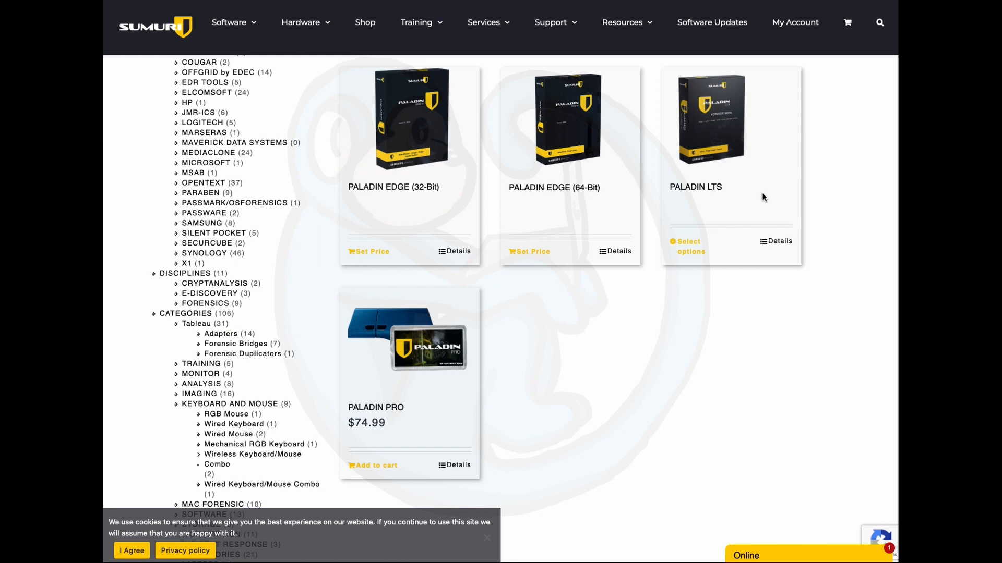
mouse_move(722, 151)
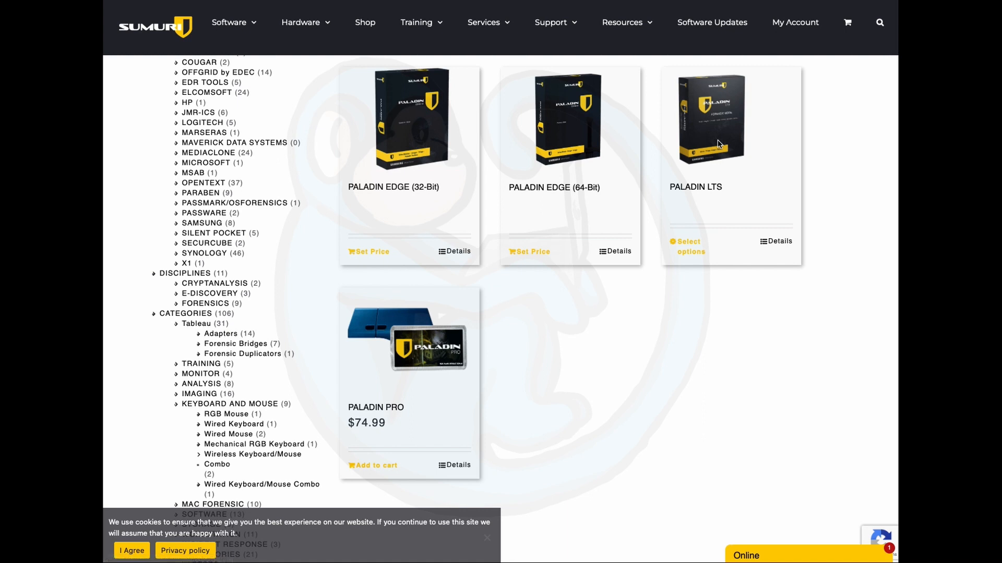
View the PALADIN LTS product page and read its Toolbox tool category descriptions.
click(778, 241)
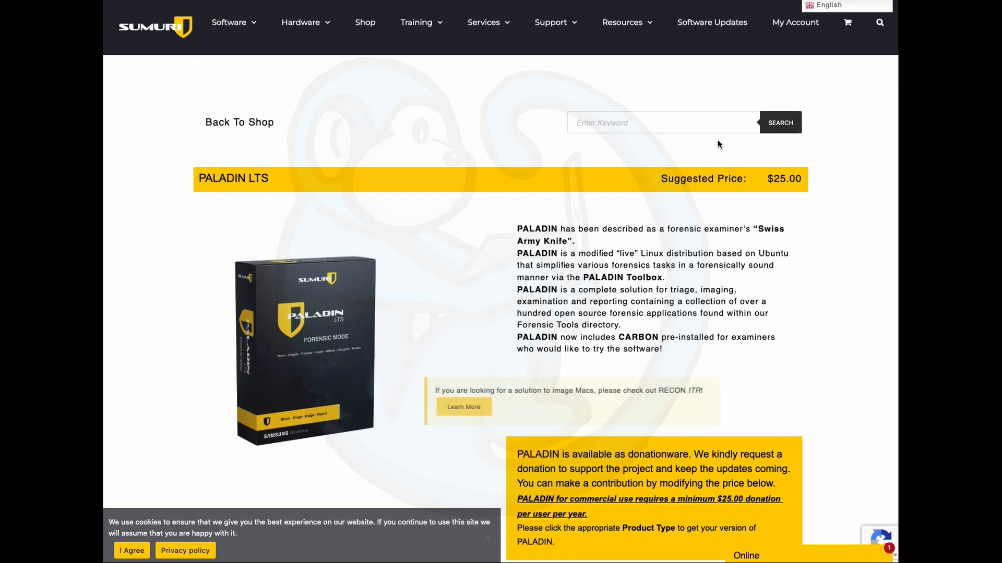
scroll(down, 3)
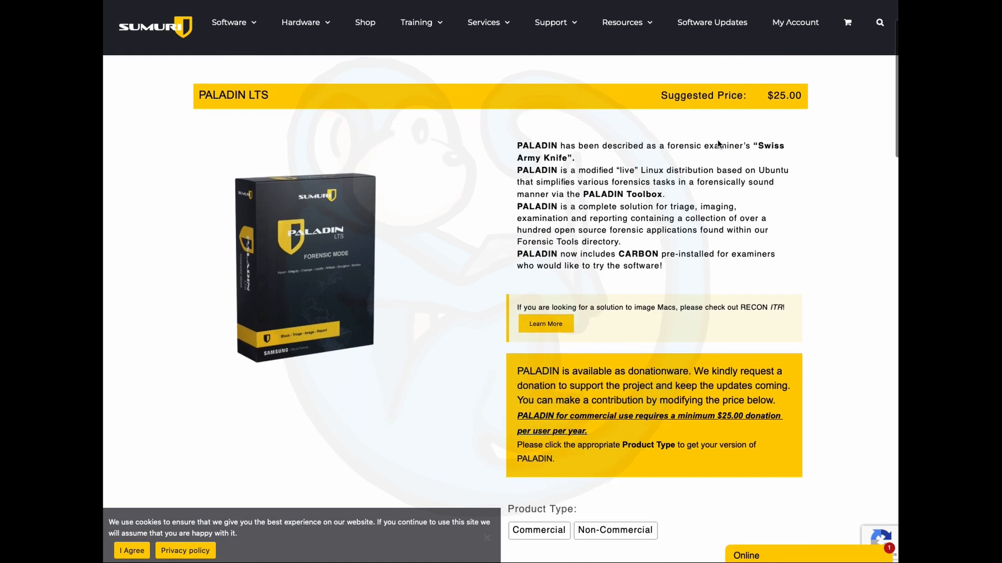
scroll(down, 3)
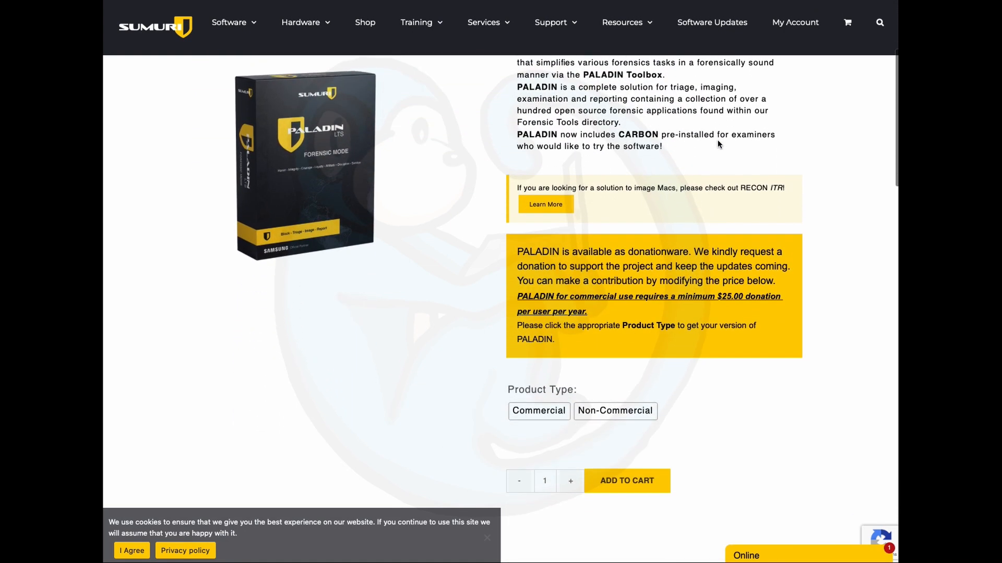
scroll(down, 3)
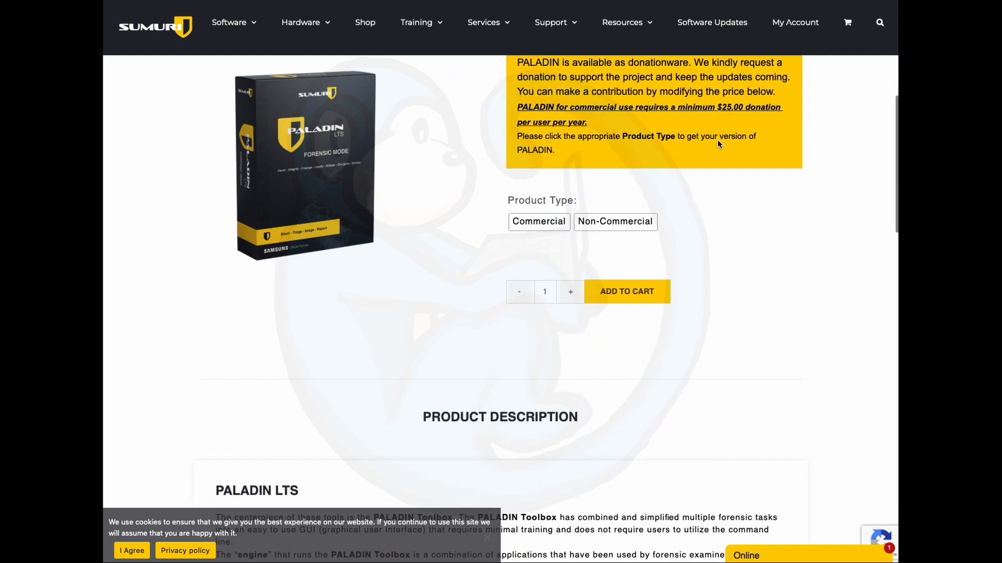
scroll(down, 3)
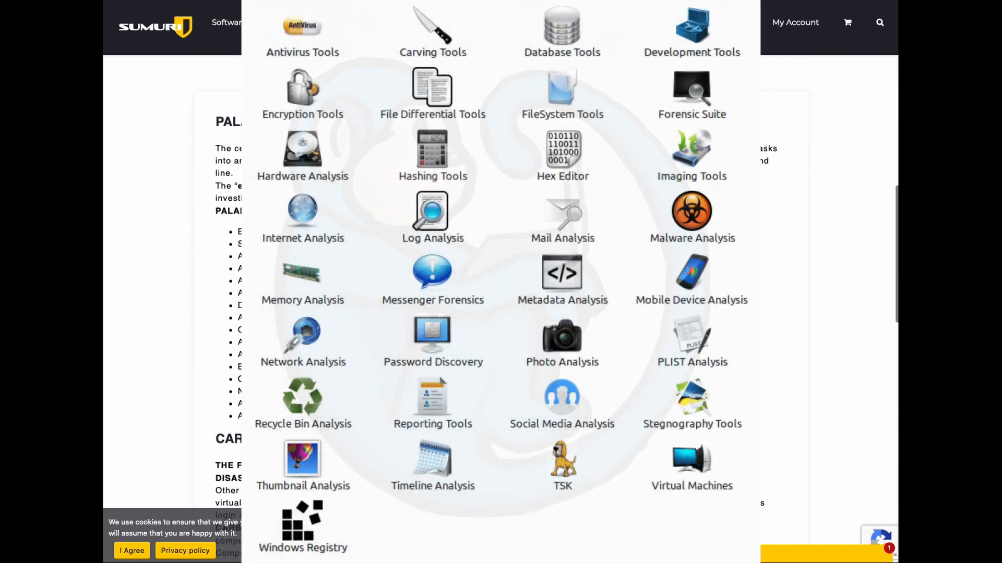
scroll(down, 3)
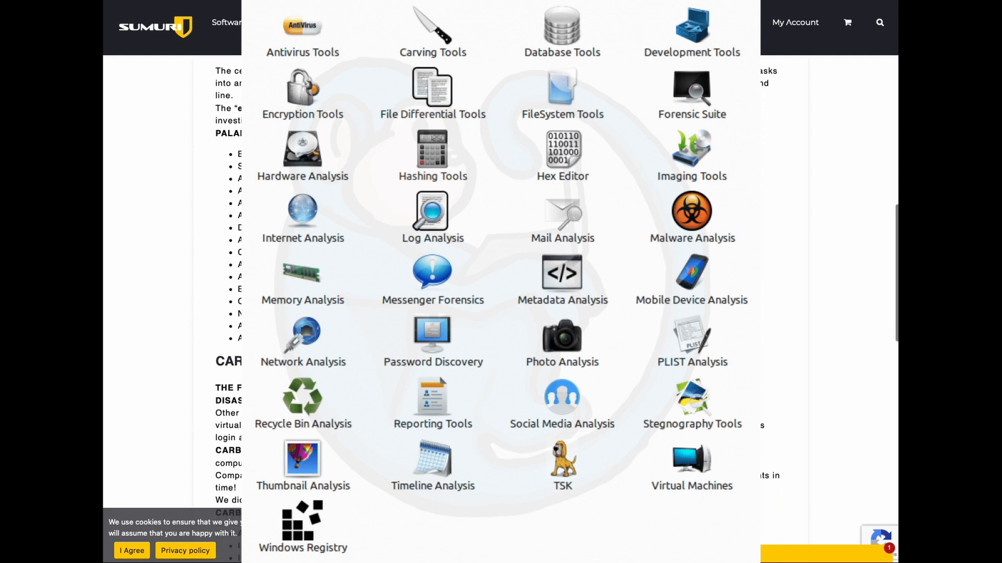
scroll(down, 3)
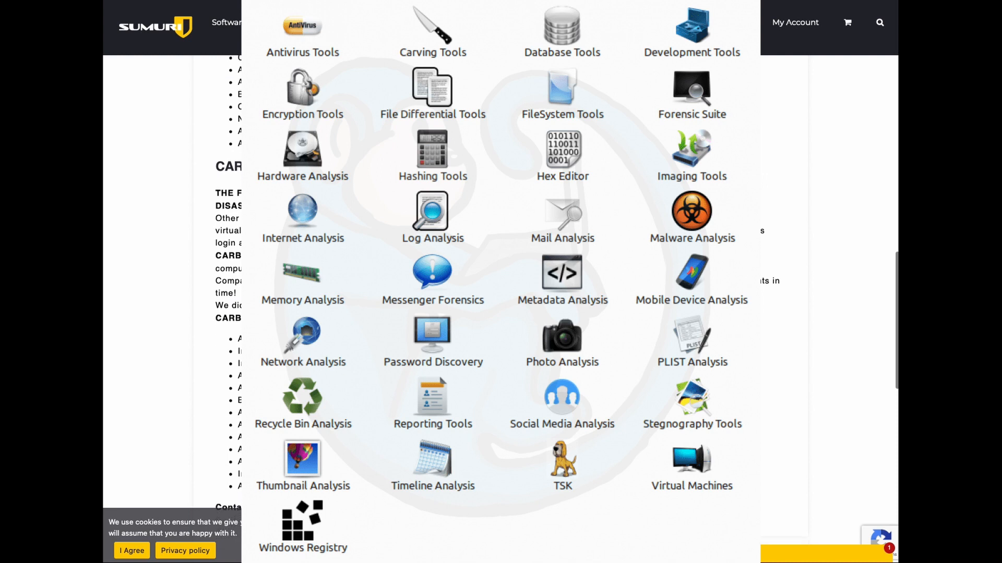
scroll(down, 3)
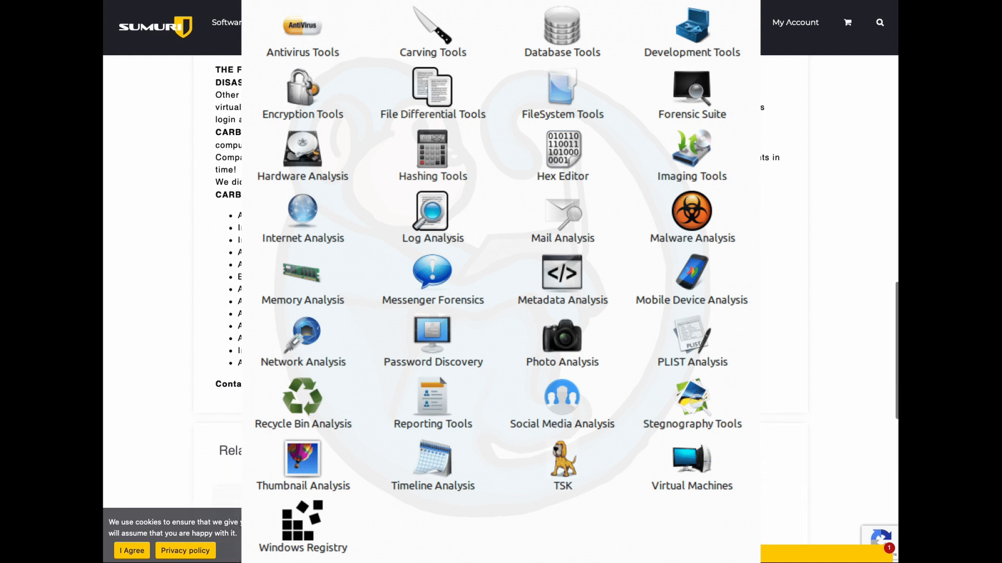
scroll(down, 3)
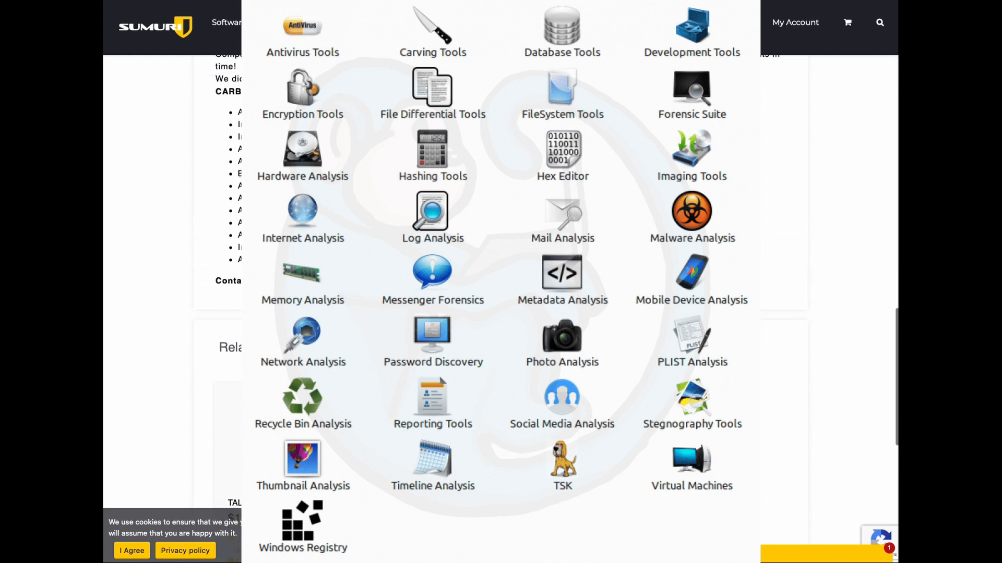
scroll(up, 3)
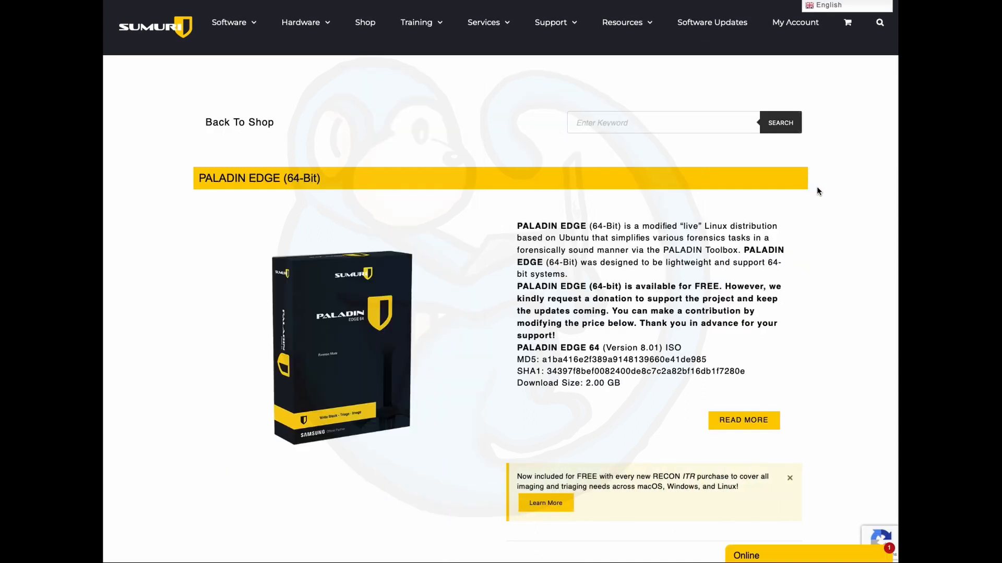
Read the PALADIN EDGE (64-Bit) Toolbox key features down to the Disk Manager notes.
scroll(down, 3)
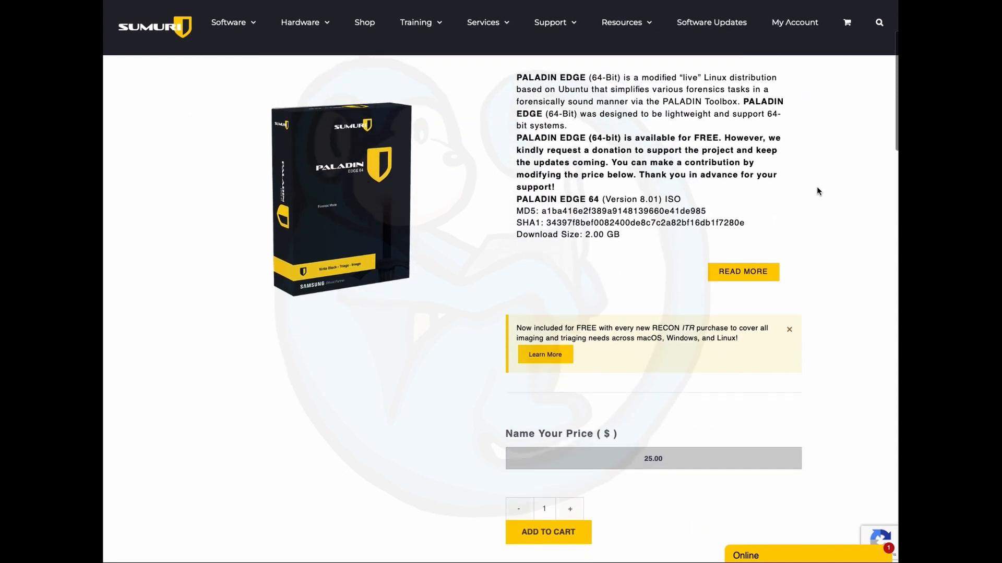
scroll(down, 3)
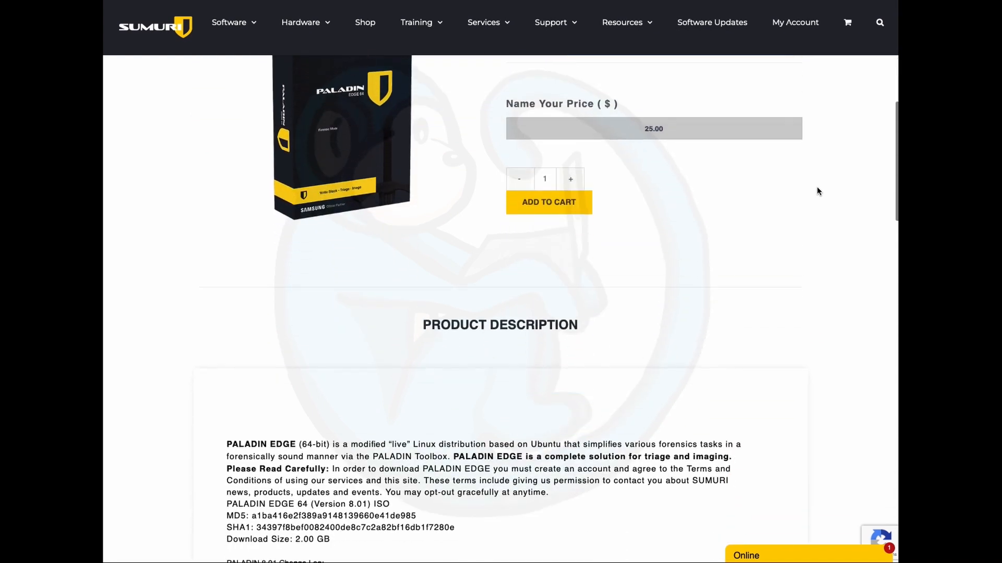
scroll(down, 3)
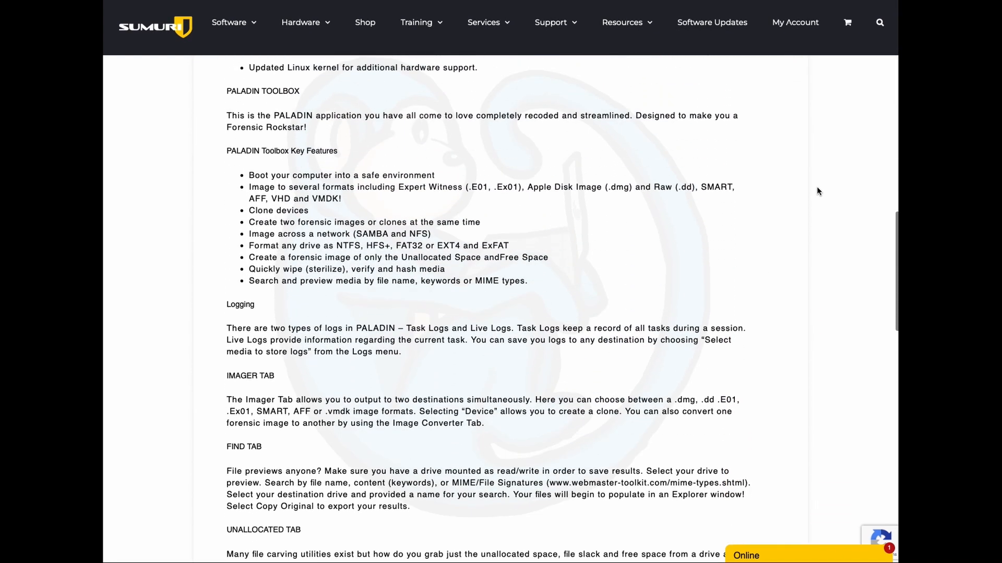
scroll(down, 3)
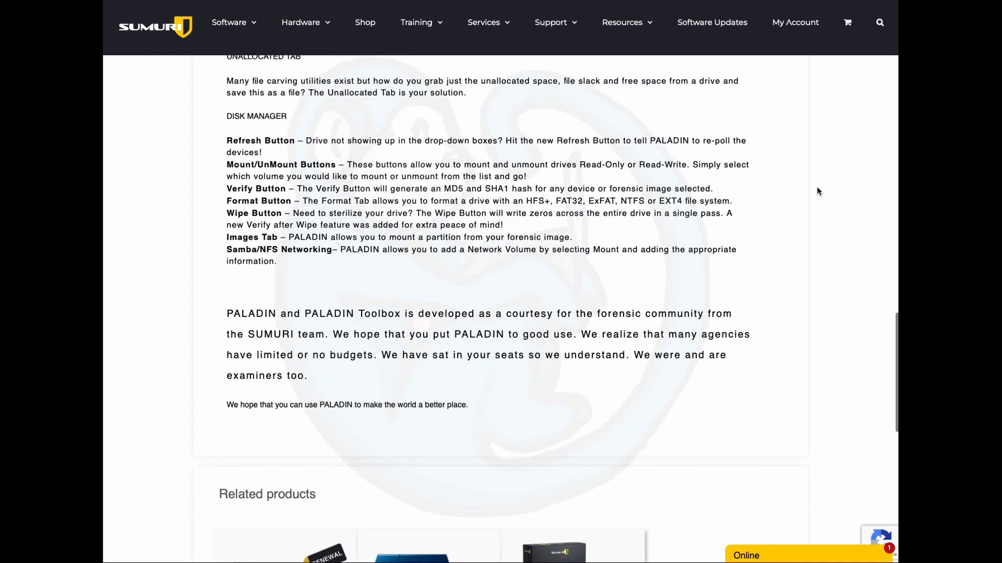
scroll(down, 3)
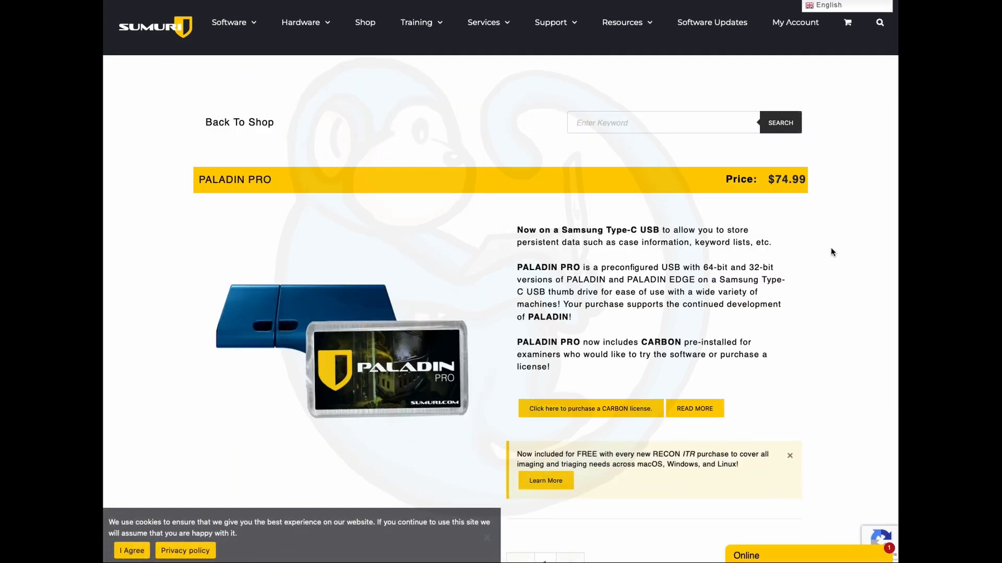
Read the PALADIN PRO description and feature list down to the CARBON section.
scroll(down, 3)
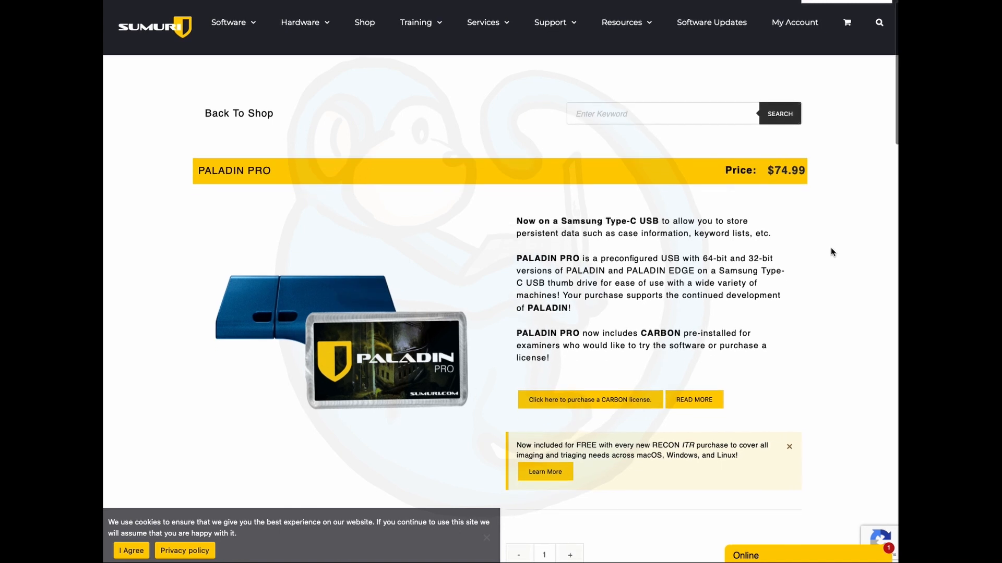
scroll(down, 3)
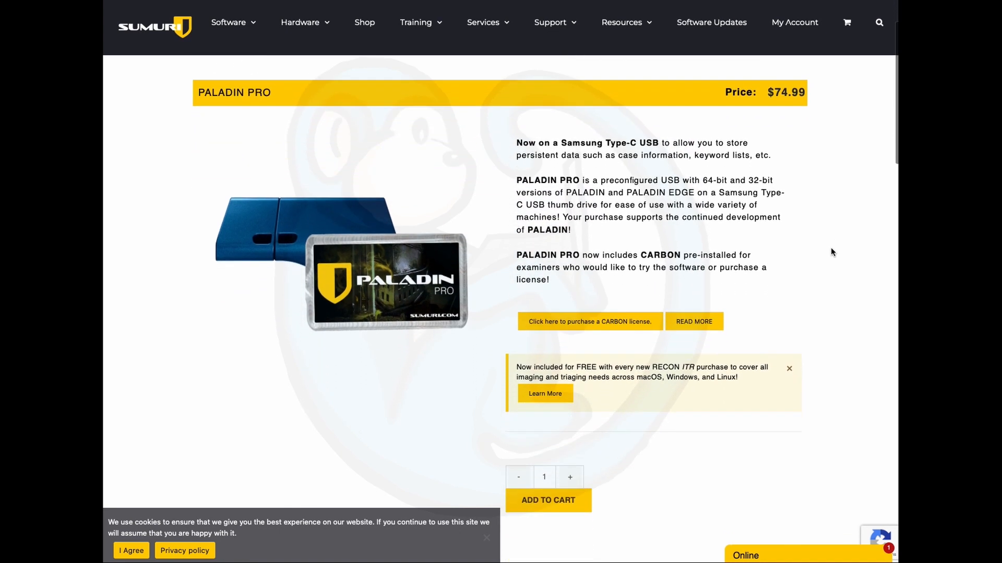
scroll(down, 3)
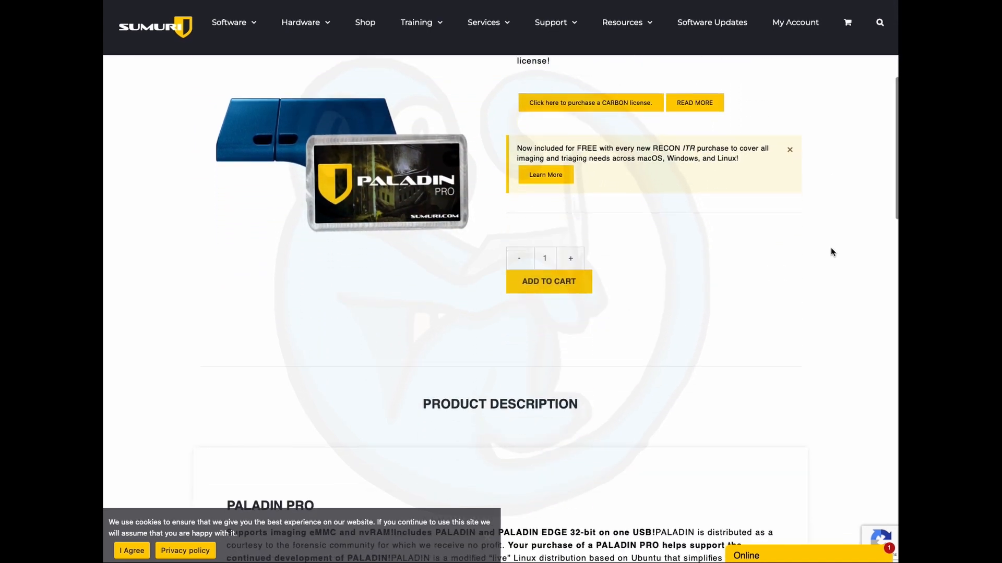
scroll(down, 3)
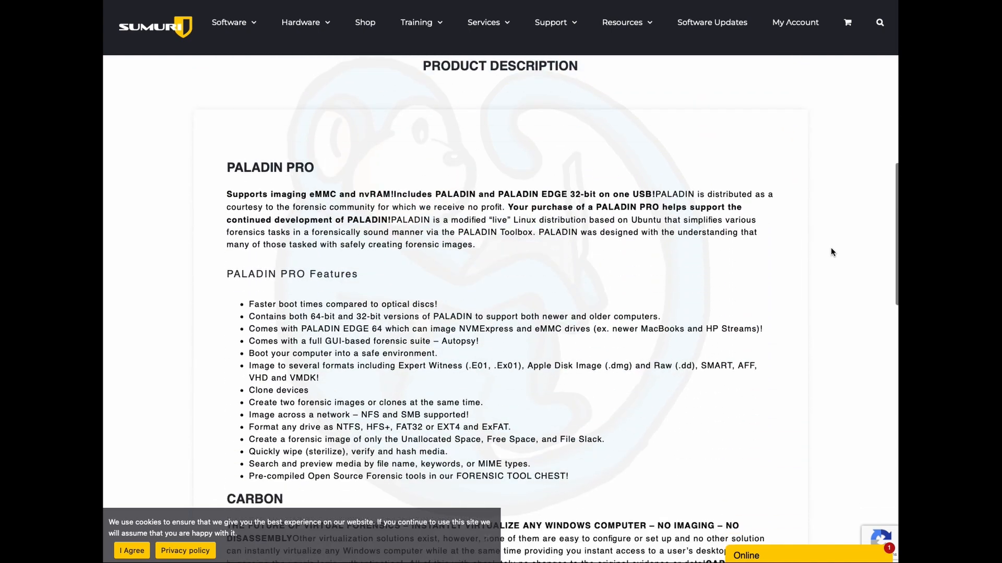
scroll(down, 3)
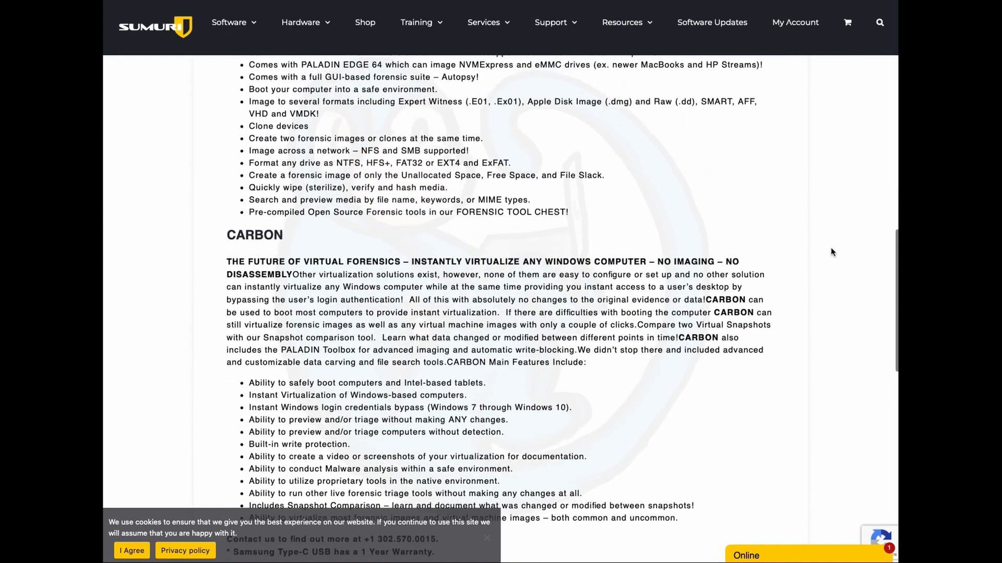
scroll(down, 3)
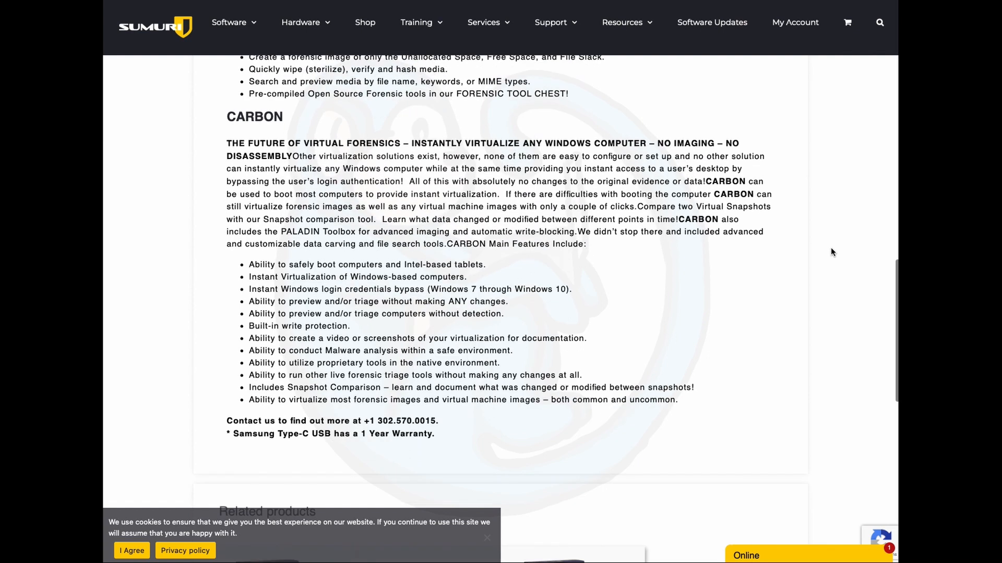
scroll(down, 3)
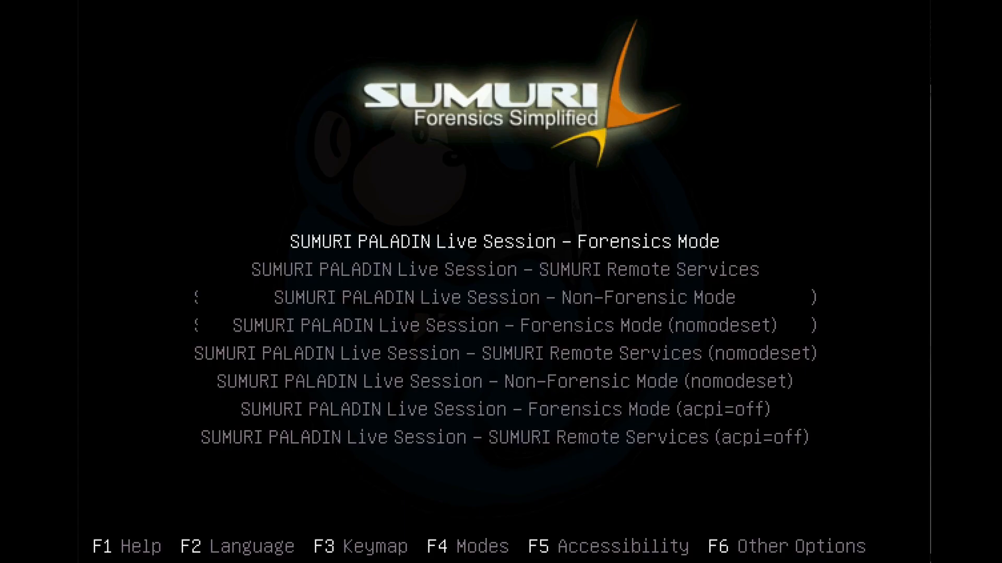
mouse_move(284, 2)
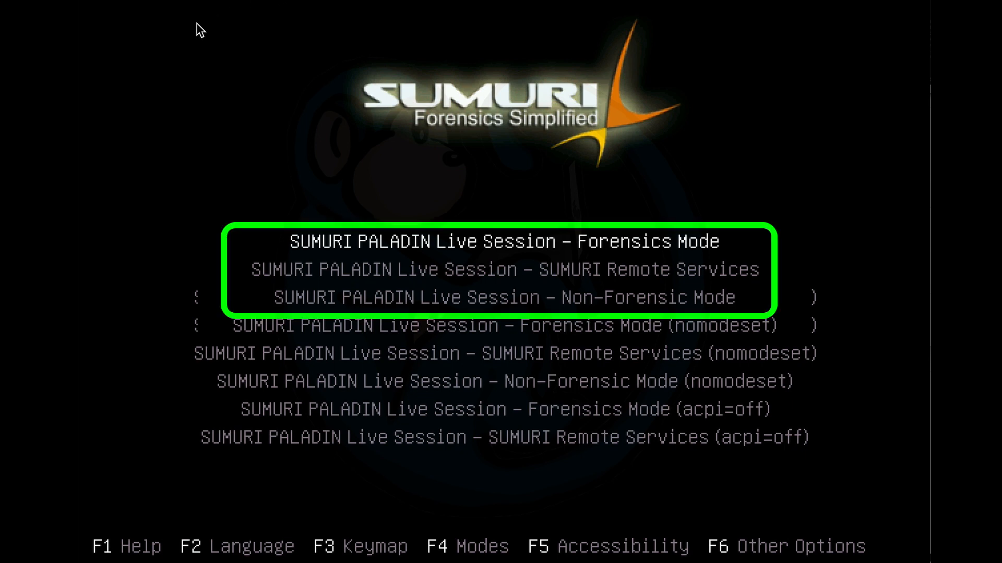
mouse_move(178, 42)
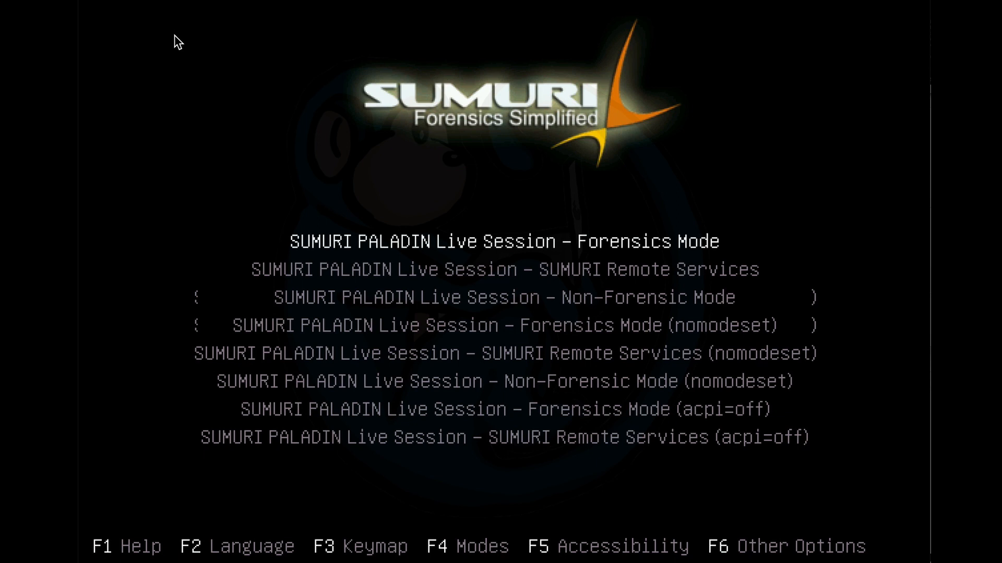
key(Down)
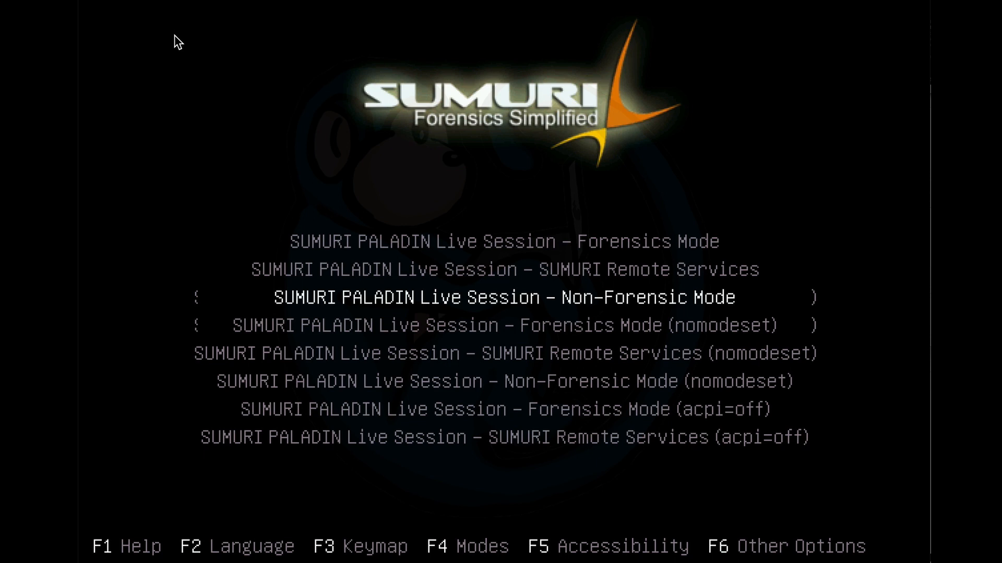
key(Up)
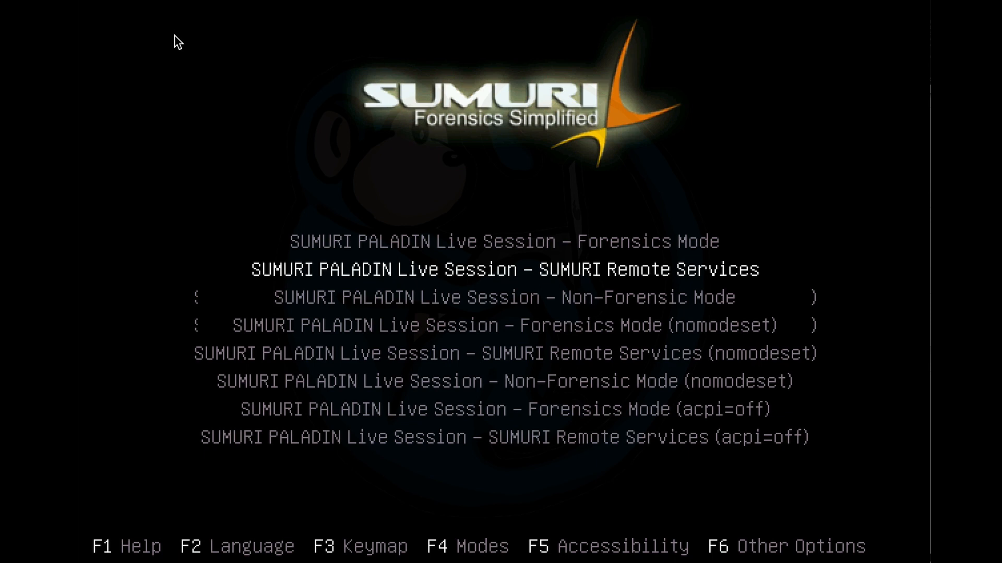
key(Up)
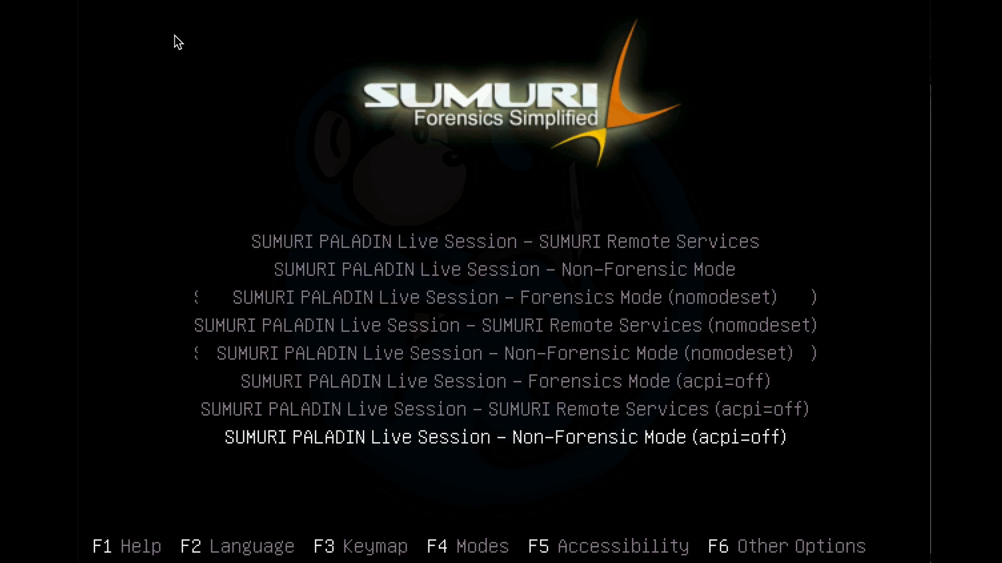
Select the SUMURI PALADIN Live Session – Forensics Mode boot entry.
key(Up)
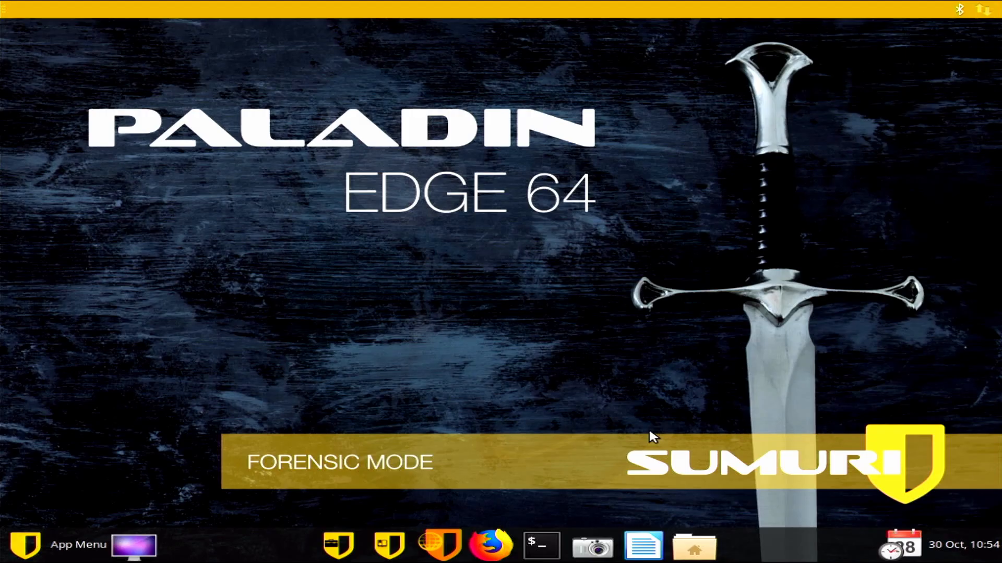
mouse_move(428, 466)
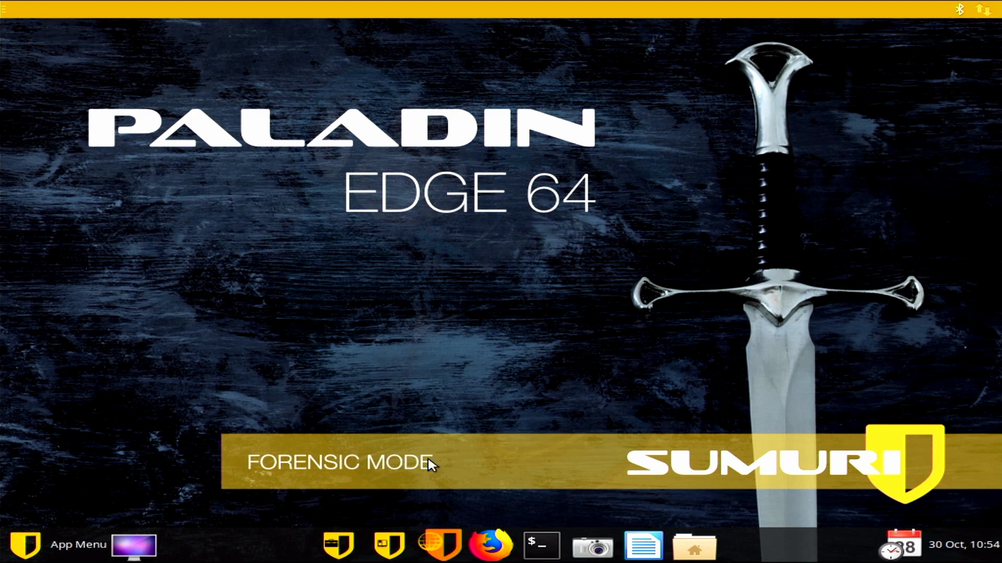
mouse_move(164, 497)
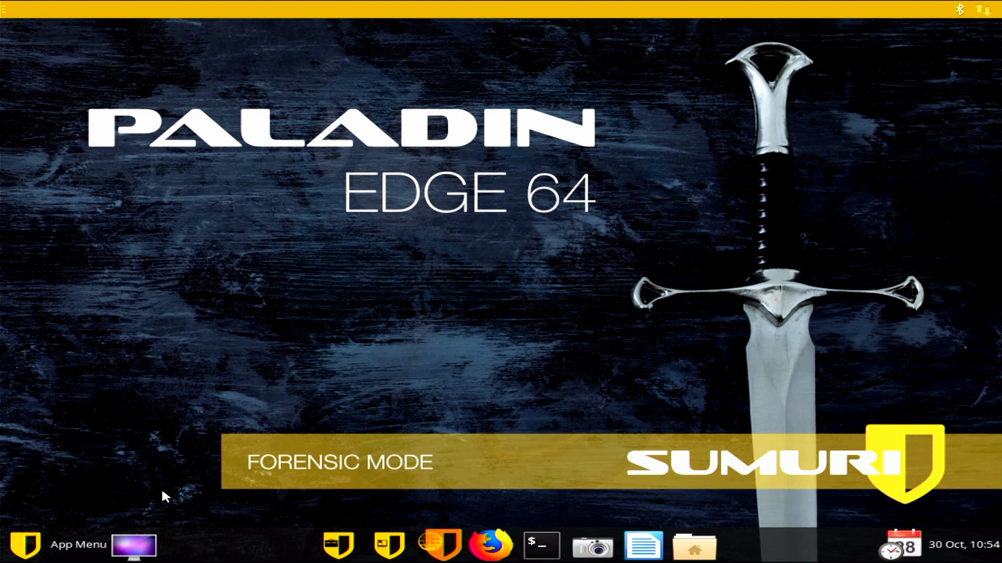
mouse_move(139, 503)
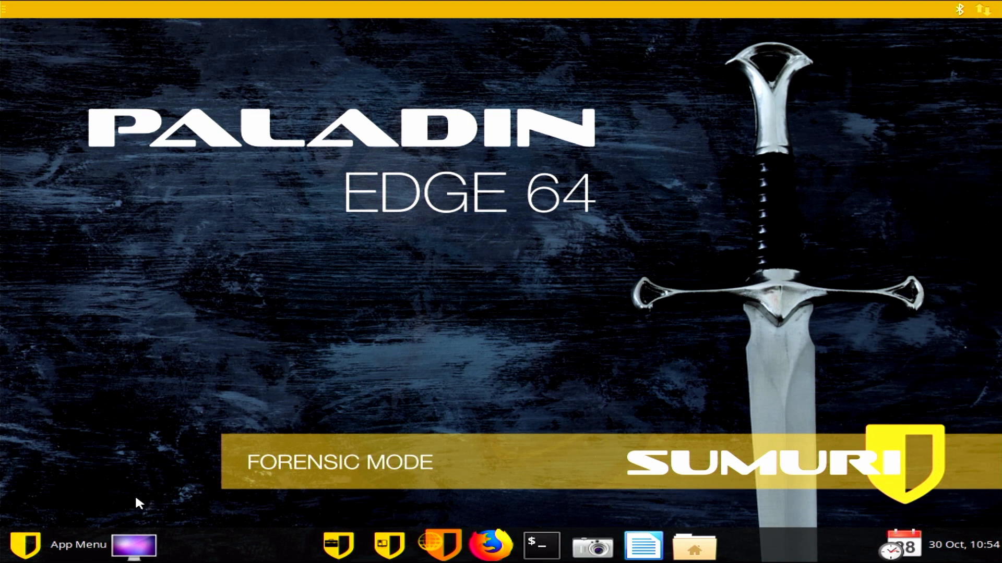
click(27, 545)
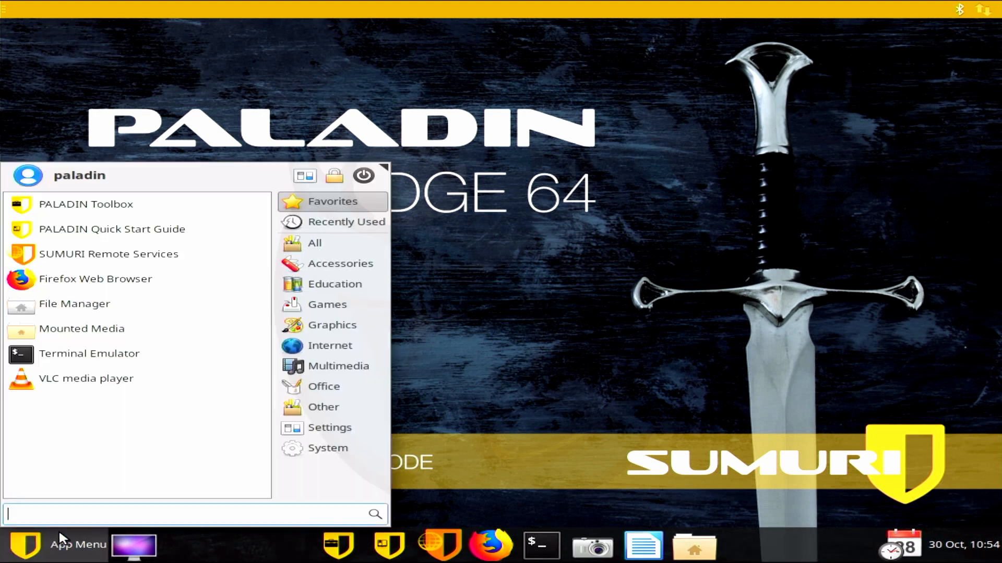
mouse_move(89, 353)
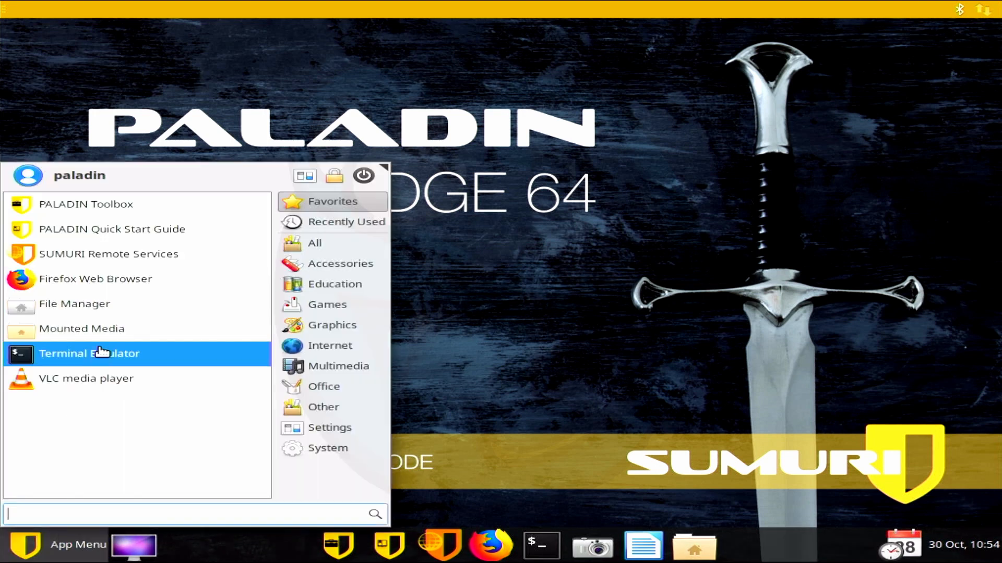
mouse_move(124, 253)
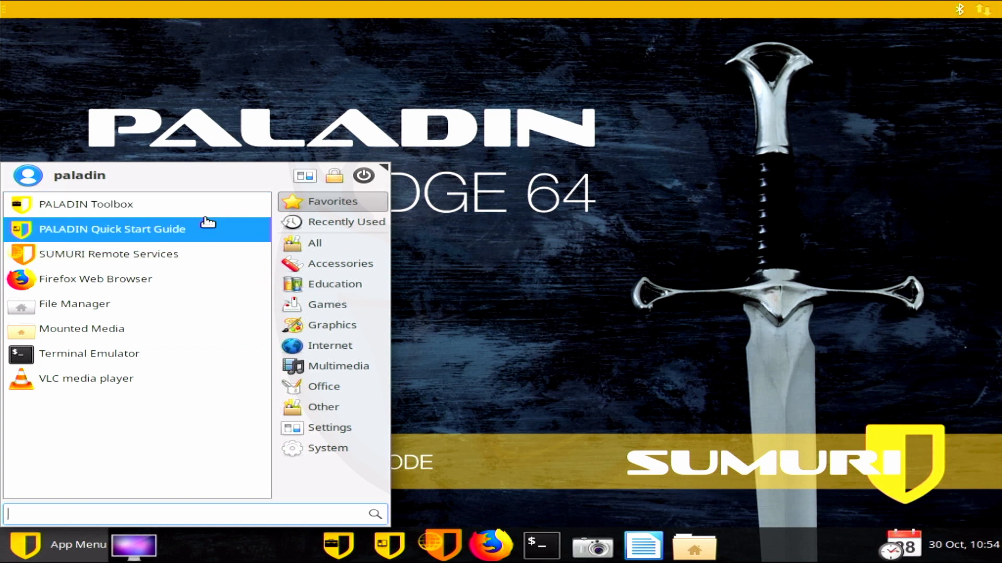
mouse_move(294, 230)
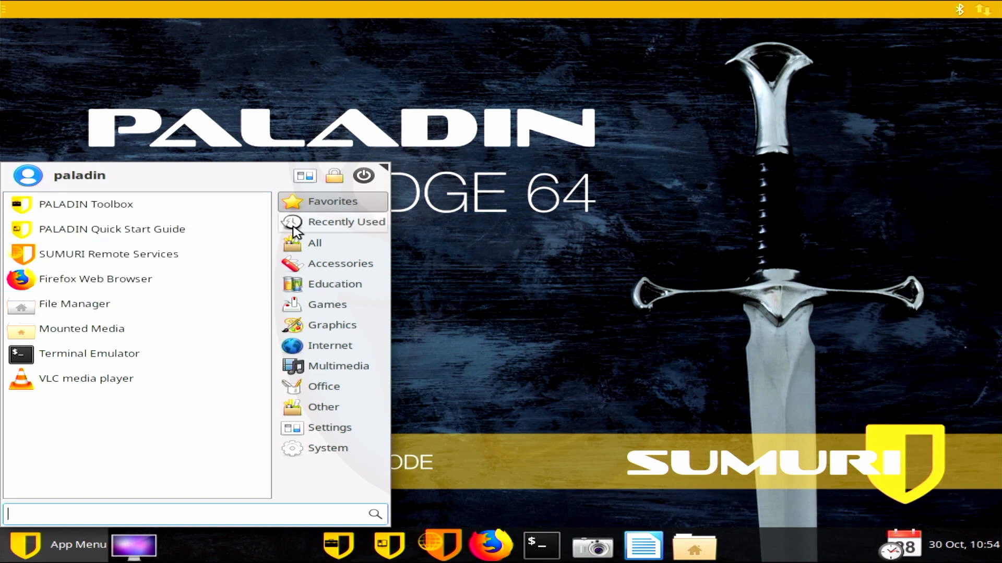
click(346, 221)
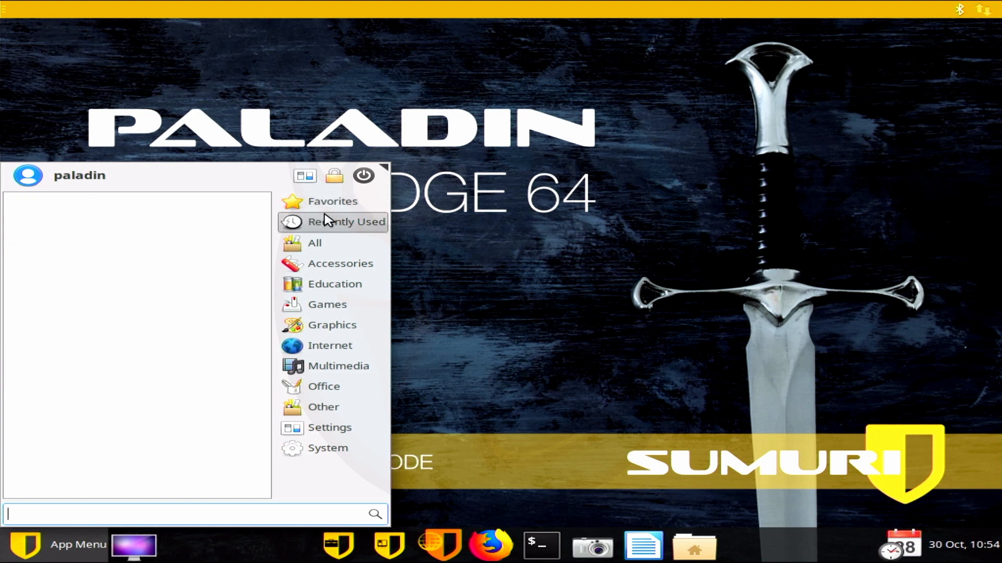
click(332, 201)
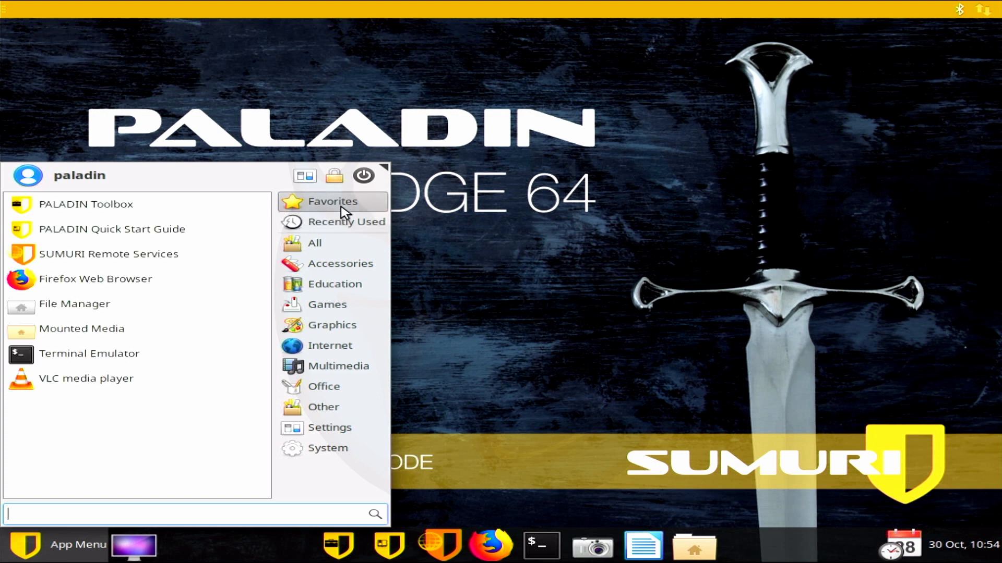
mouse_move(335, 205)
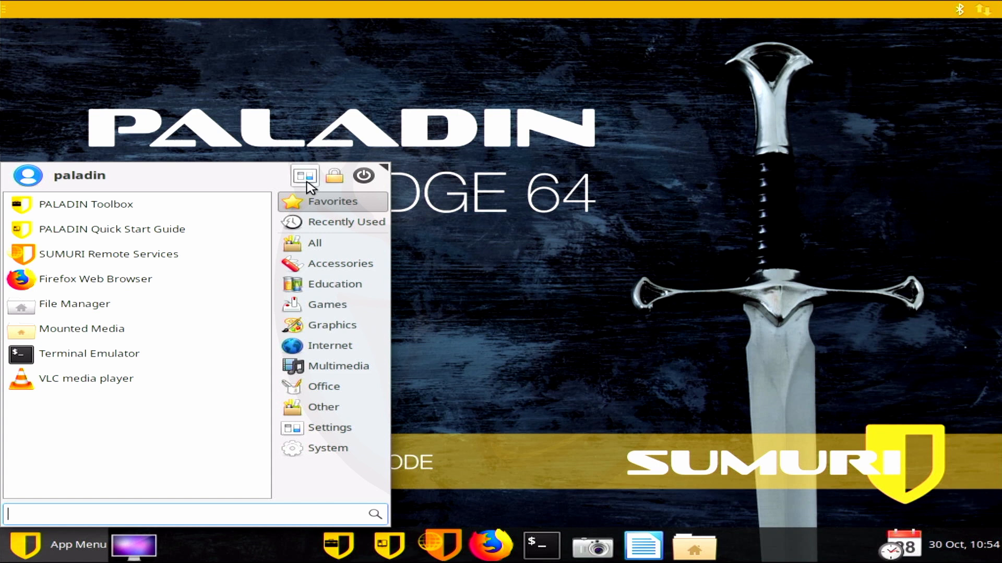
mouse_move(304, 175)
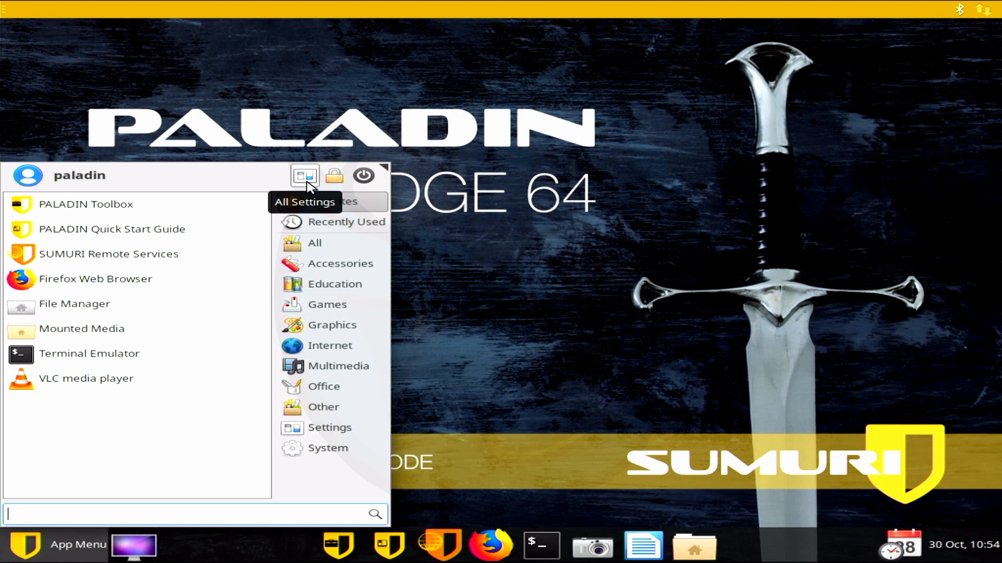
click(303, 175)
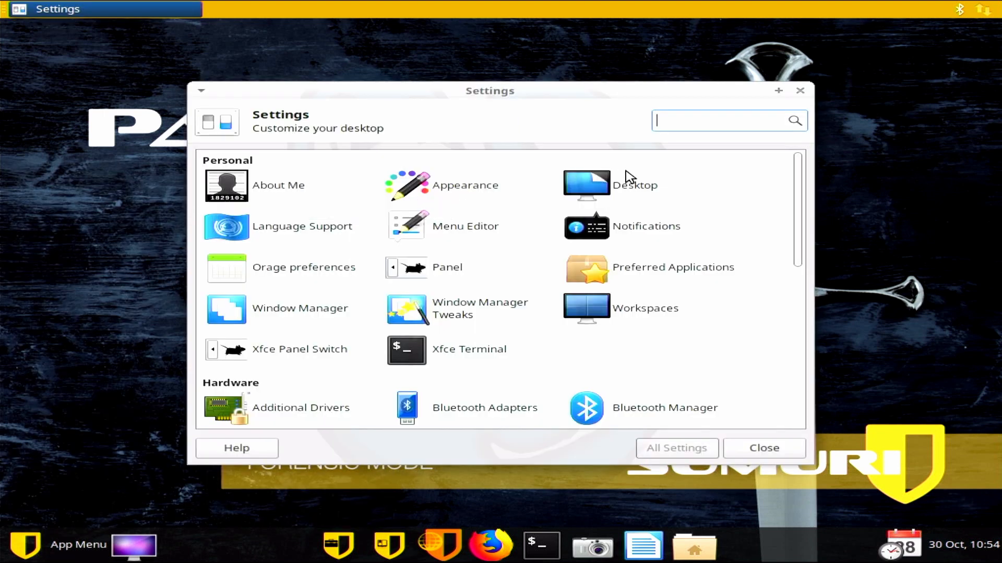
scroll(down, 3)
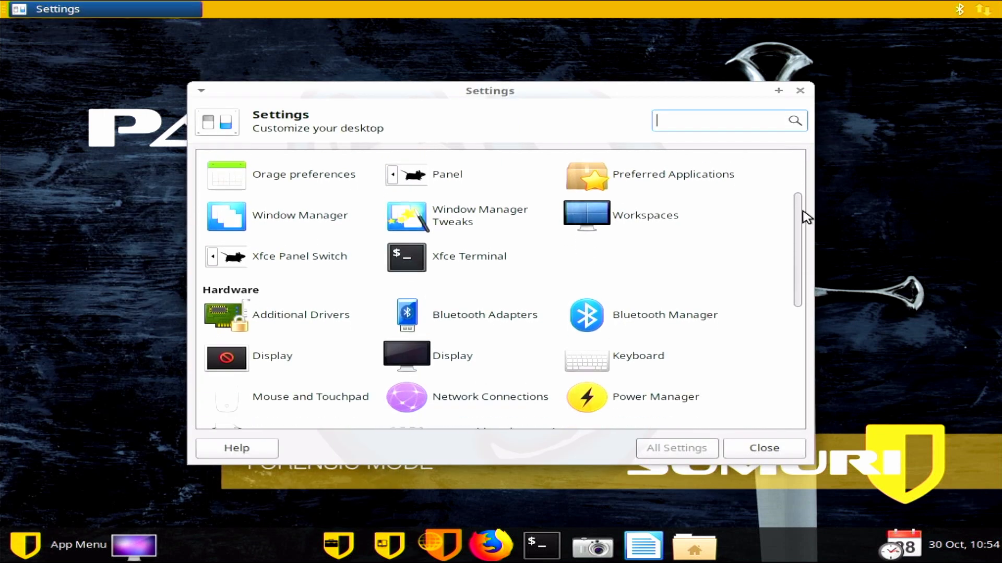
scroll(down, 3)
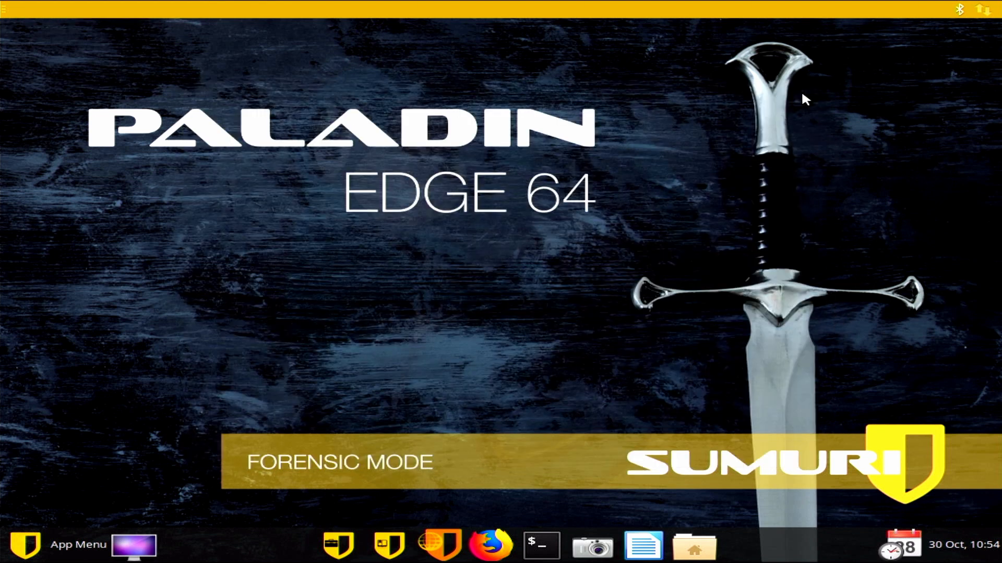
mouse_move(286, 384)
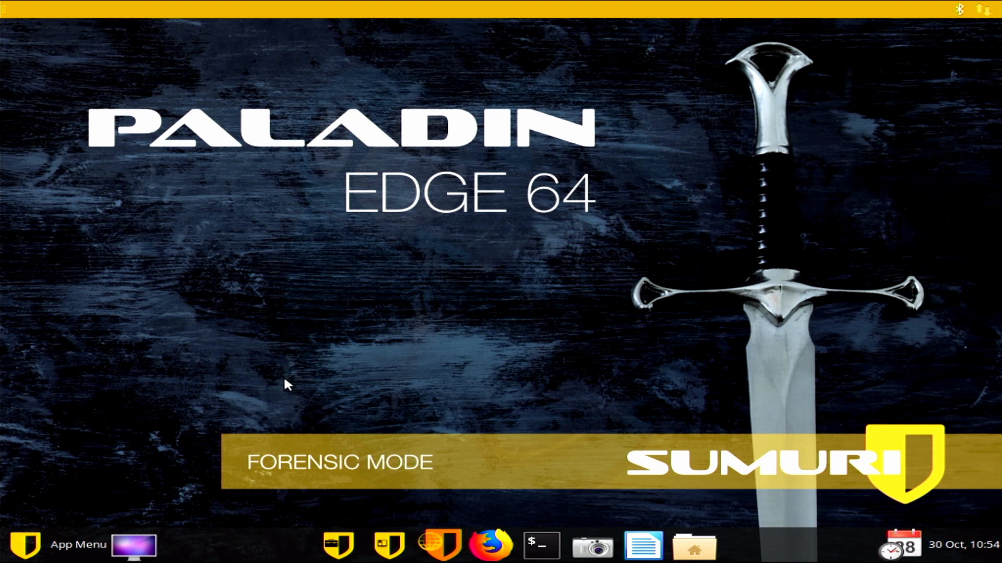
mouse_move(76, 544)
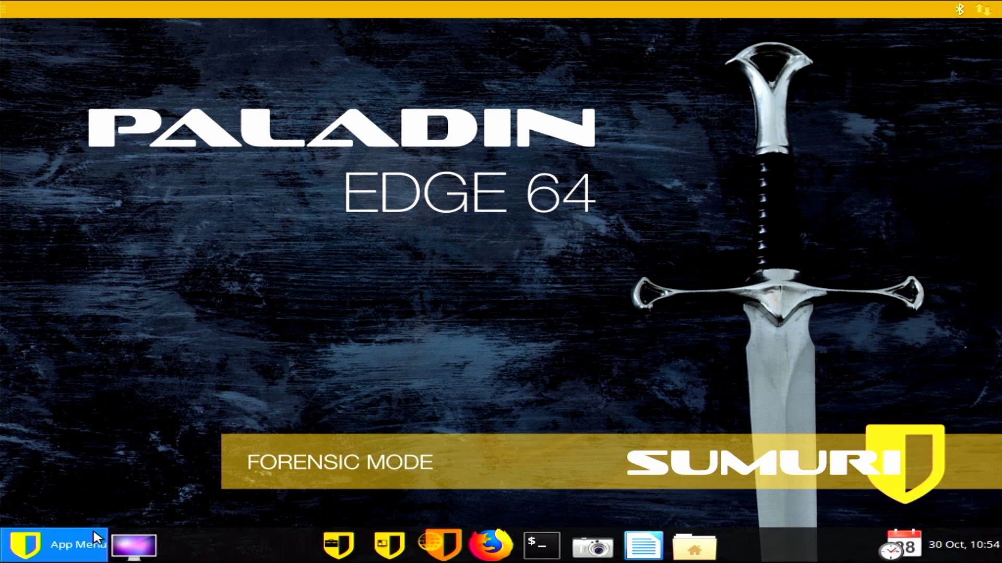
mouse_move(133, 546)
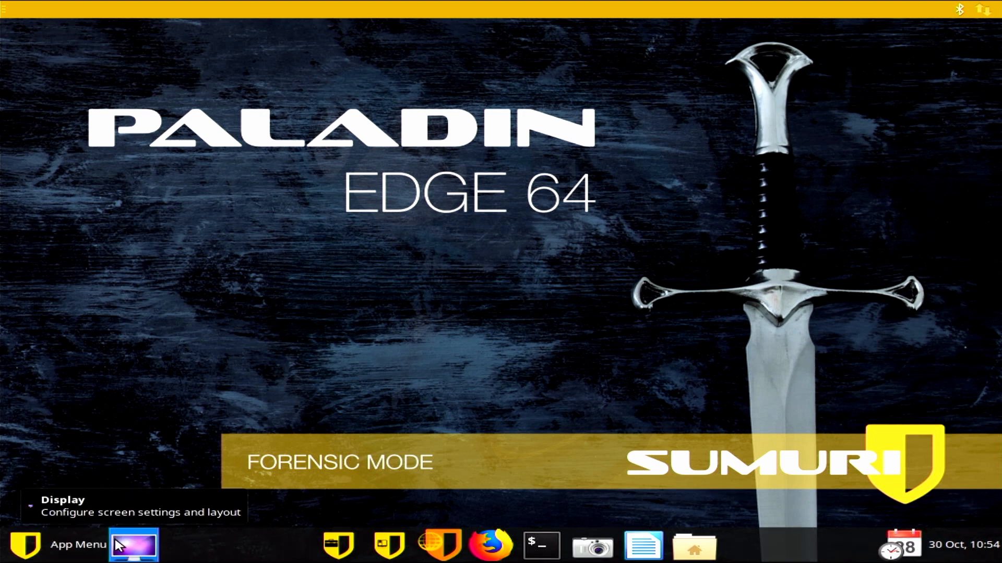
Set the display resolution to 1024x768 in Display settings and close them.
click(132, 545)
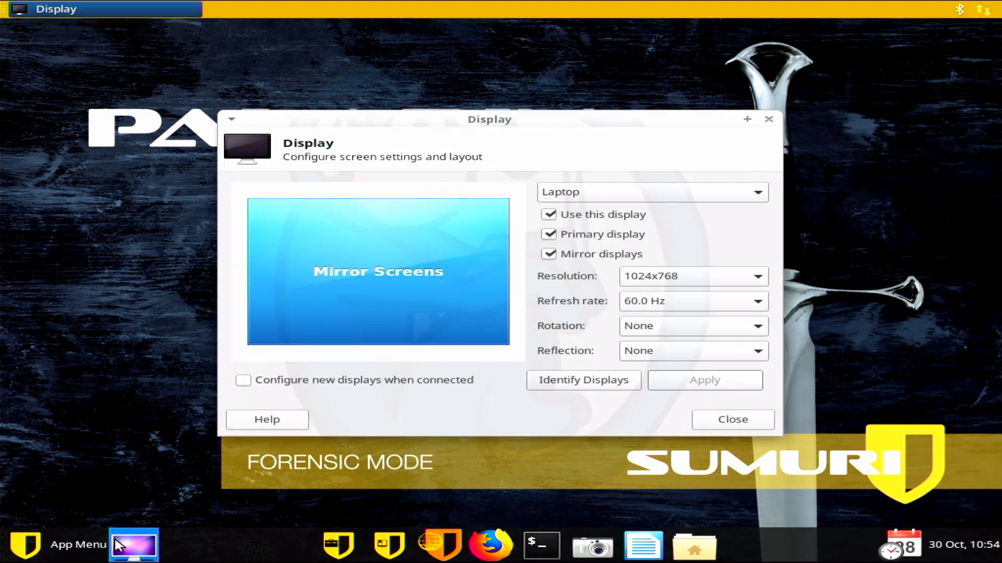
mouse_move(631, 337)
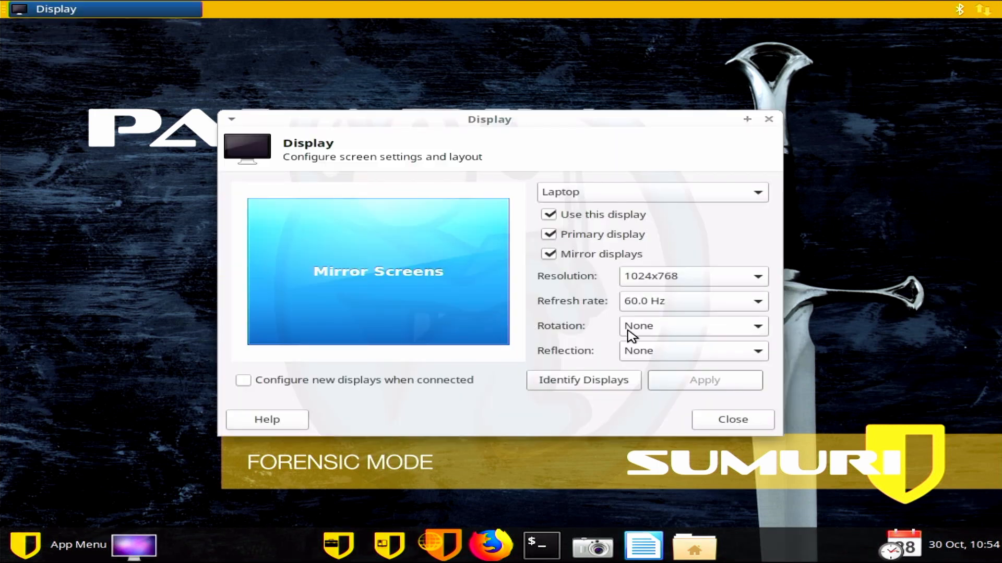
click(693, 275)
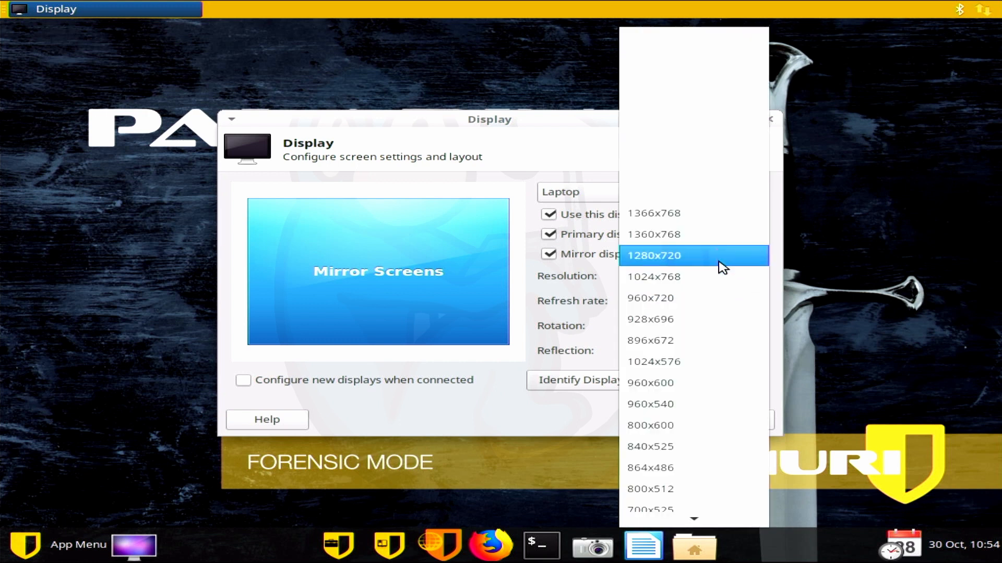
mouse_move(725, 261)
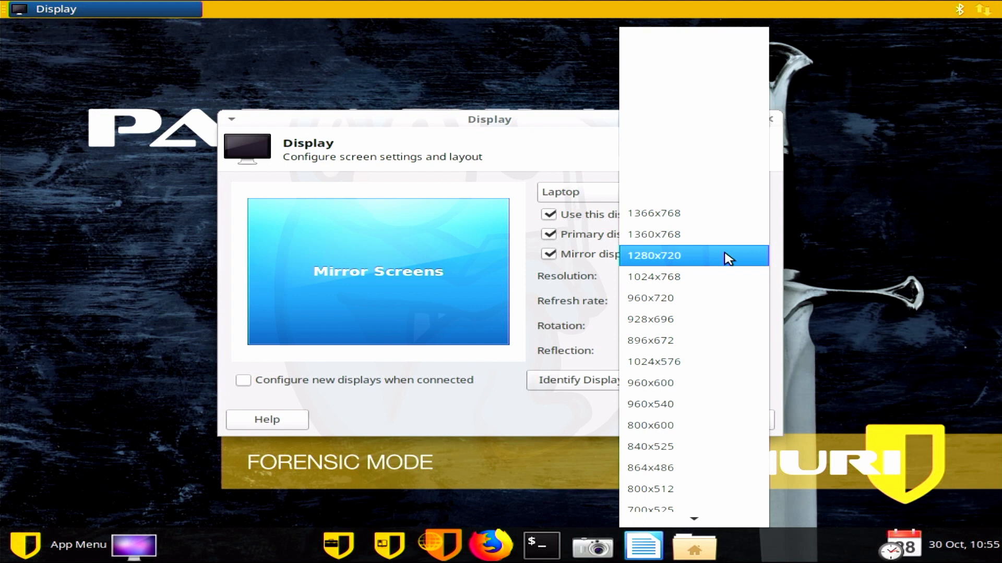
click(653, 275)
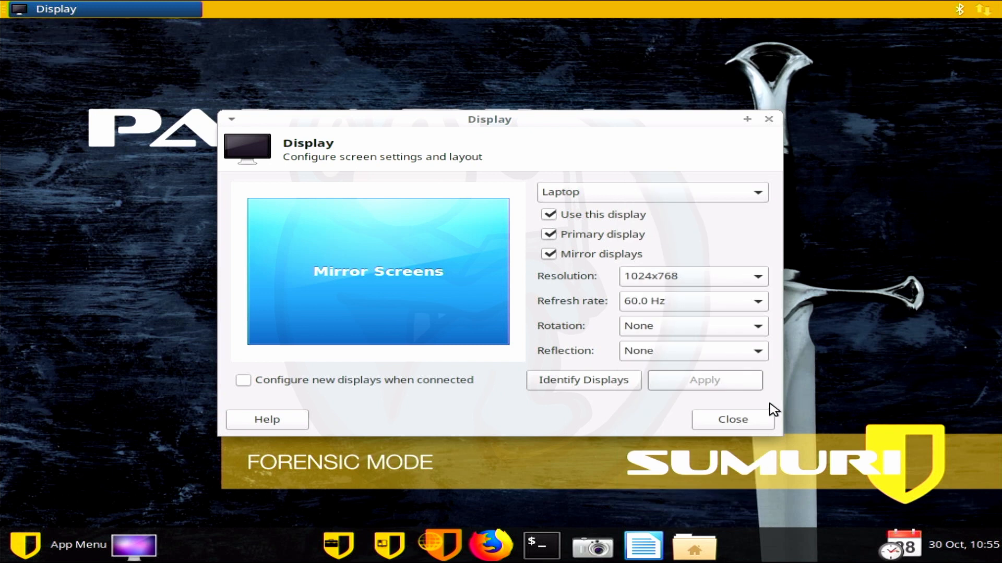
click(731, 419)
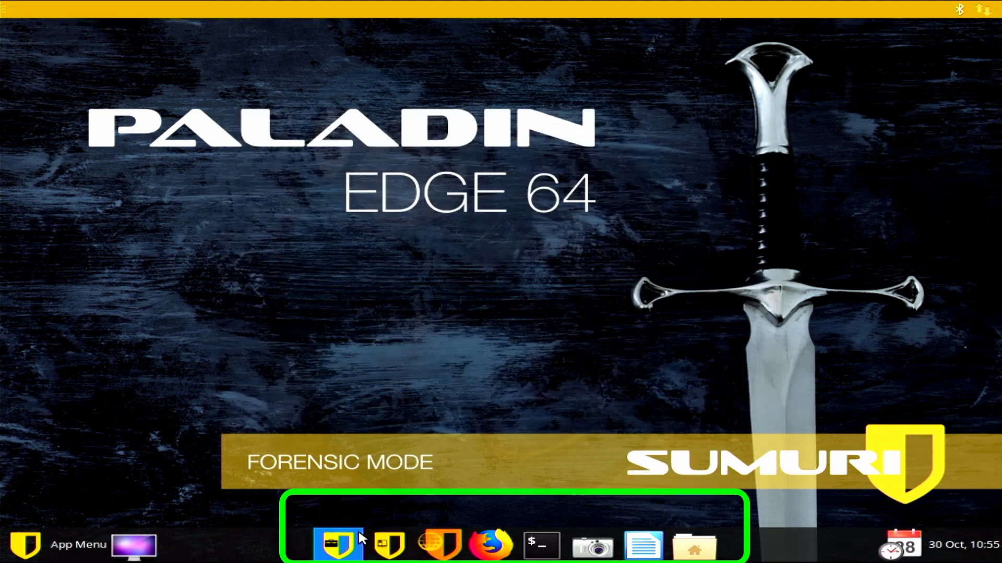
mouse_move(338, 545)
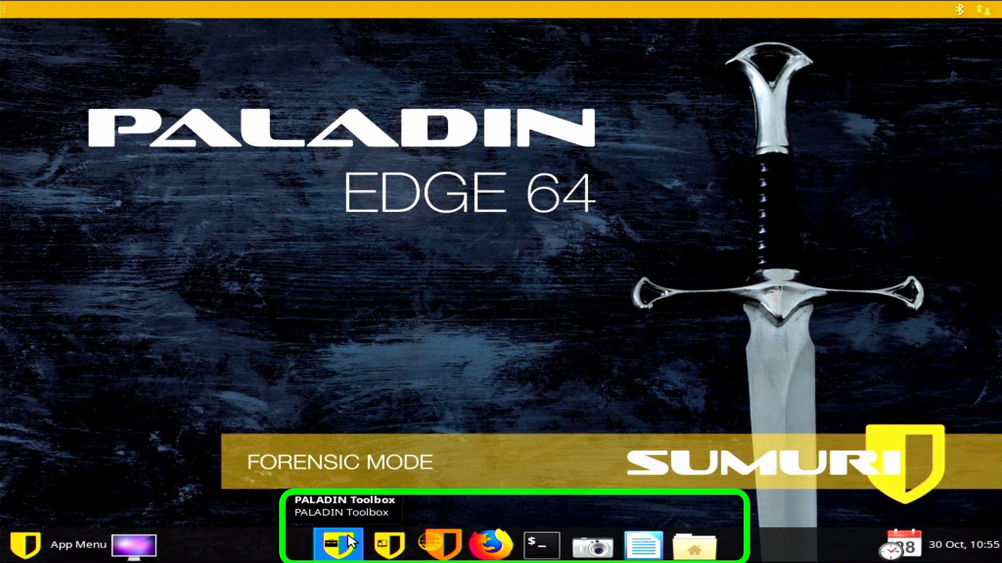
mouse_move(388, 544)
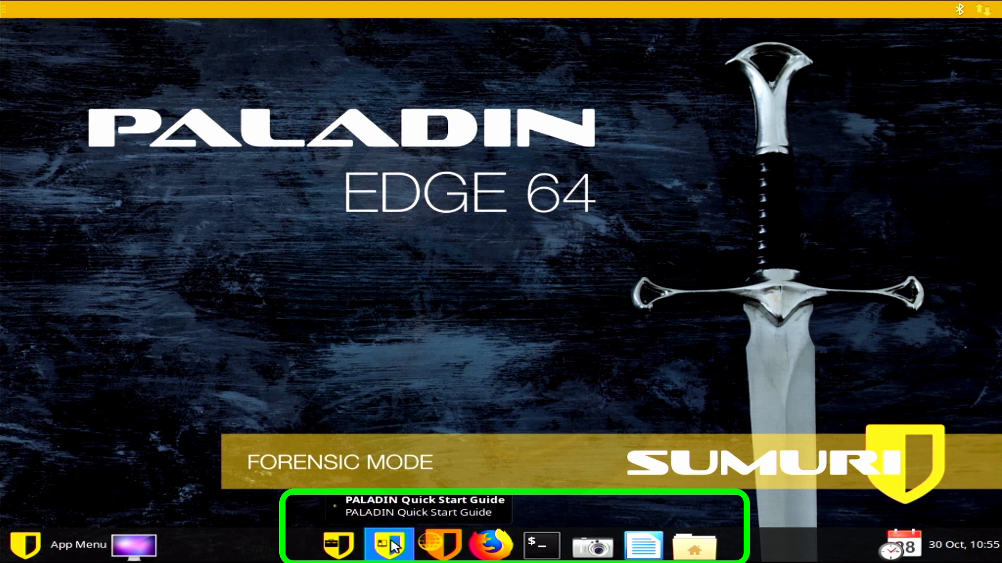
mouse_move(439, 546)
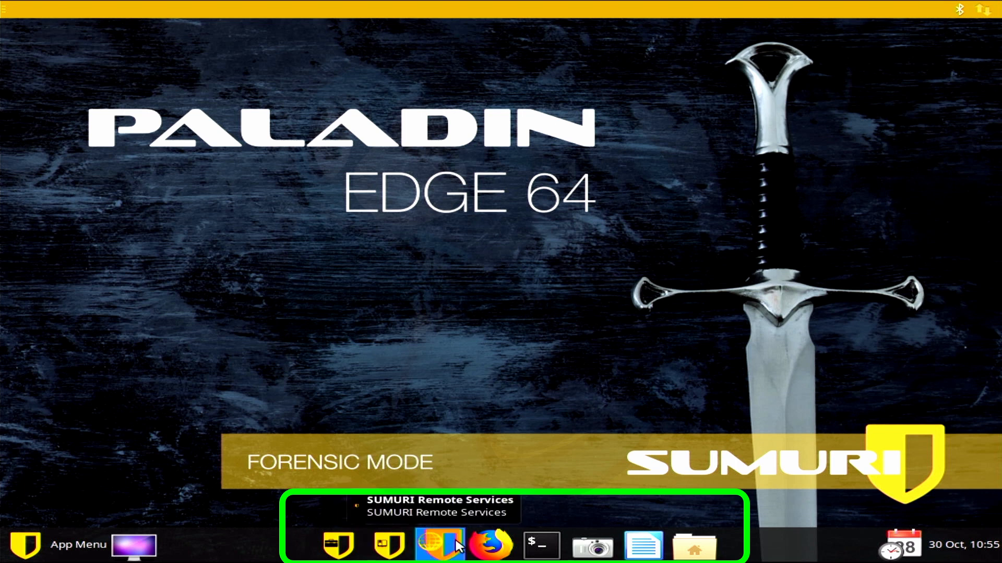
mouse_move(540, 546)
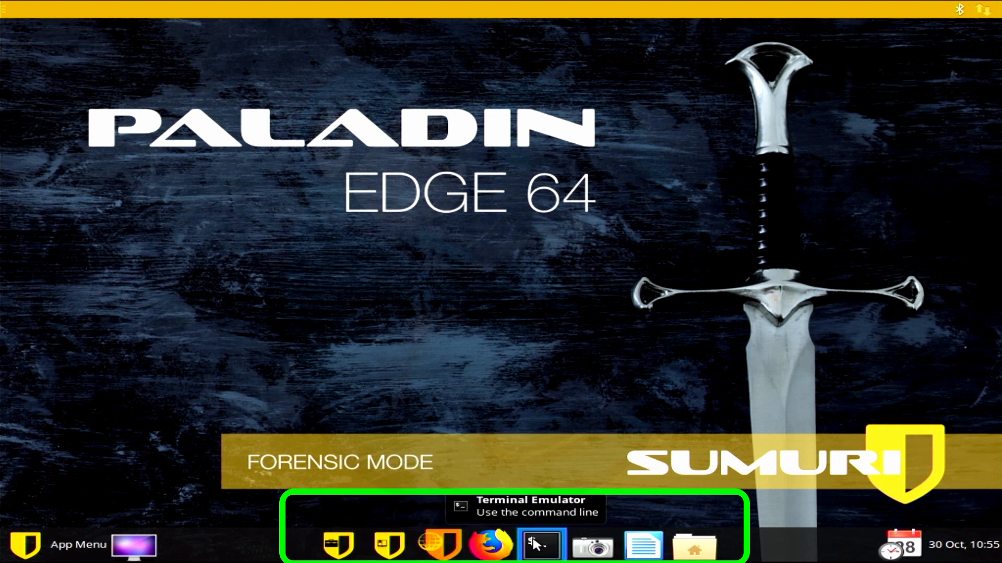
mouse_move(591, 544)
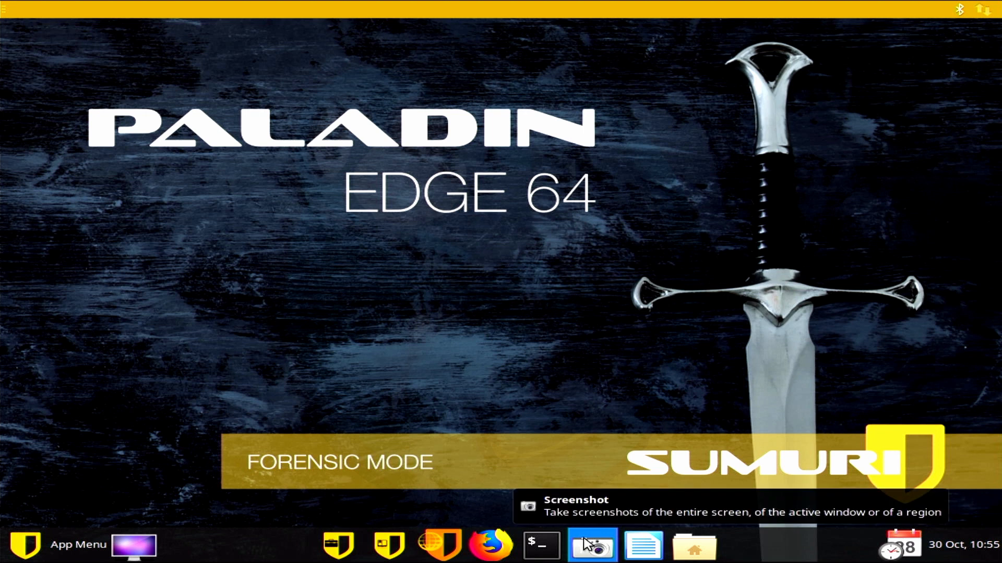
mouse_move(643, 546)
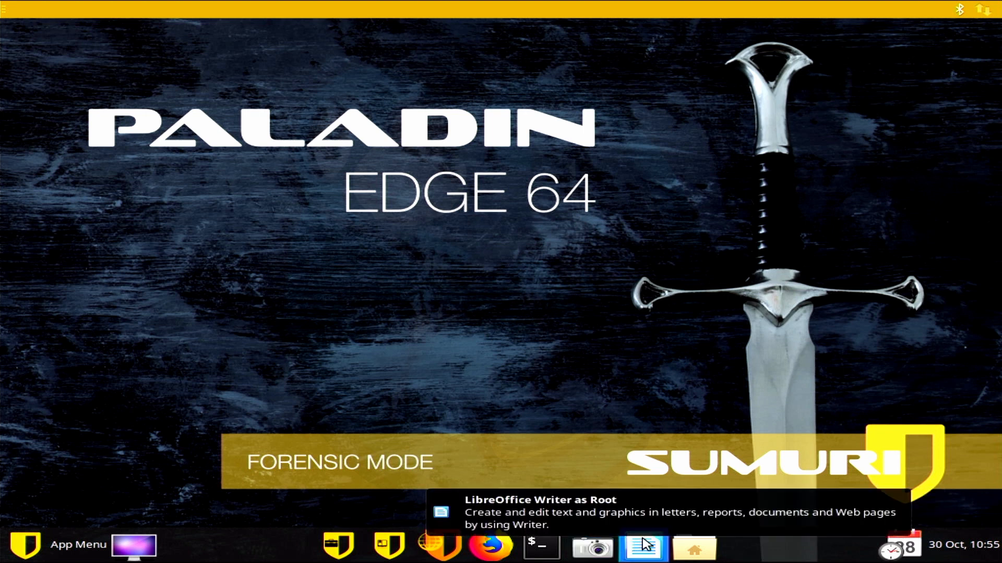
mouse_move(693, 545)
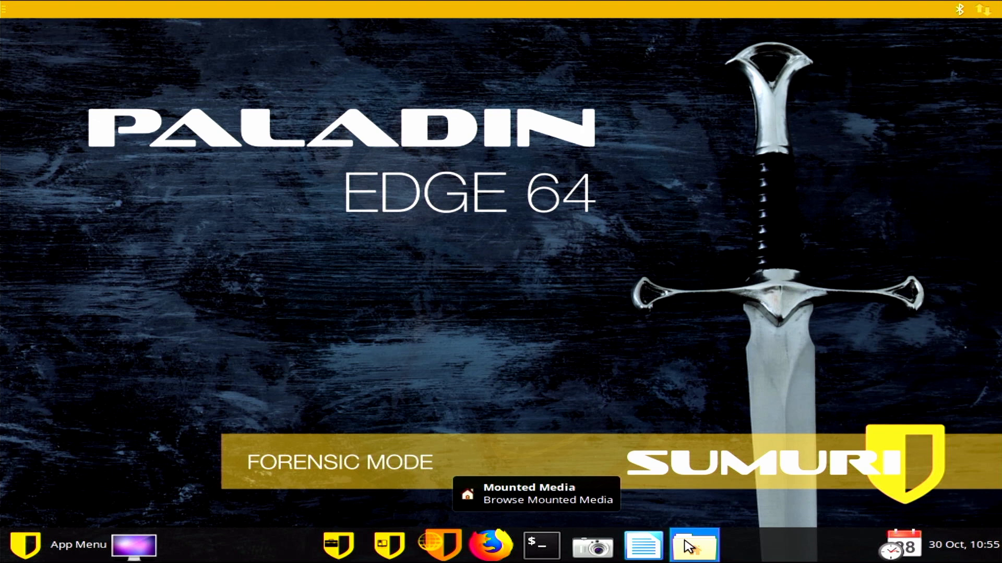
mouse_move(388, 544)
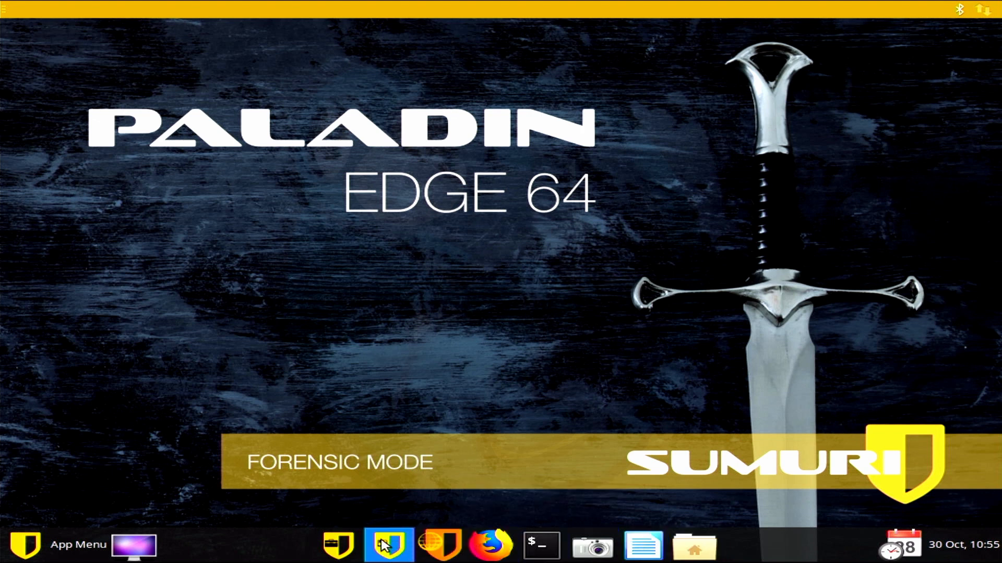
mouse_move(338, 546)
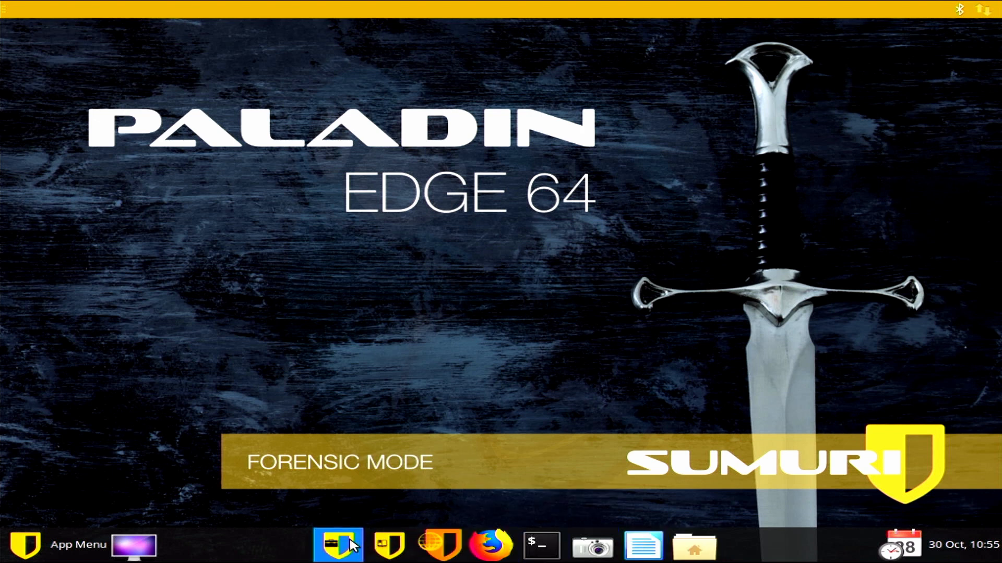
mouse_move(338, 545)
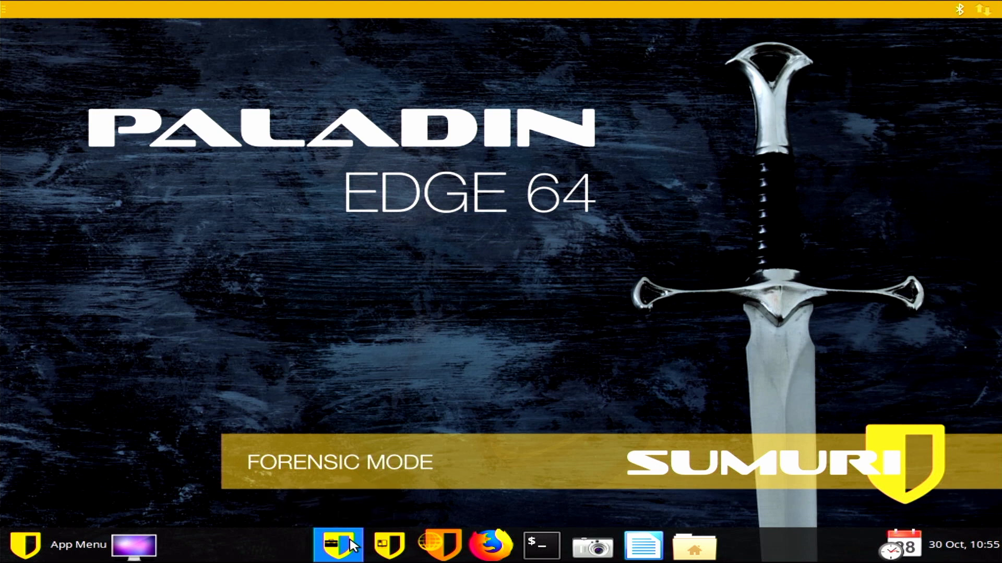
Launch PALADIN Toolbox from the dock, bringing up the date/time warning.
click(338, 546)
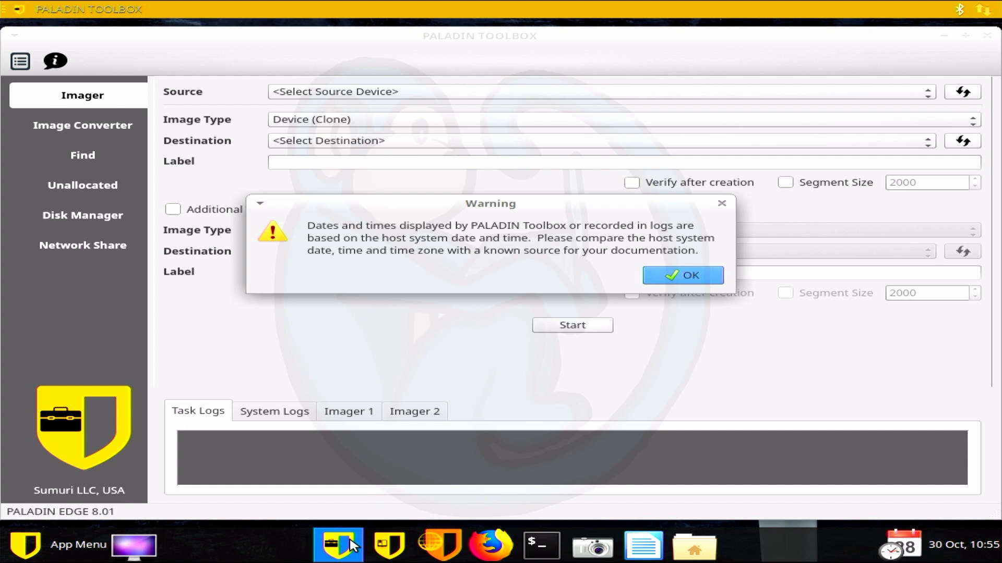
mouse_move(339, 545)
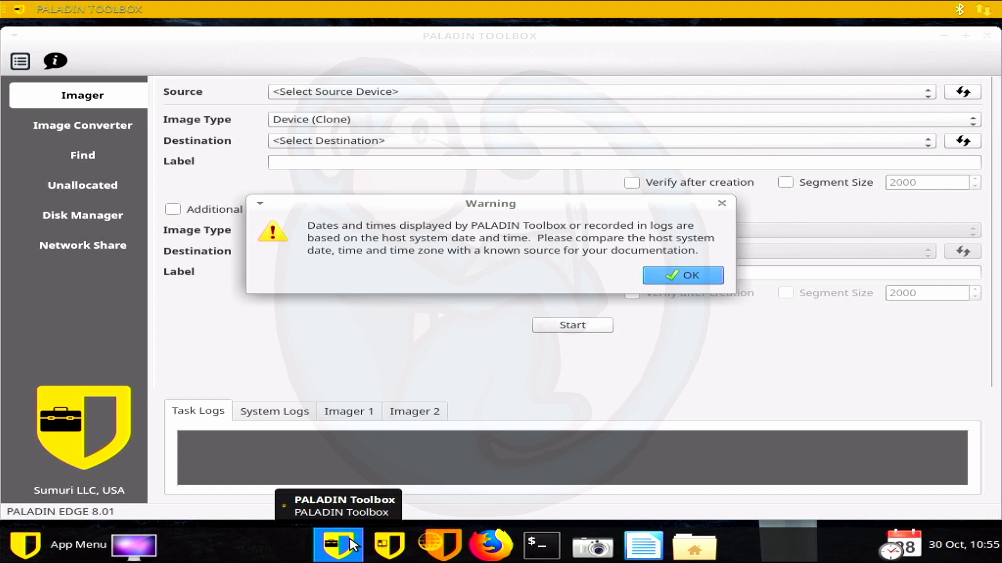
mouse_move(446, 486)
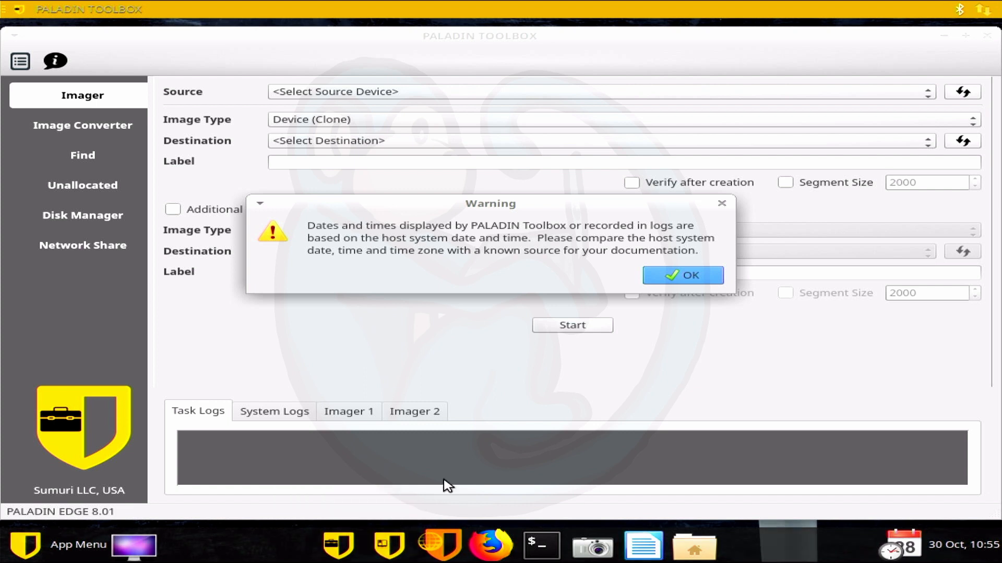
mouse_move(593, 342)
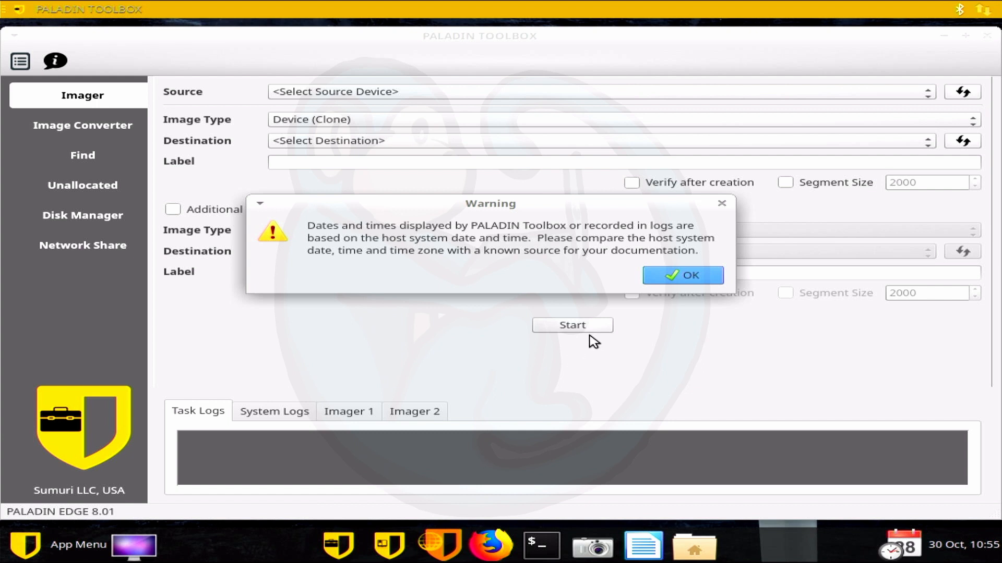
mouse_move(644, 303)
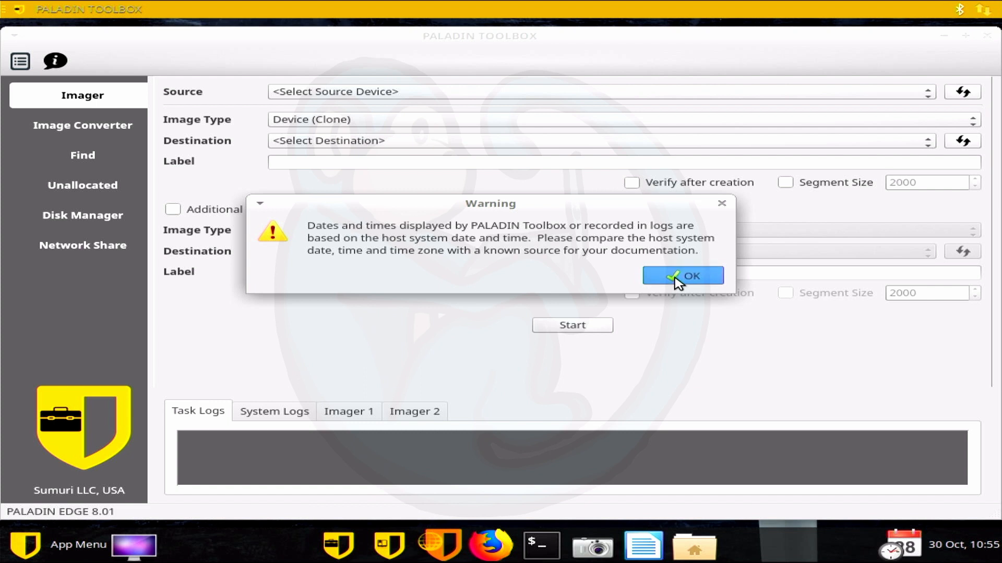
Dismiss the warning and check the host clock (Etc/UTC, manual time) in Time and Date Settings.
click(682, 275)
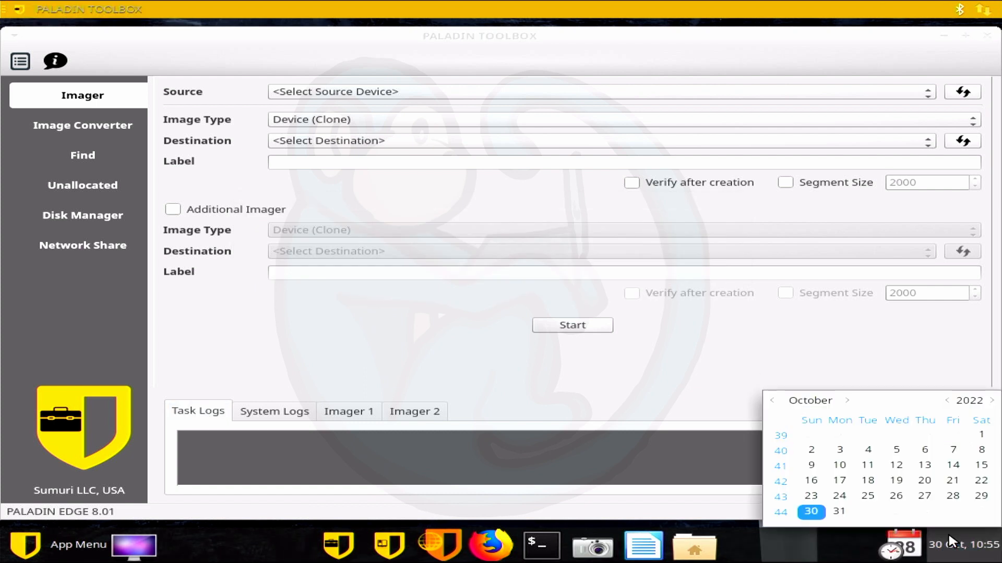
click(887, 545)
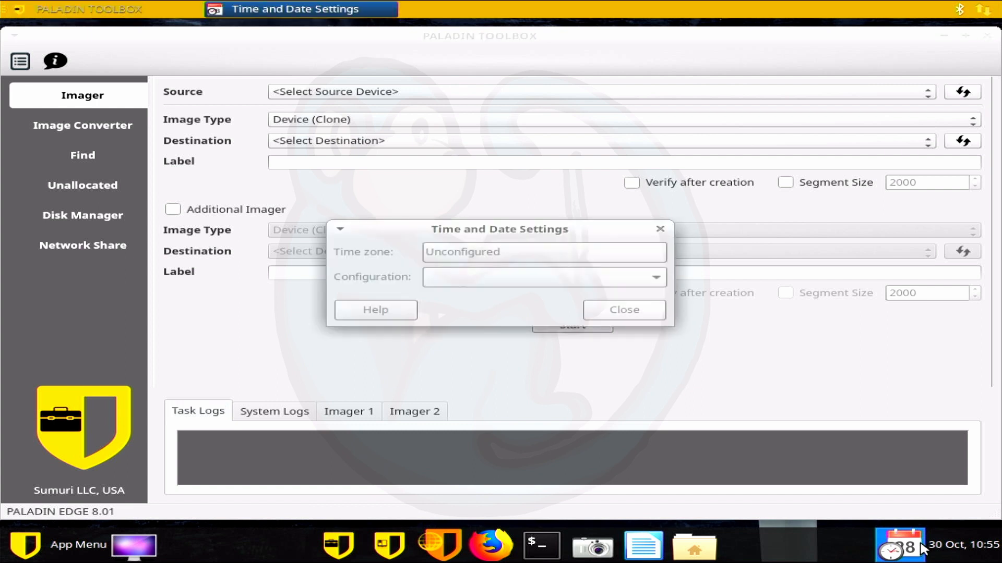
click(542, 276)
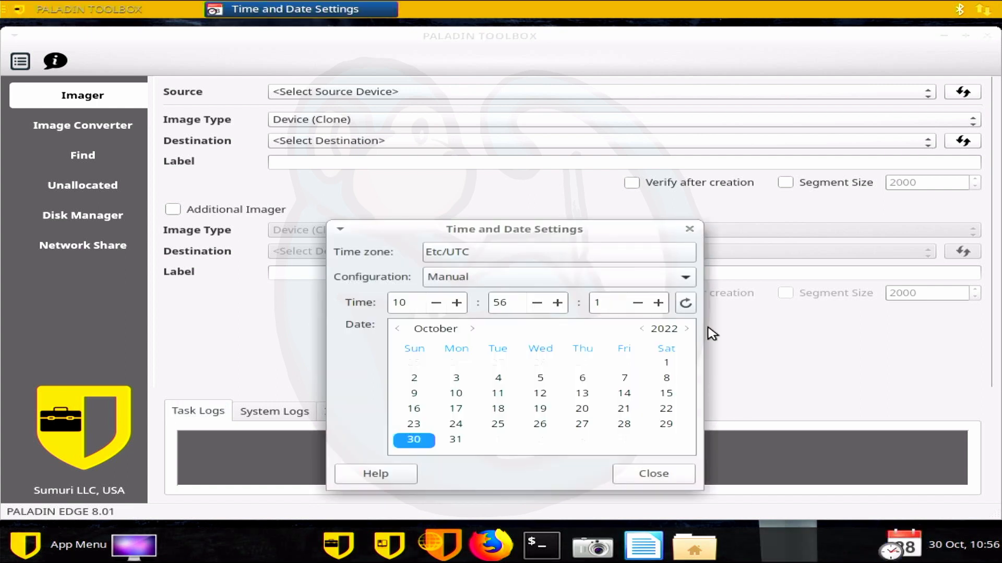
click(658, 302)
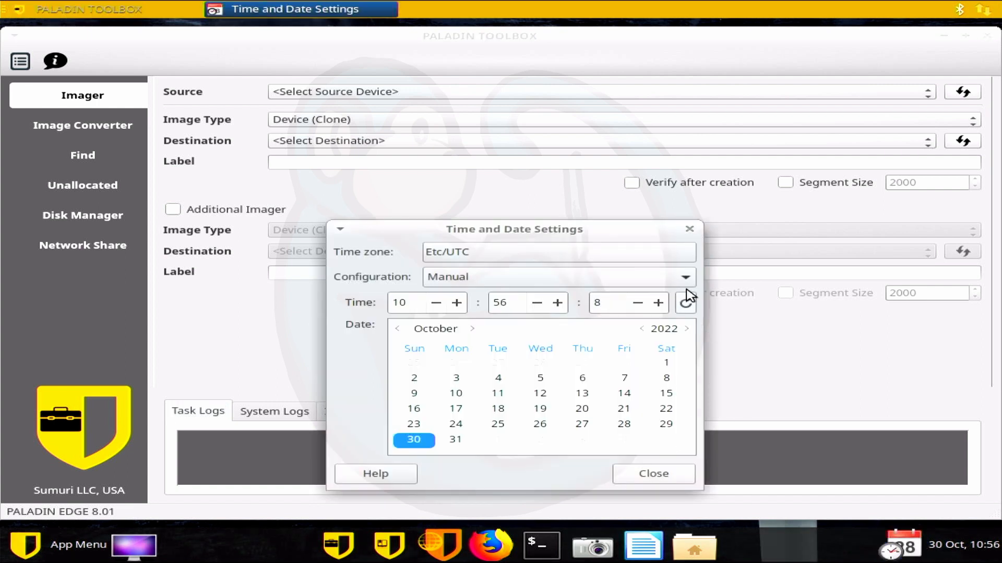
click(652, 474)
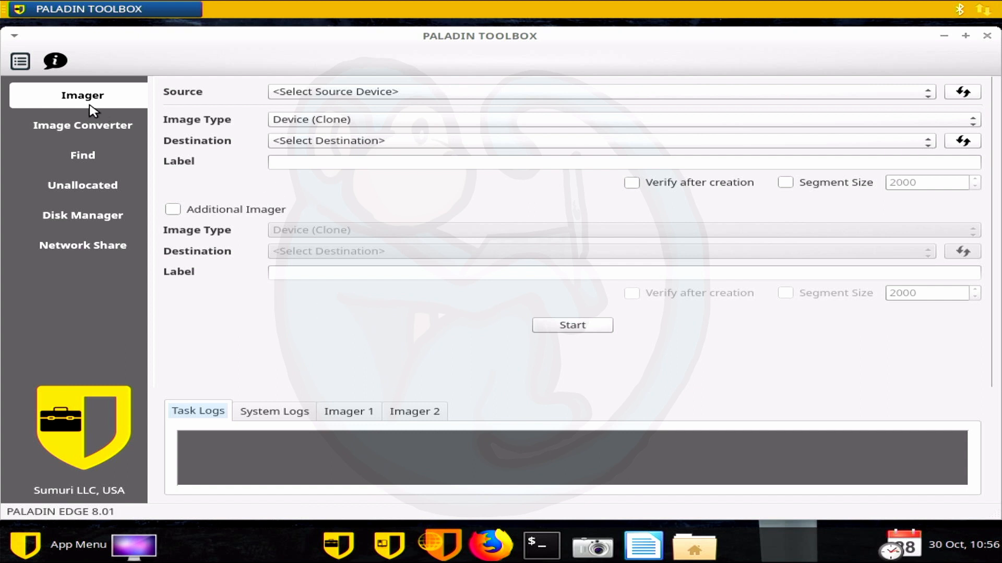
click(20, 62)
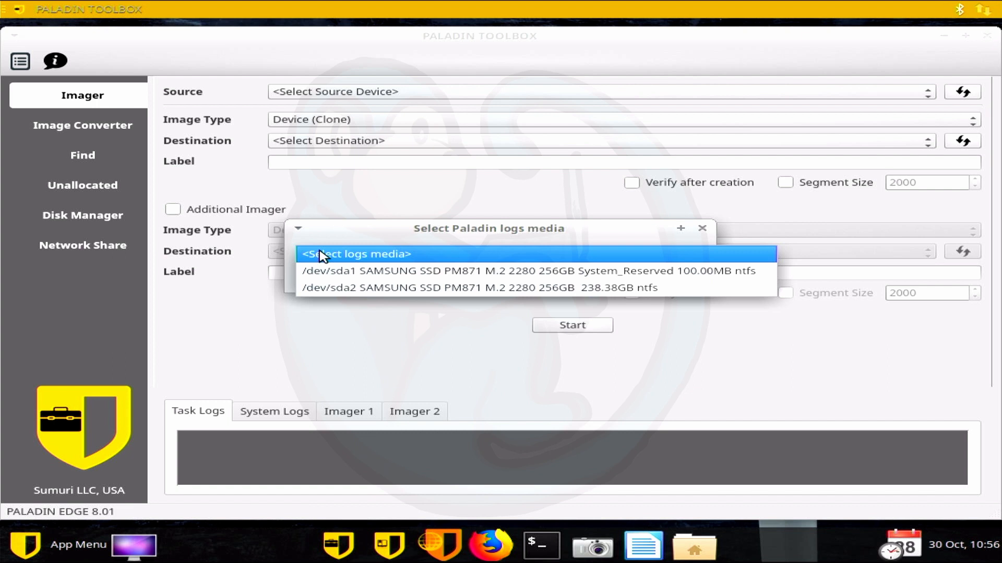
mouse_move(593, 244)
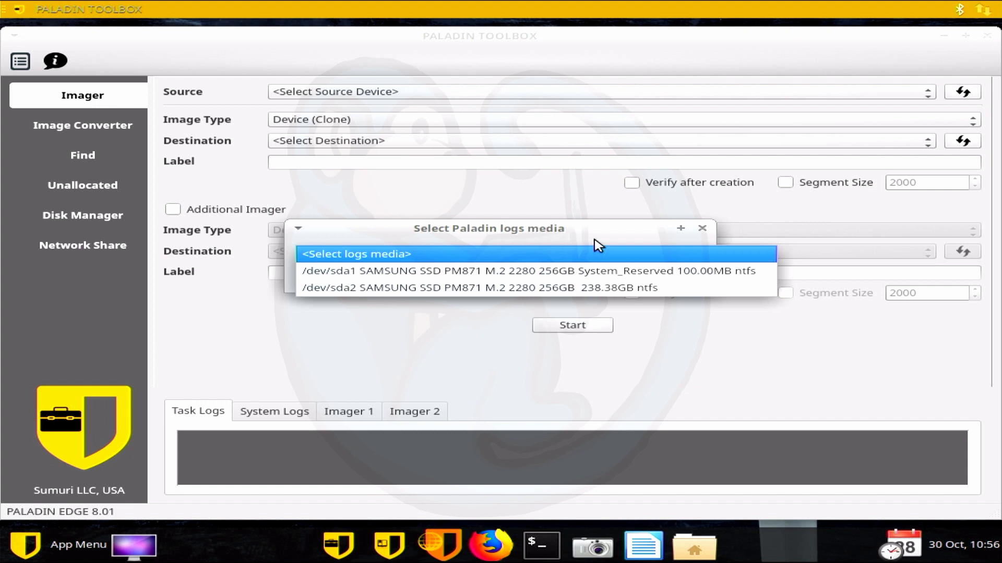
click(702, 229)
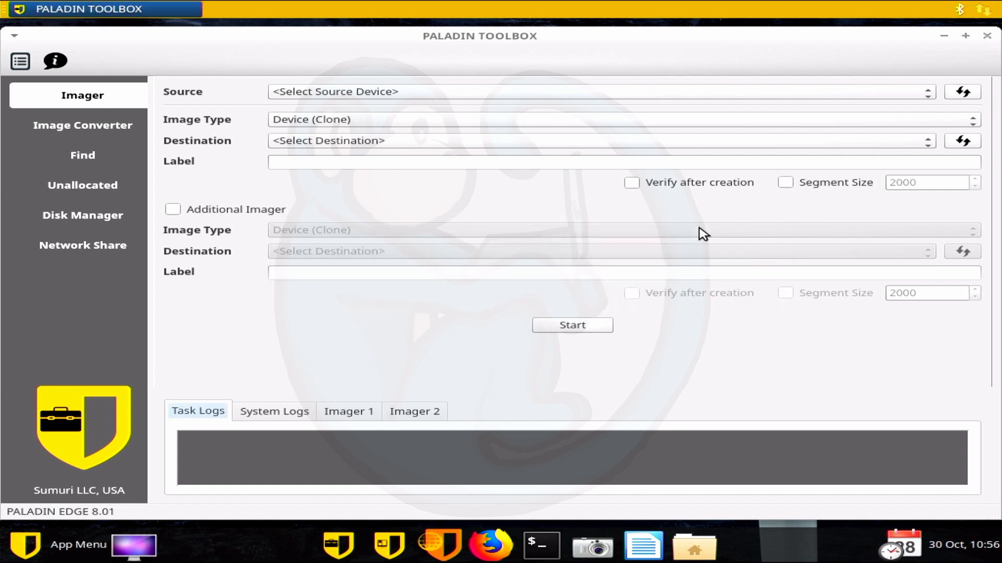
mouse_move(543, 177)
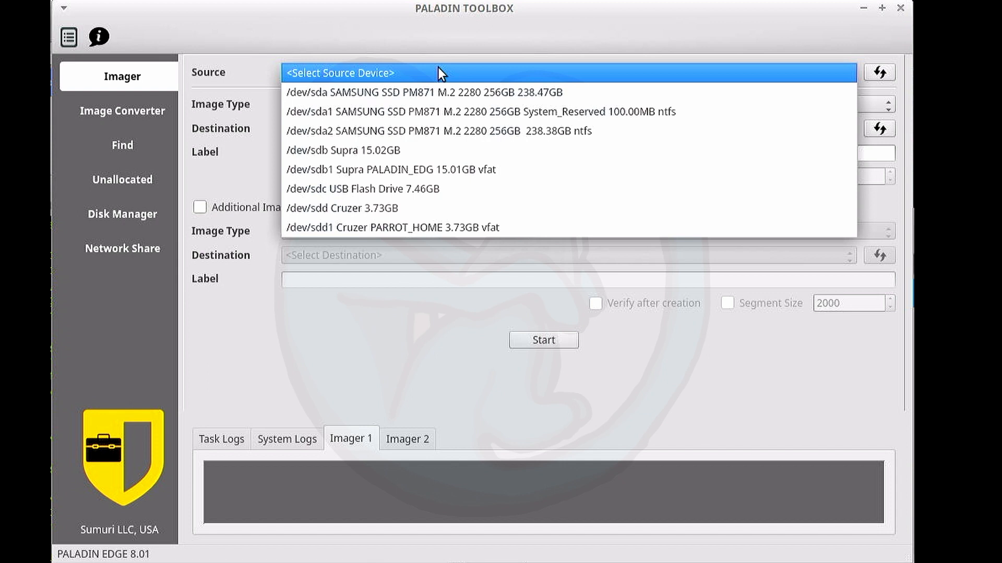
mouse_move(343, 189)
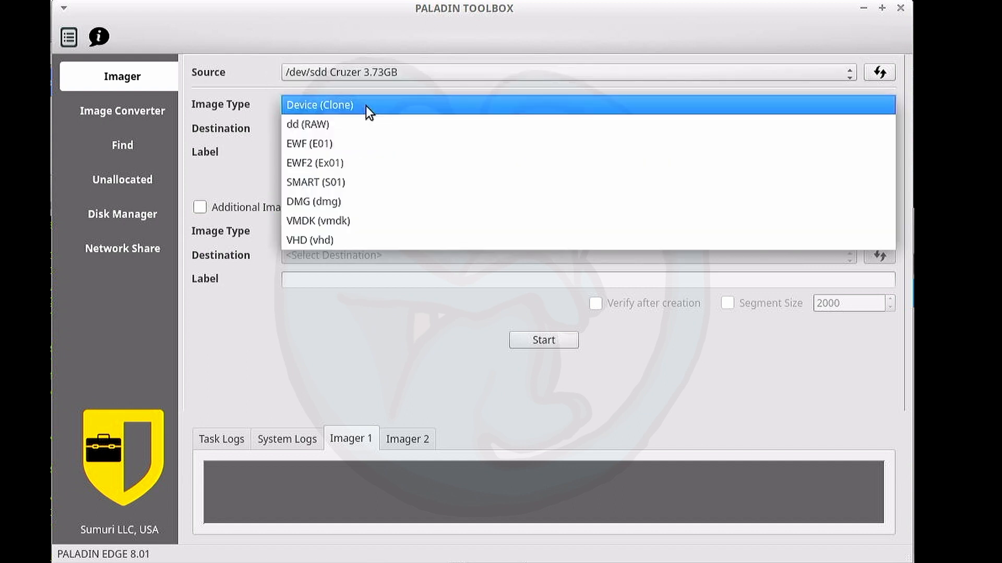
mouse_move(338, 143)
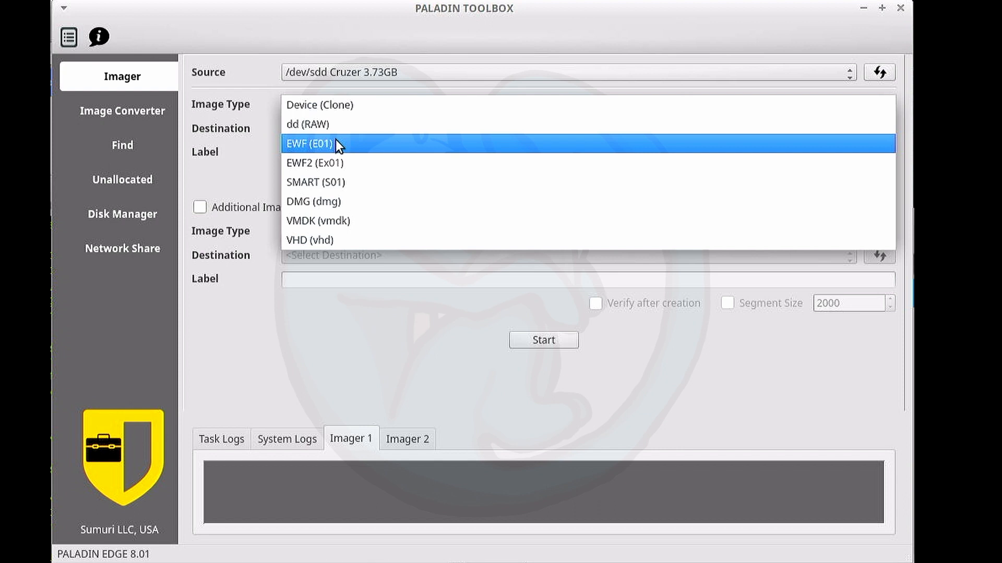
click(319, 104)
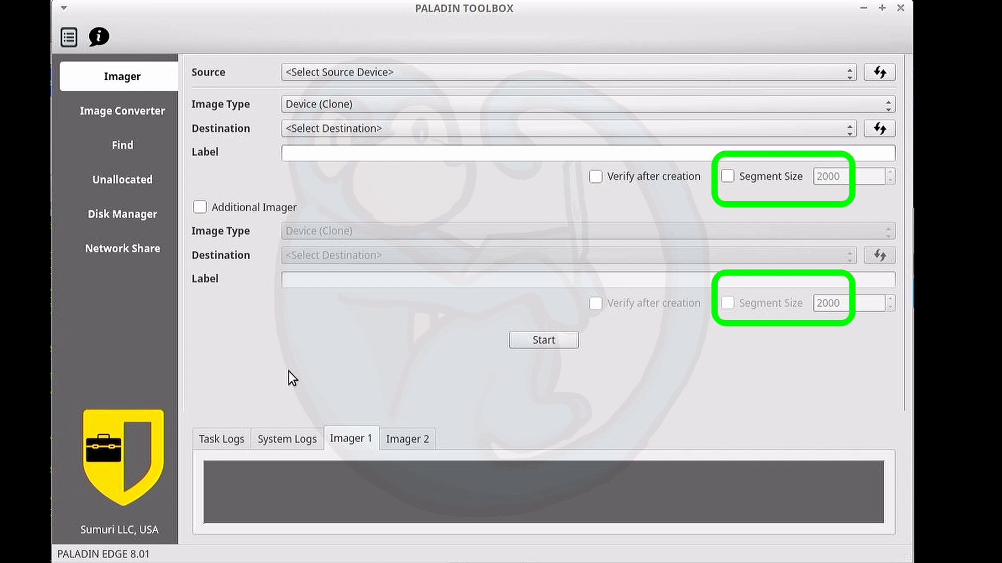
mouse_move(364, 280)
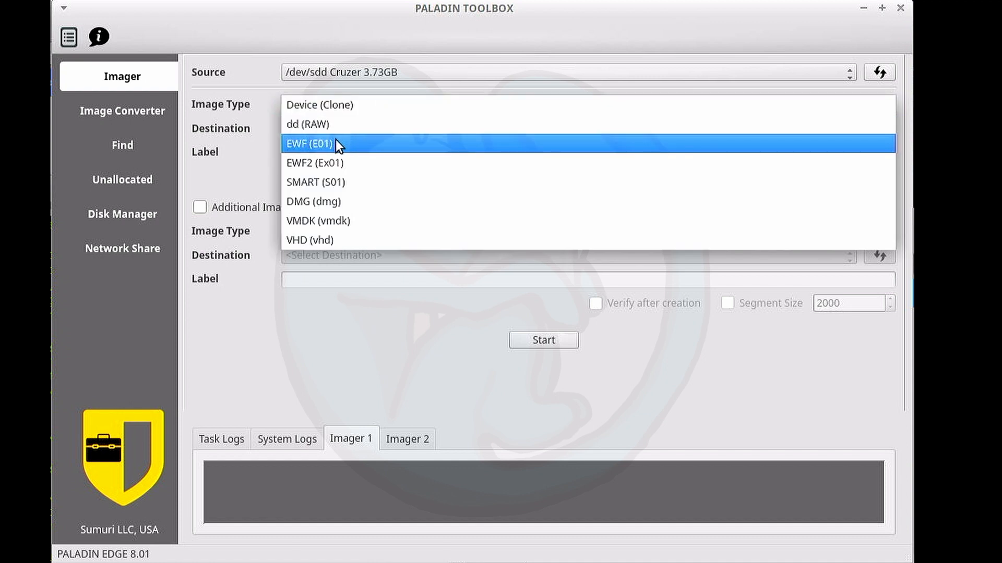
Choose EWF (E01) as the image type for the /dev/sdd Cruzer source.
click(311, 143)
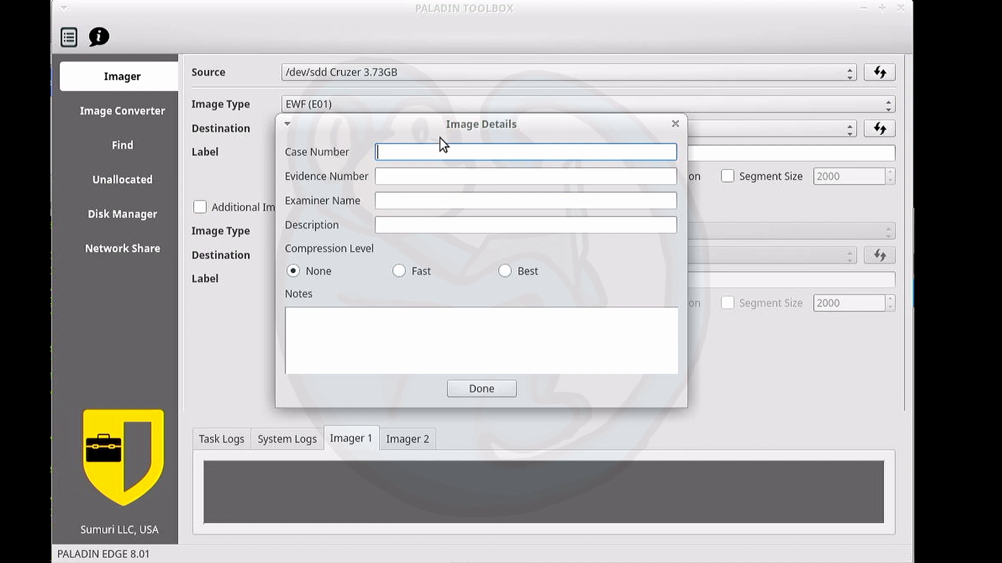
text(201103-0105)
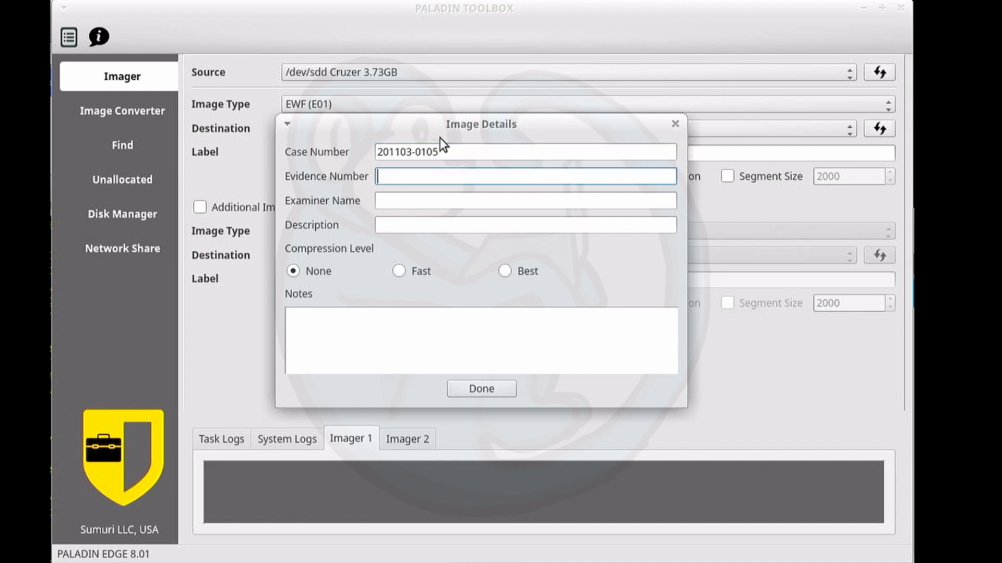
text(BM)
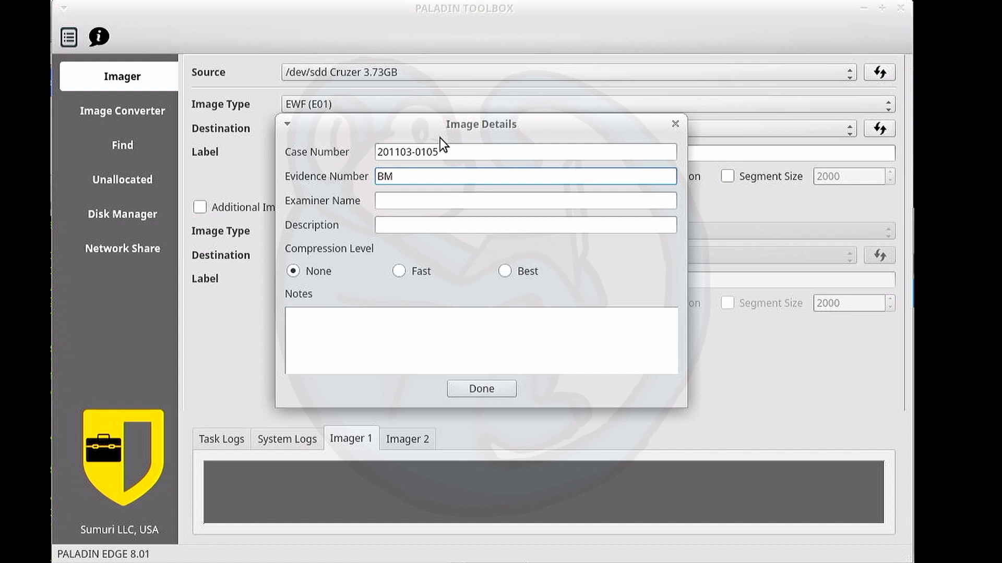
text(75309)
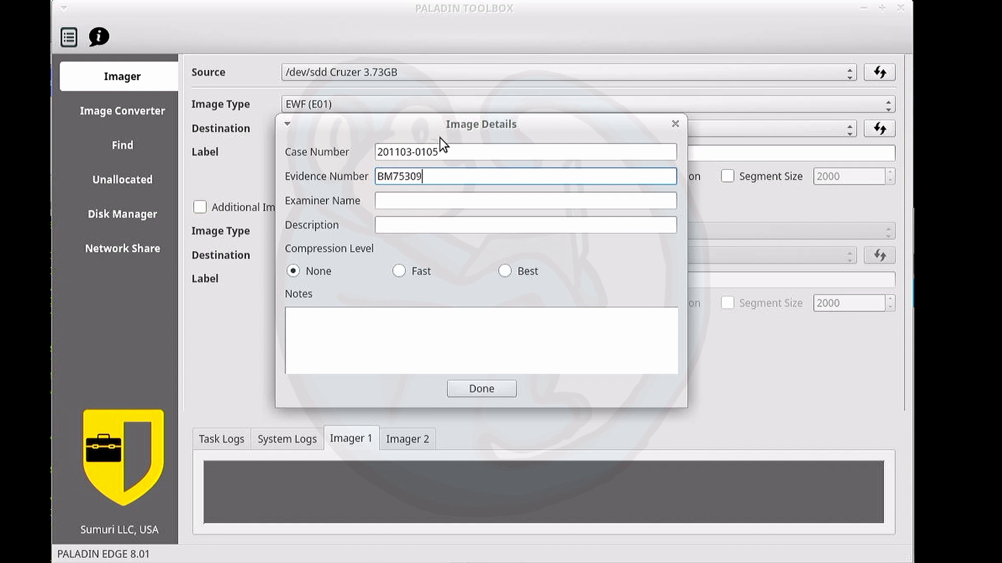
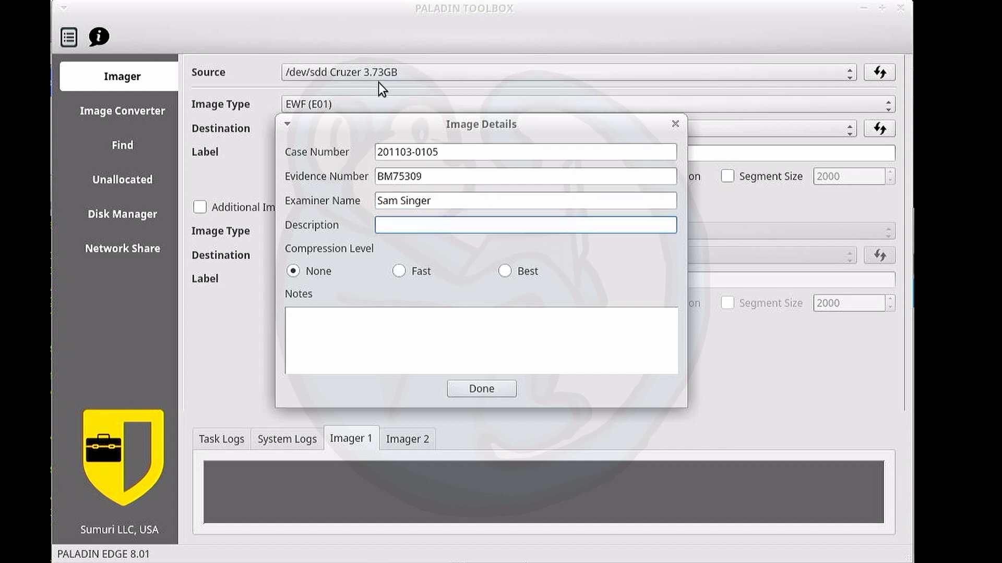
text(SanDisk 4GB USB)
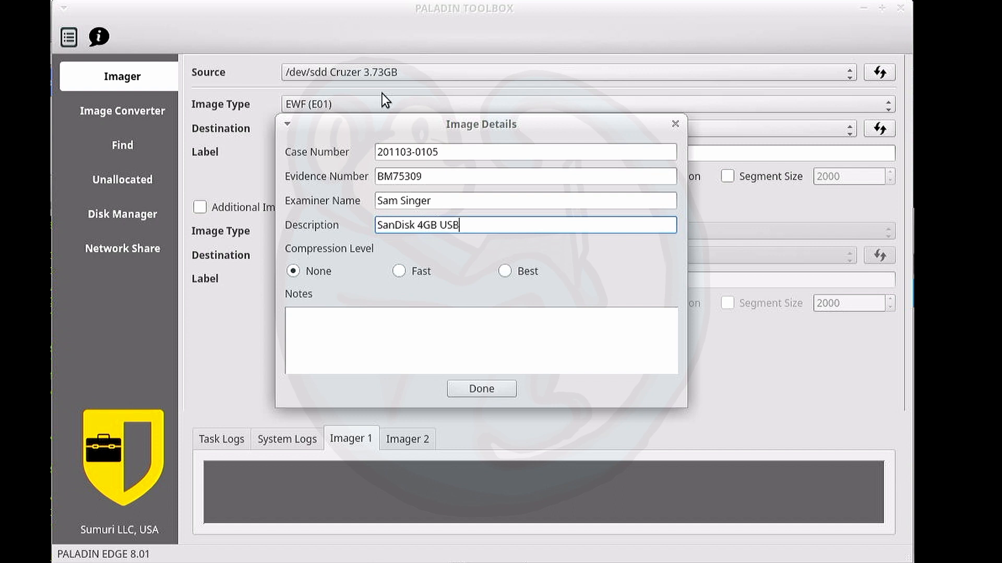
text(from kitchen)
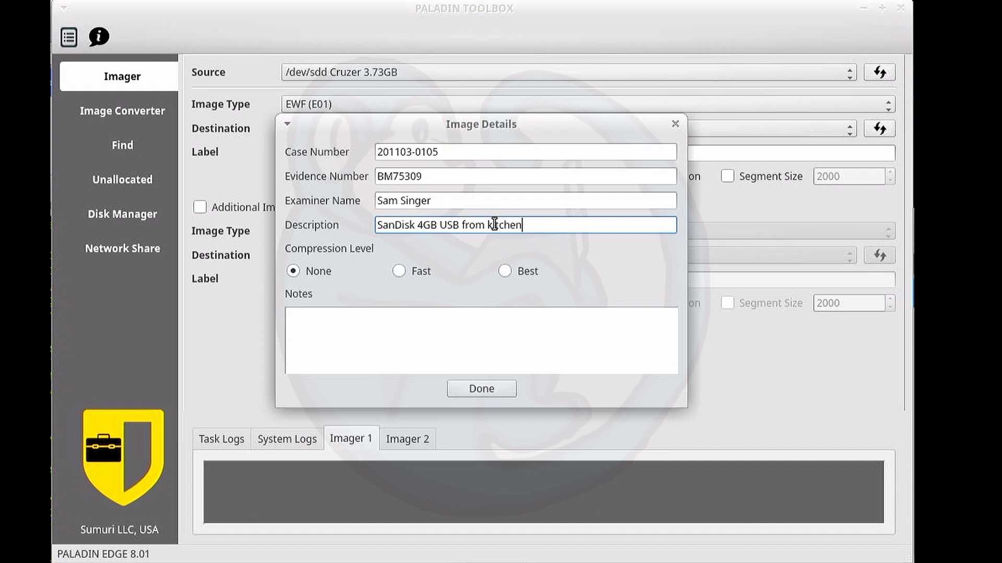
click(400, 271)
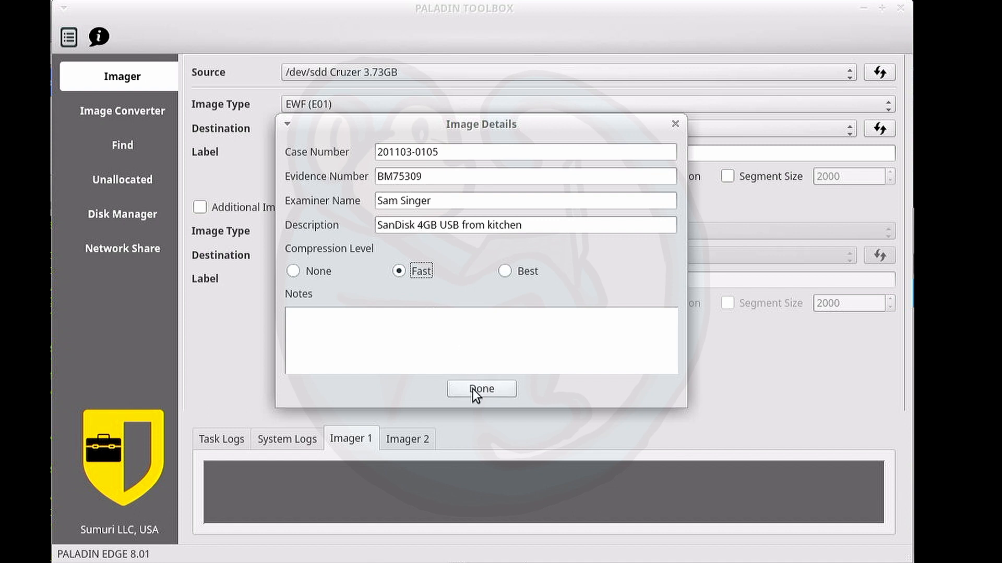
Target the /dev/sdc1 7.45GB USB drive, label BM75309, with verify after creation and segment size 2000.
click(480, 389)
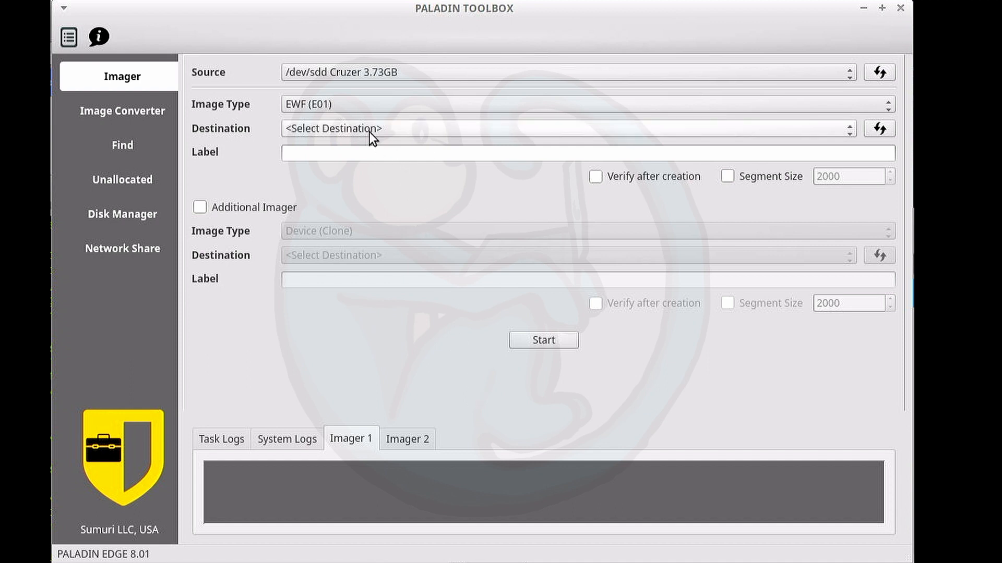
mouse_move(372, 131)
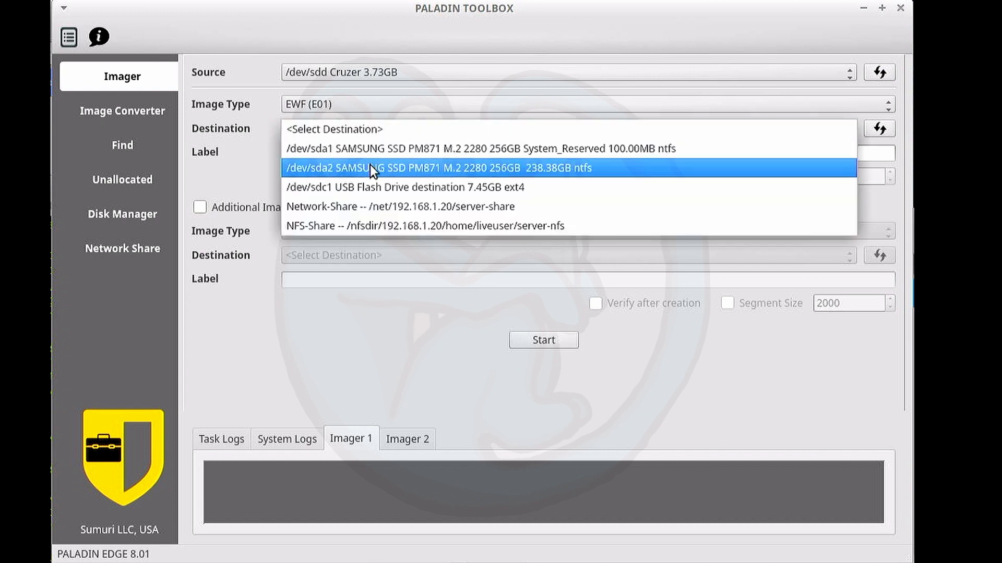
click(406, 187)
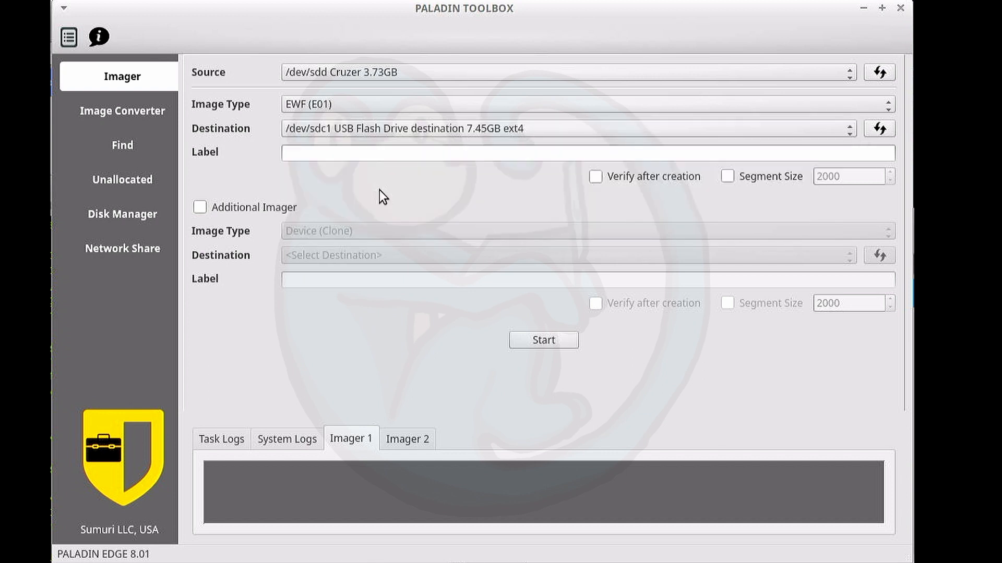
mouse_move(368, 156)
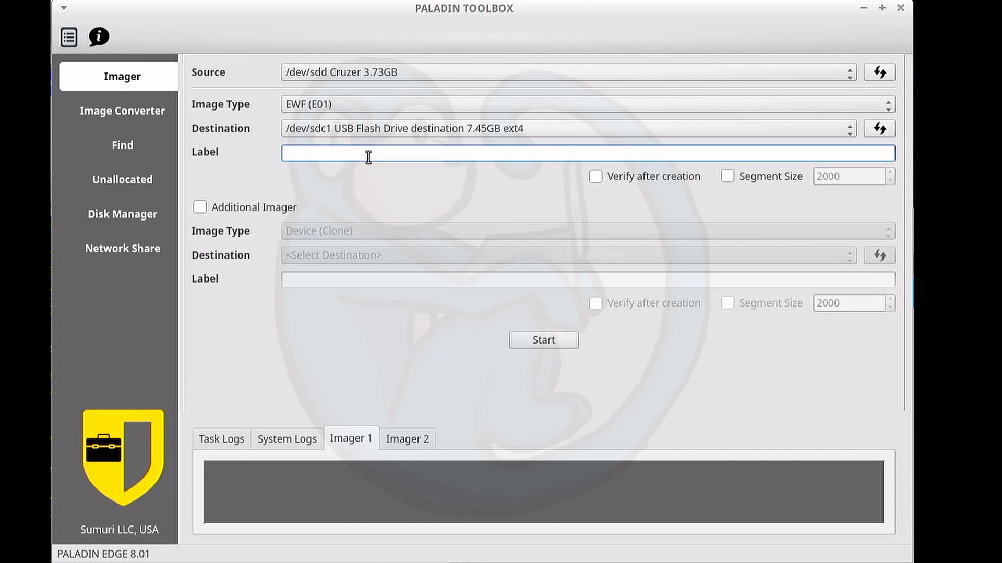
text(BM75309)
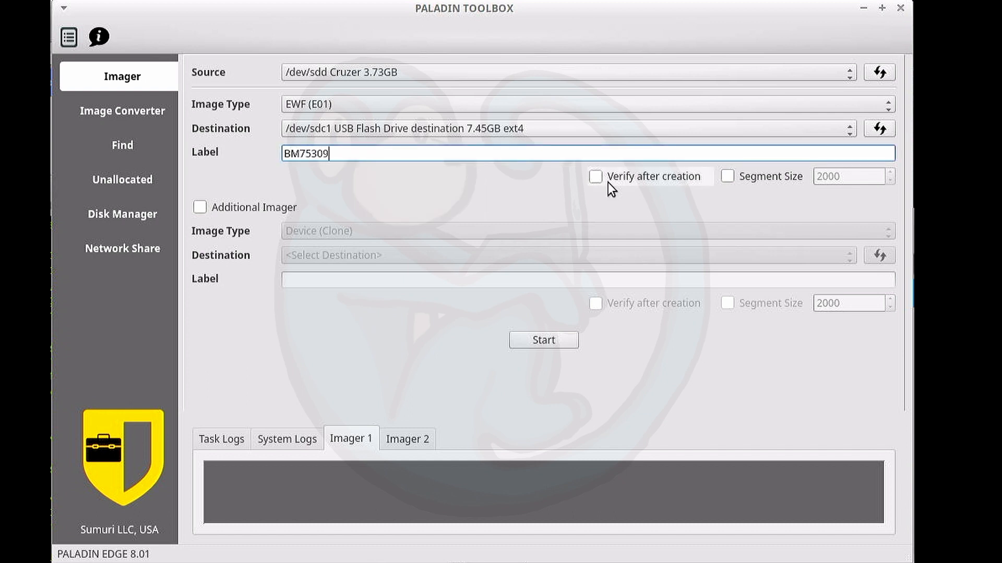
click(596, 176)
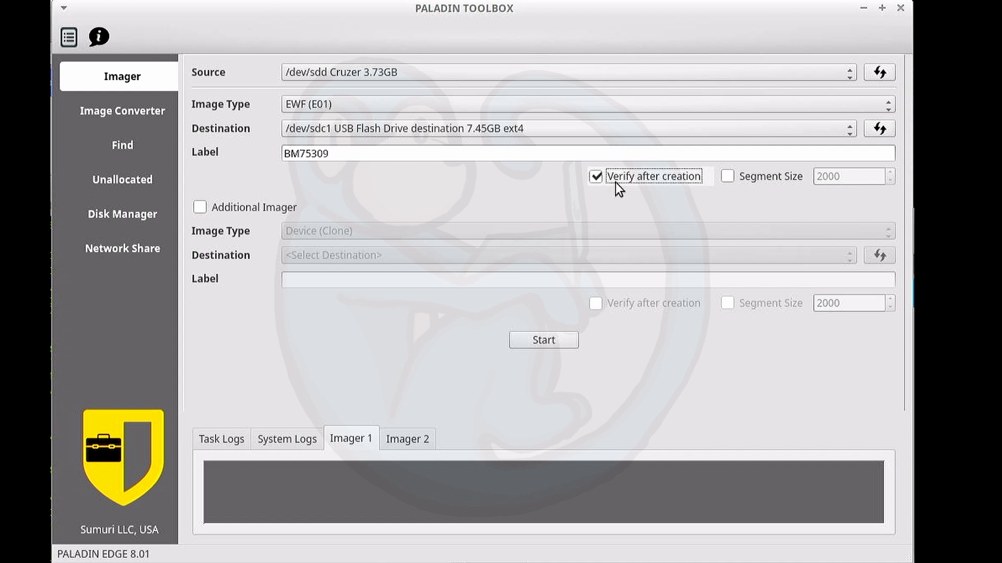
mouse_move(704, 186)
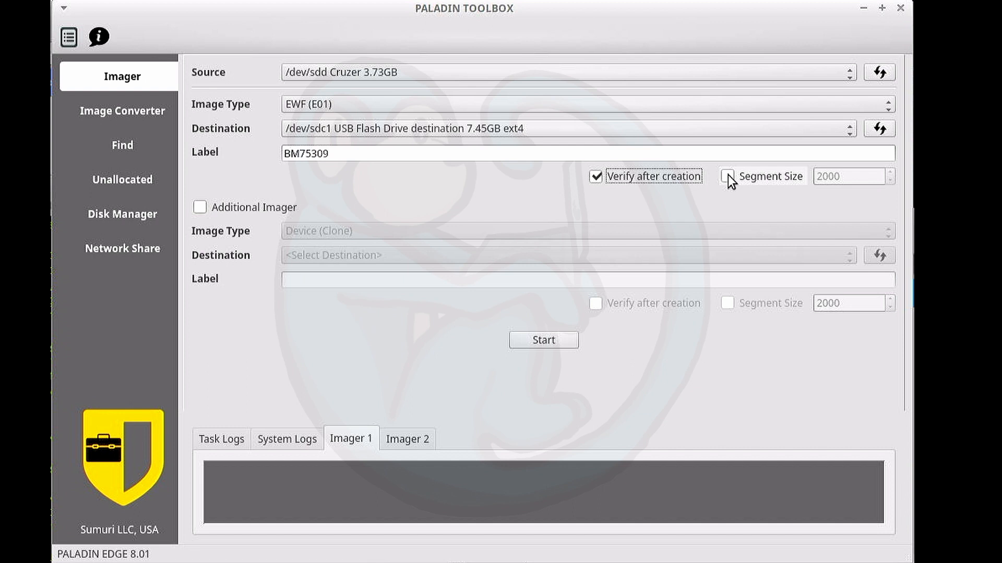
click(727, 176)
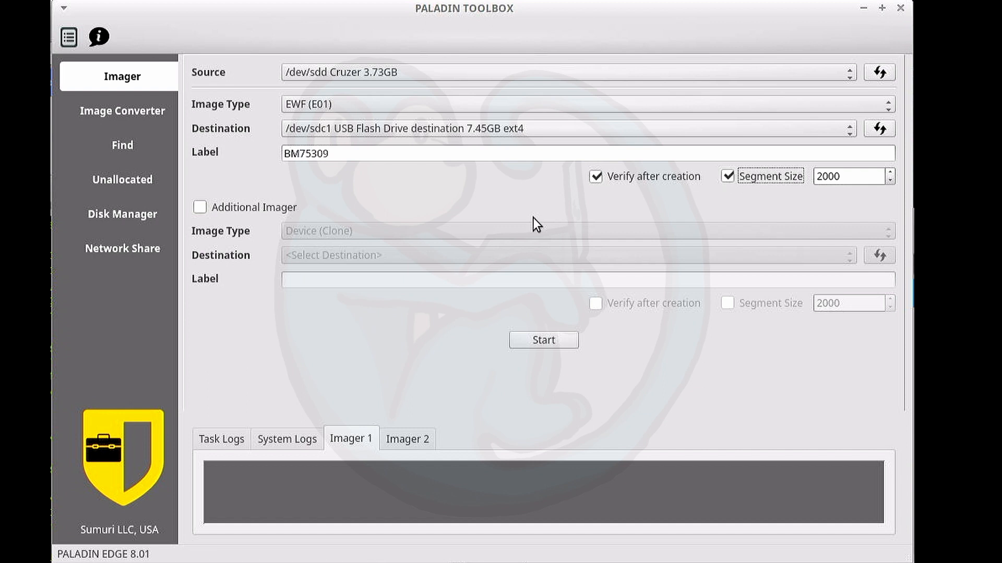
mouse_move(248, 223)
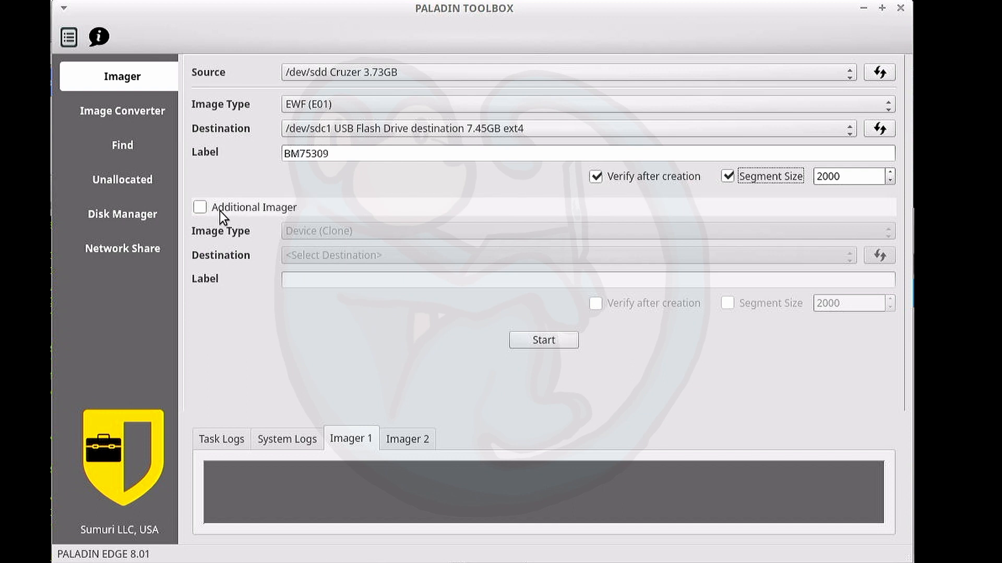
Enable an additional VMDK imager going to the Network-Share destination, labelled BM75309.
click(199, 206)
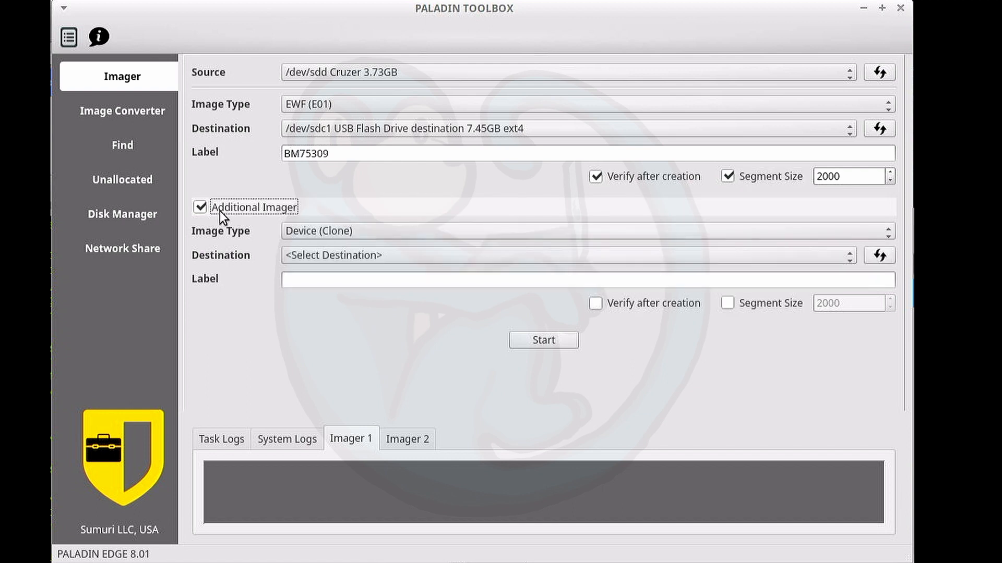
mouse_move(317, 237)
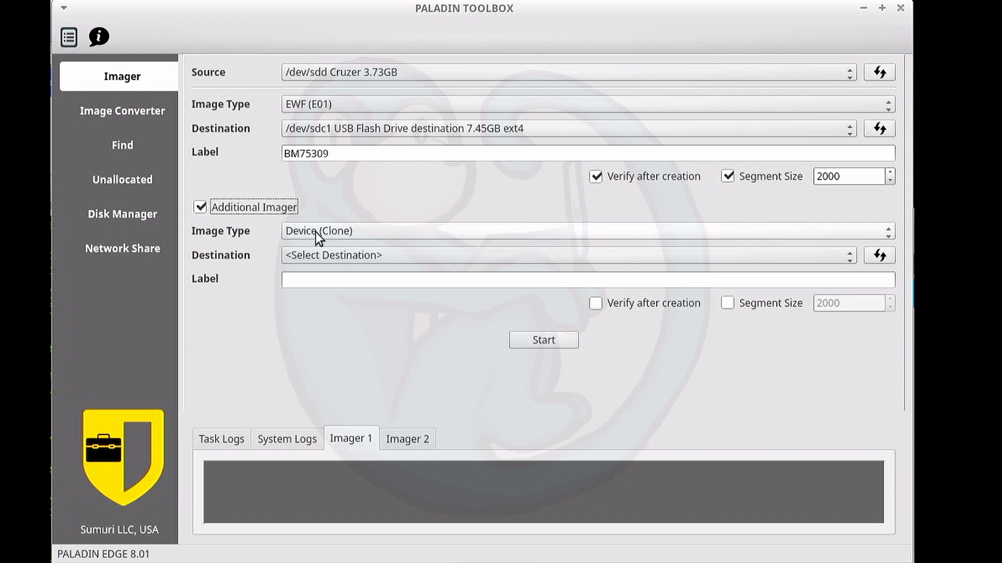
mouse_move(323, 241)
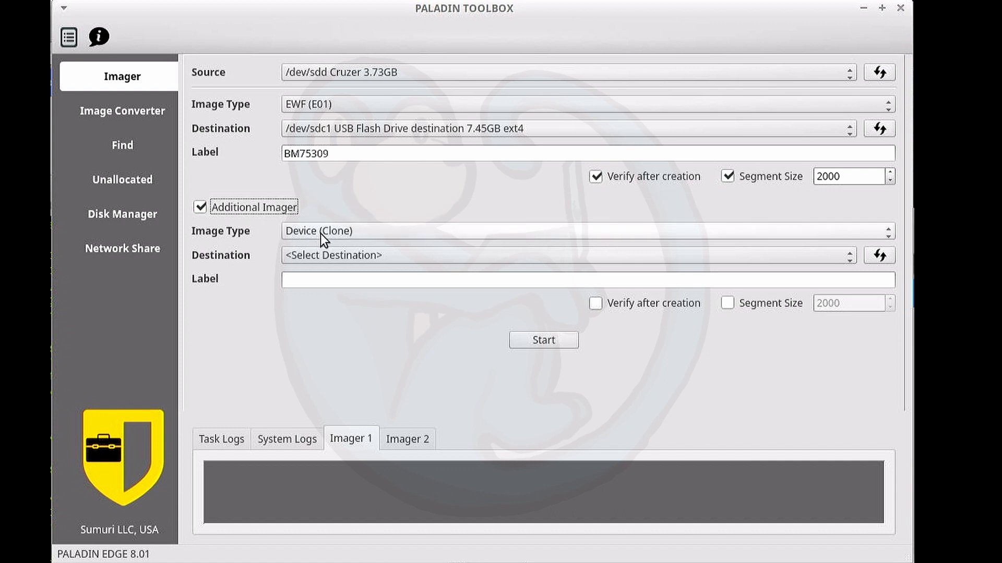
mouse_move(323, 240)
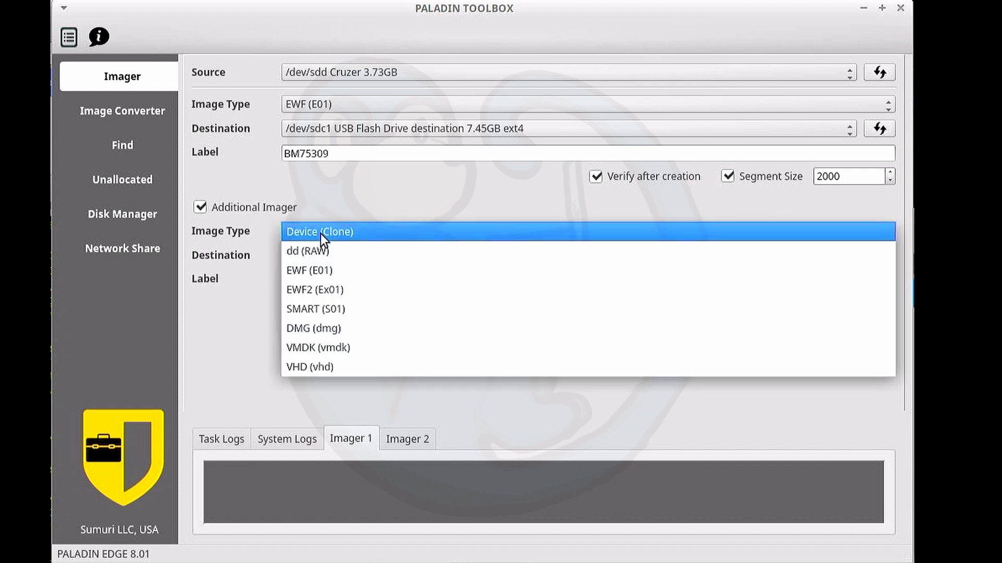
click(318, 348)
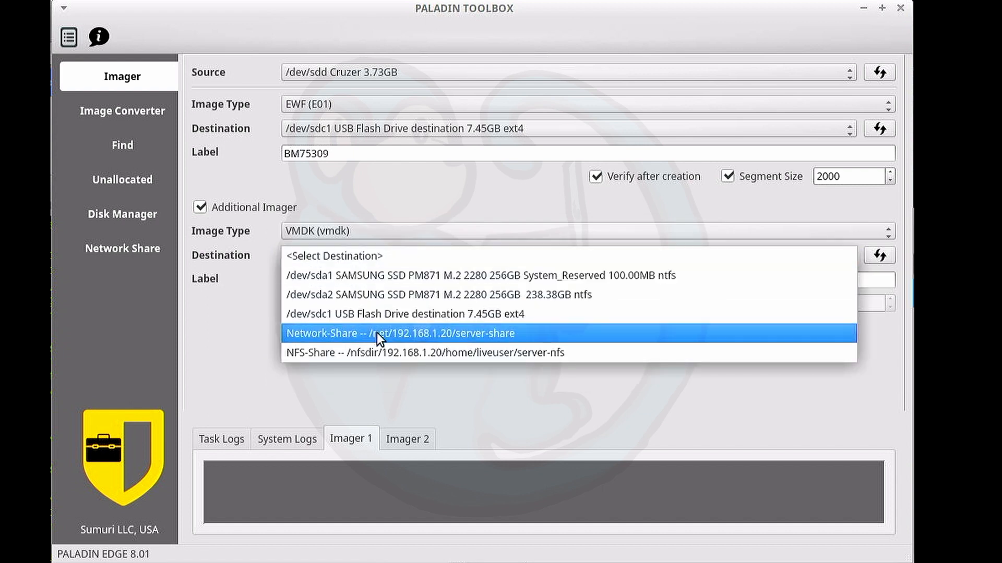
mouse_move(397, 341)
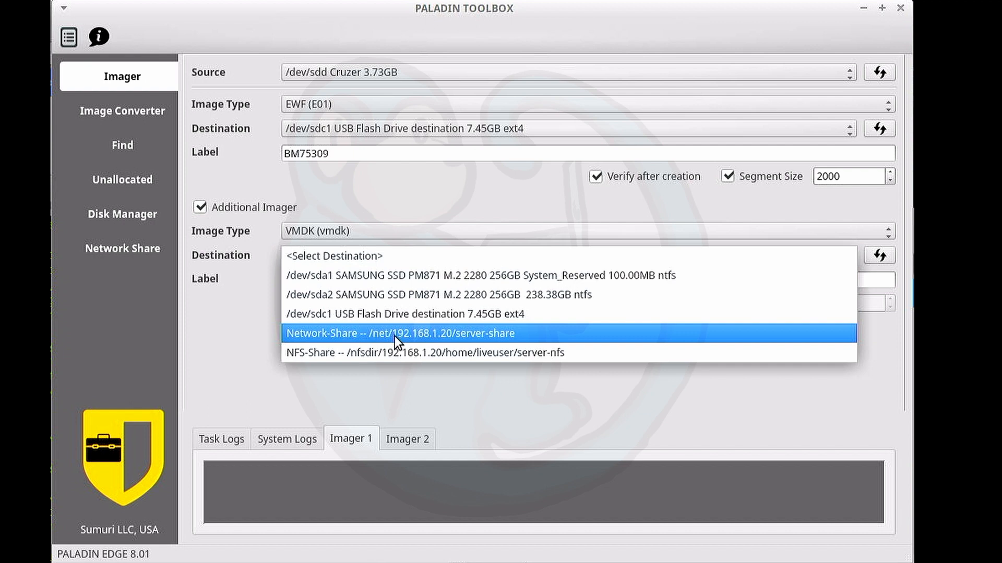
click(403, 333)
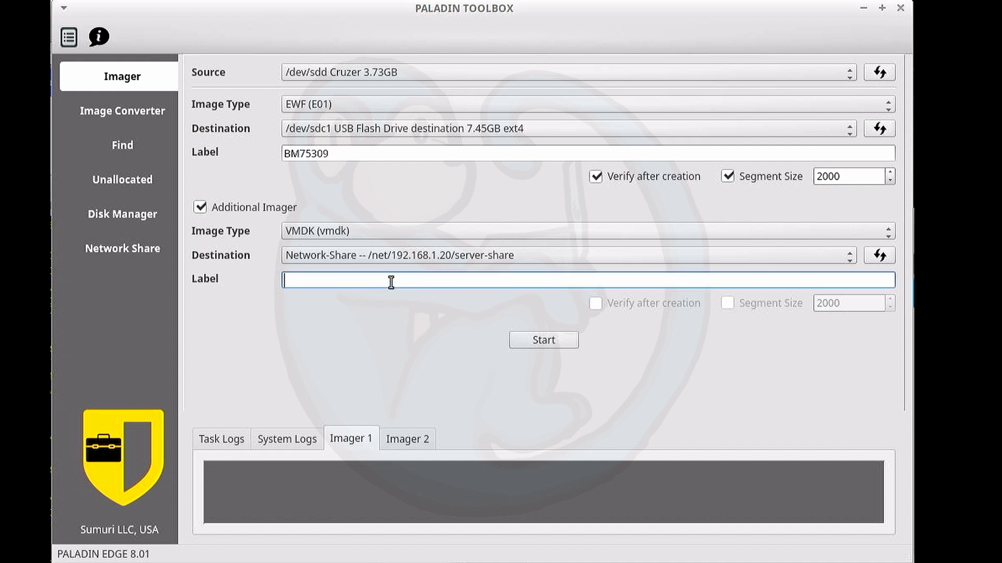
text(B)
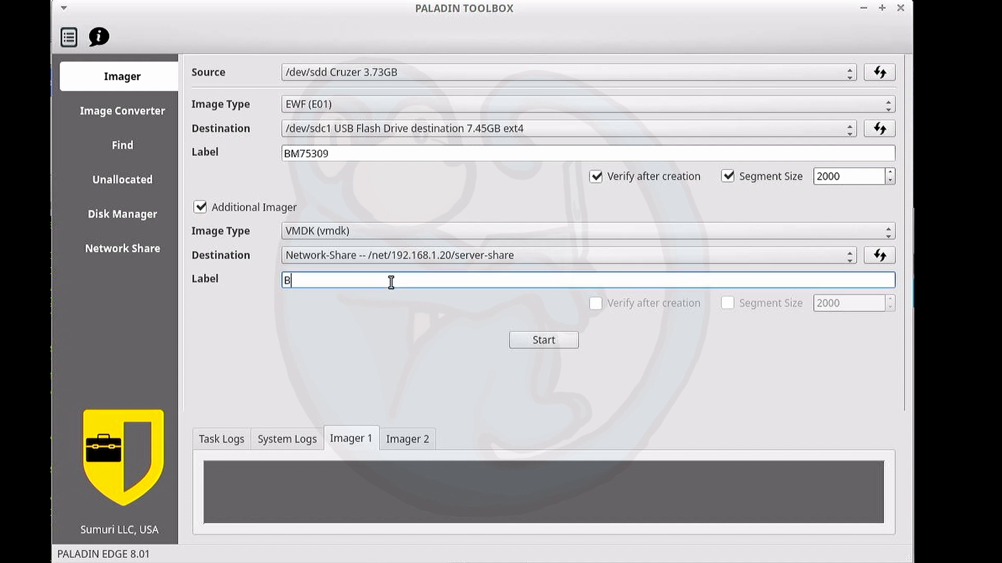
text(M75)
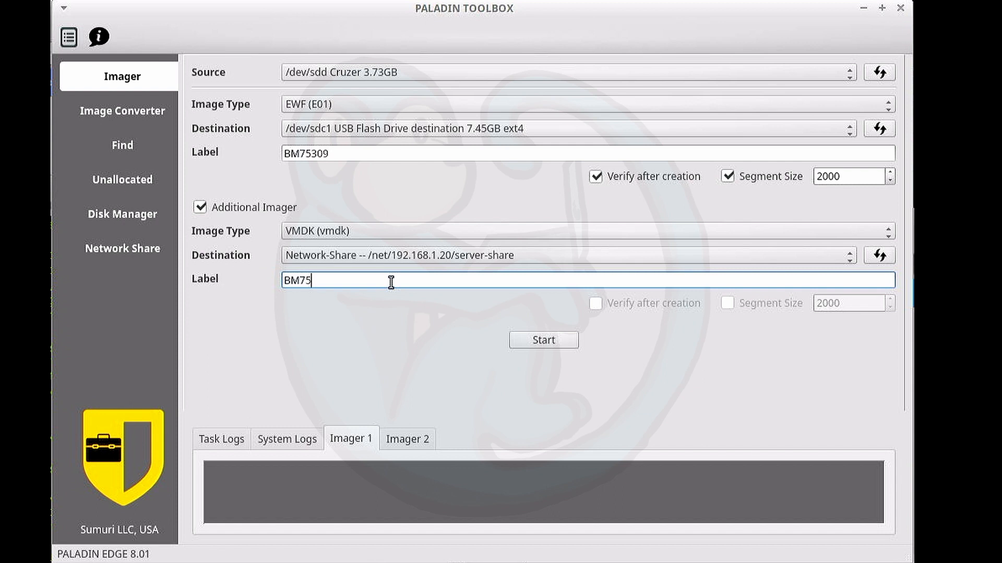
text(309)
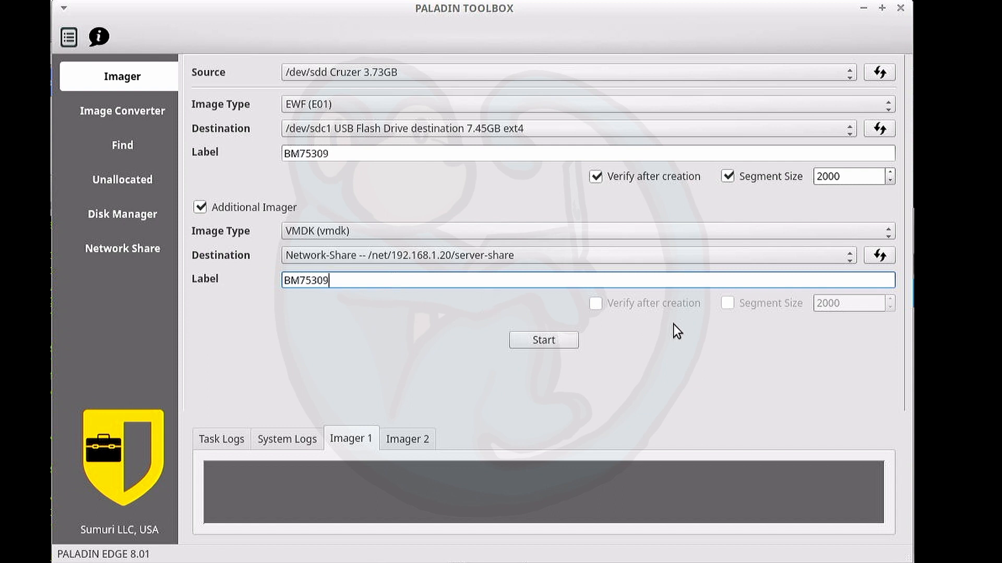
mouse_move(567, 351)
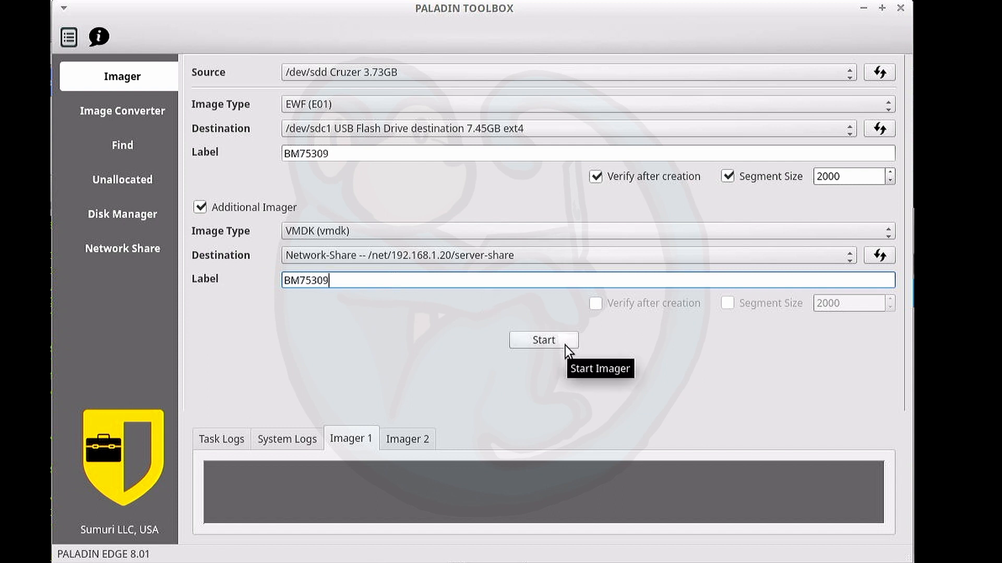
Start imaging the Cruzer drive and watch the Imager 1 and Imager 2 logs until Imager 1 finishes.
click(543, 339)
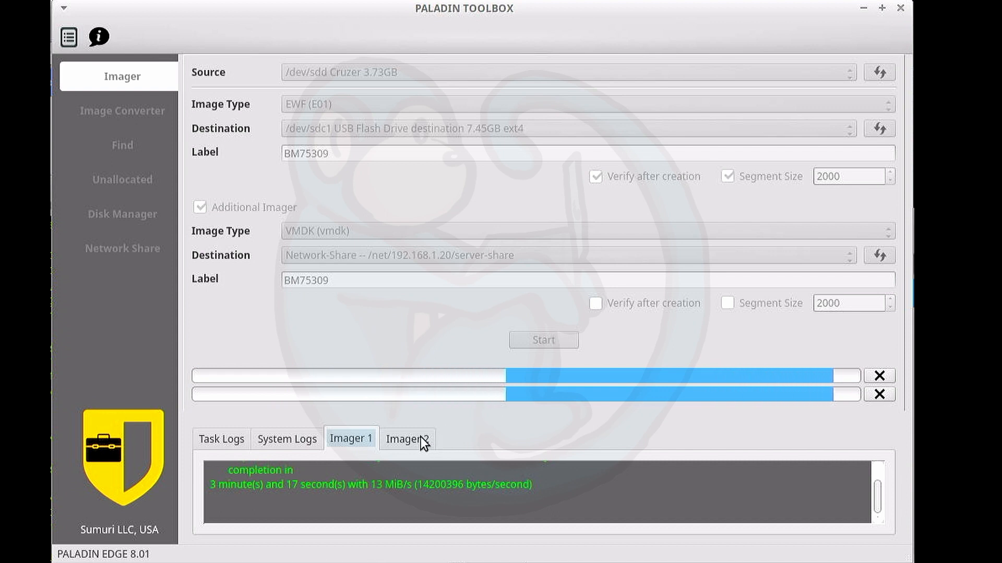
click(407, 438)
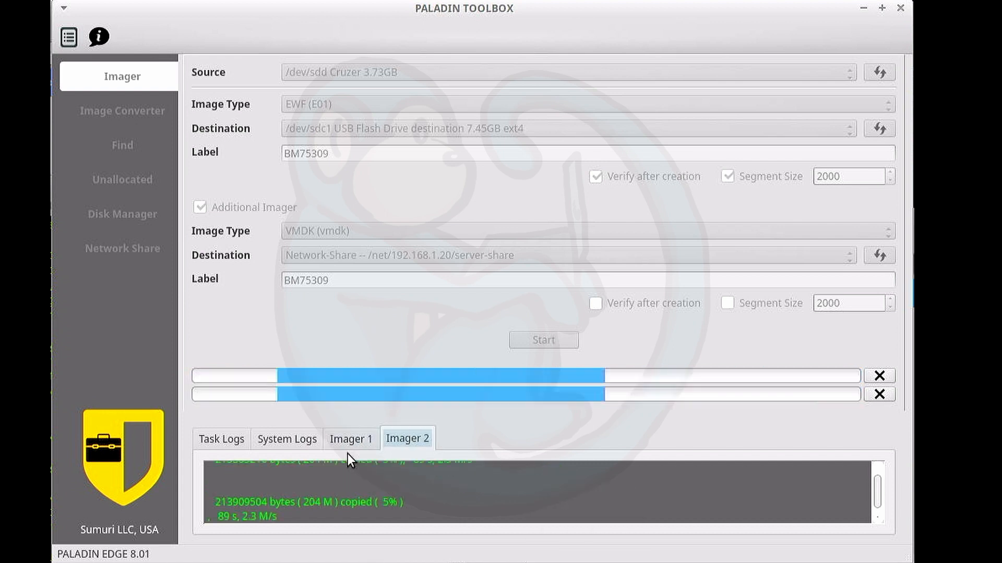
click(351, 439)
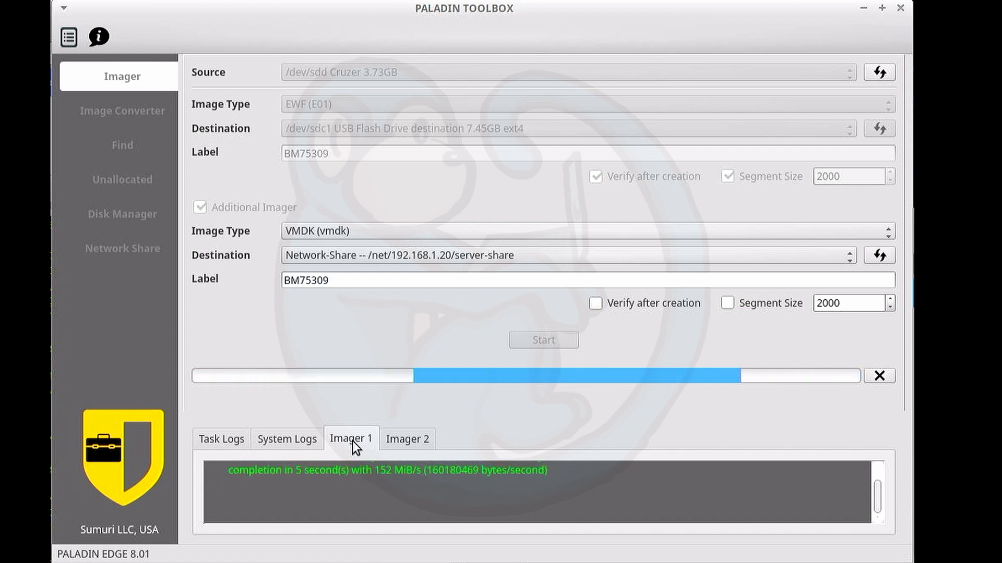
click(351, 439)
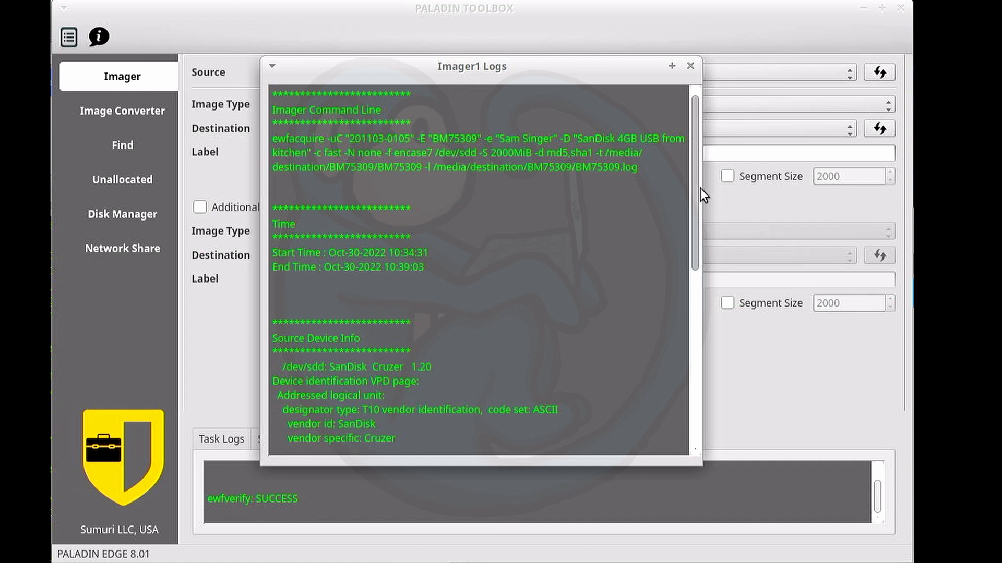
Scroll the Imager1 log to the Verification section showing matching MD5 and SHA1 hashes.
scroll(down, 3)
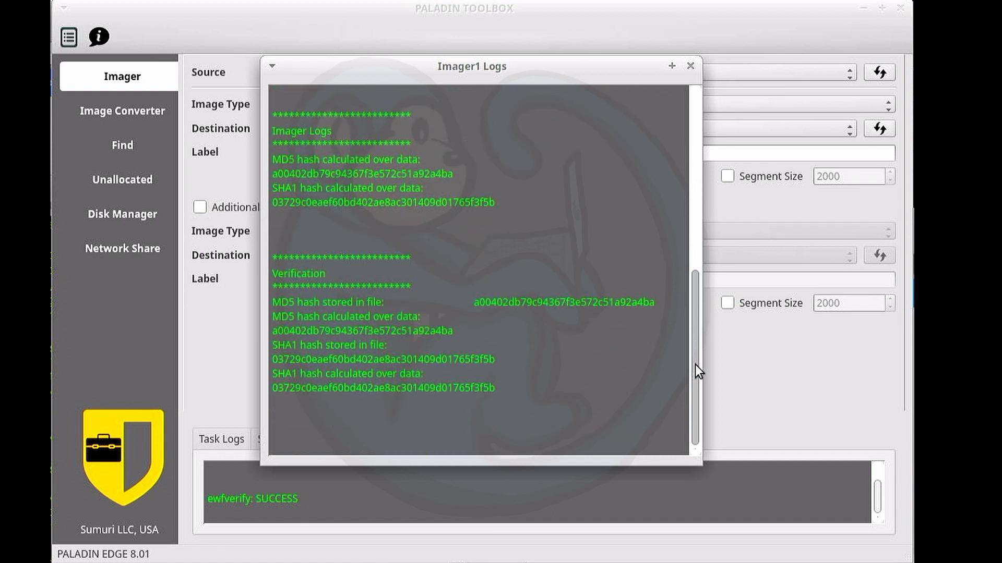
mouse_move(681, 121)
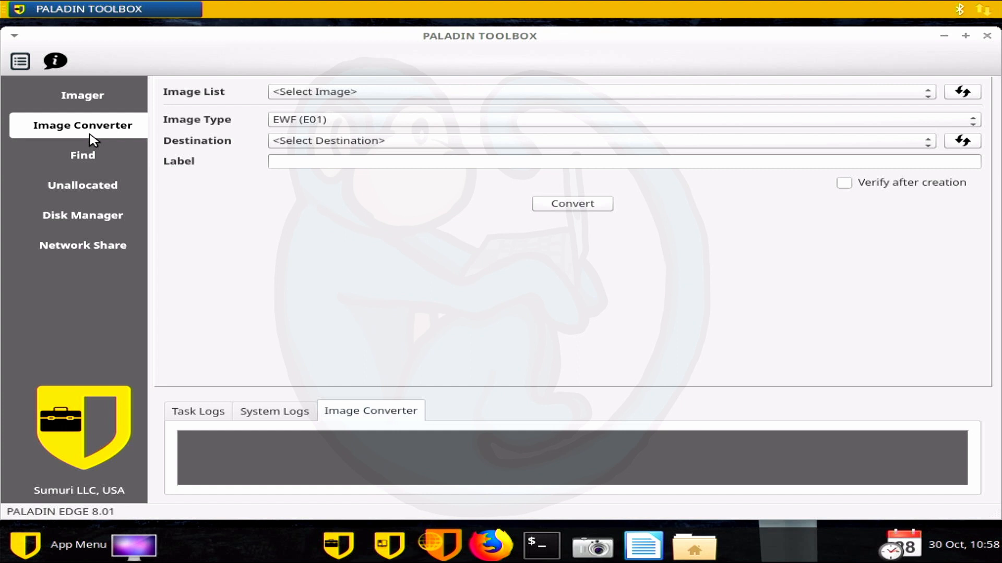
mouse_move(240, 103)
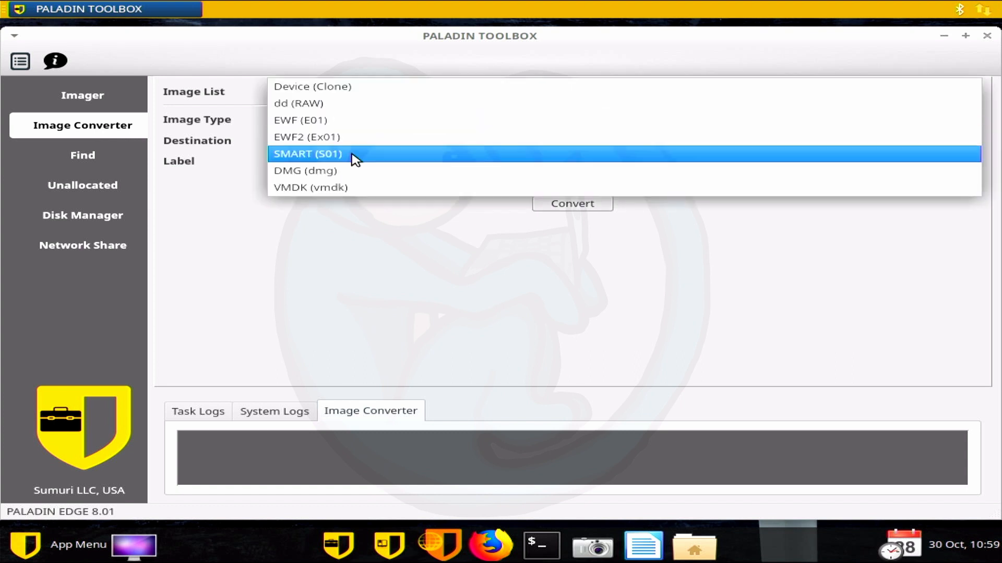
Convert the image to EWF2 (Ex01) labelled BM75309-converted and dismiss its verification log.
click(307, 136)
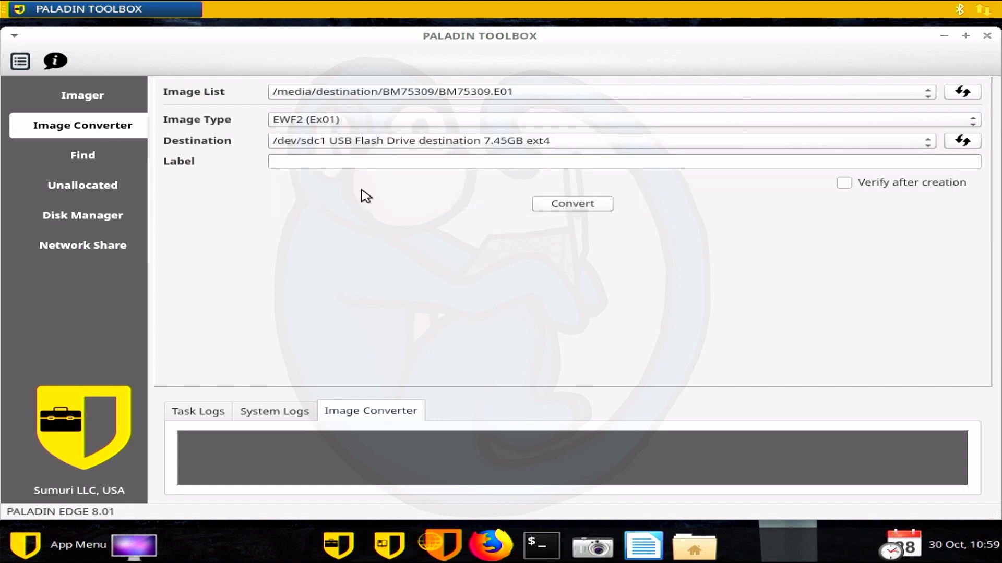
text(BM75309-converted)
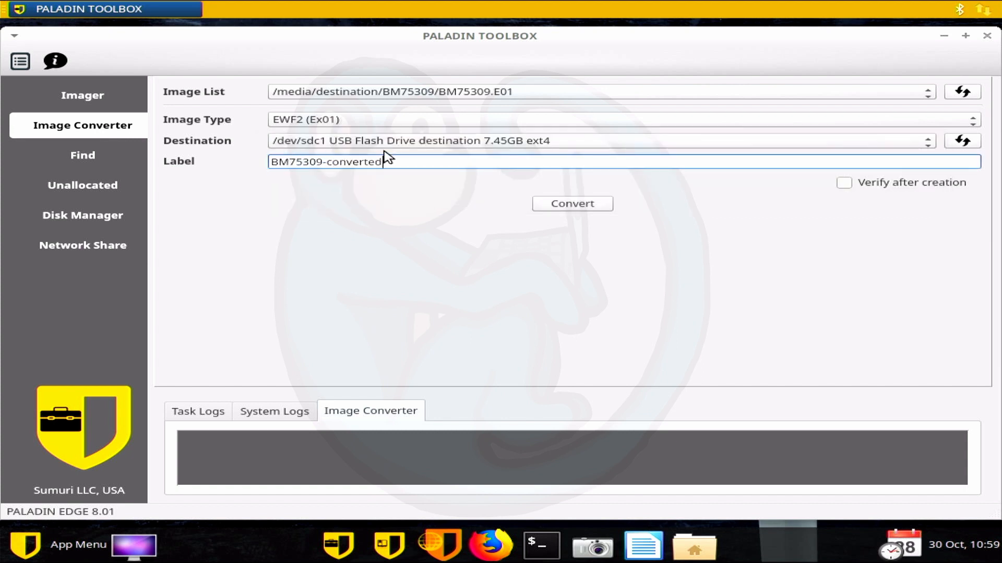
click(572, 203)
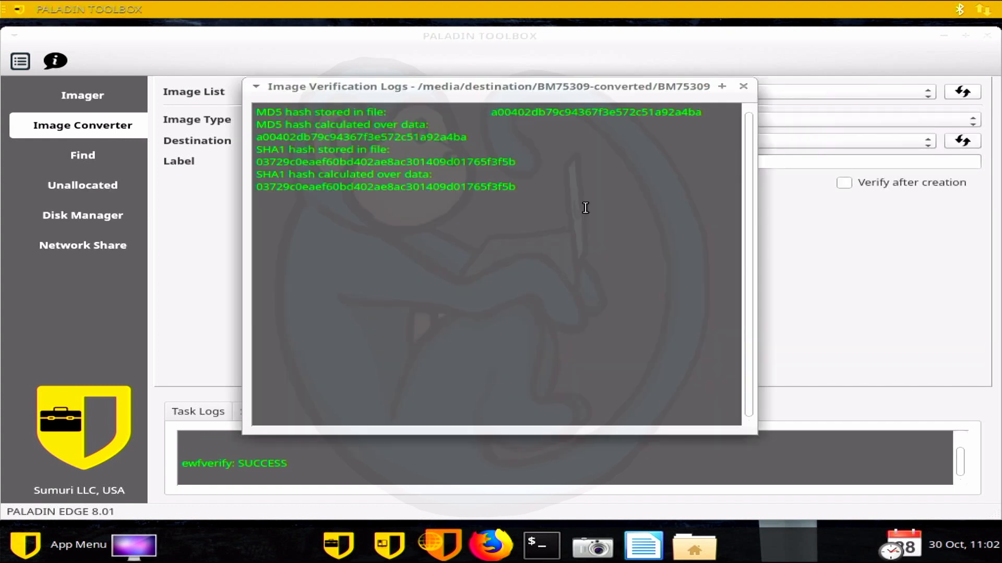
click(743, 85)
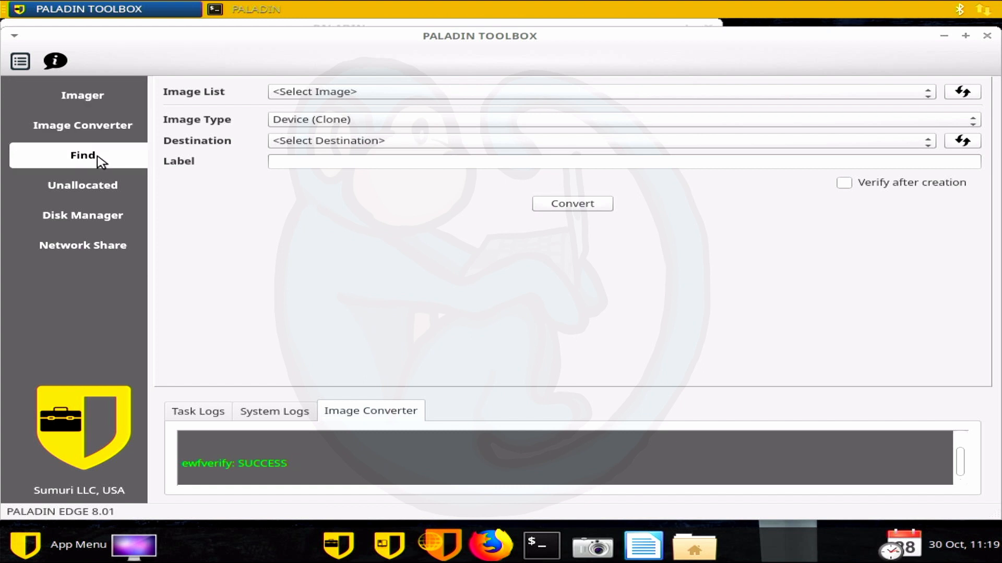
Browse the Find criteria (File Name, MIME Categories, MIME List, Custom MIME, Directory source), landing on Unallocated.
click(82, 156)
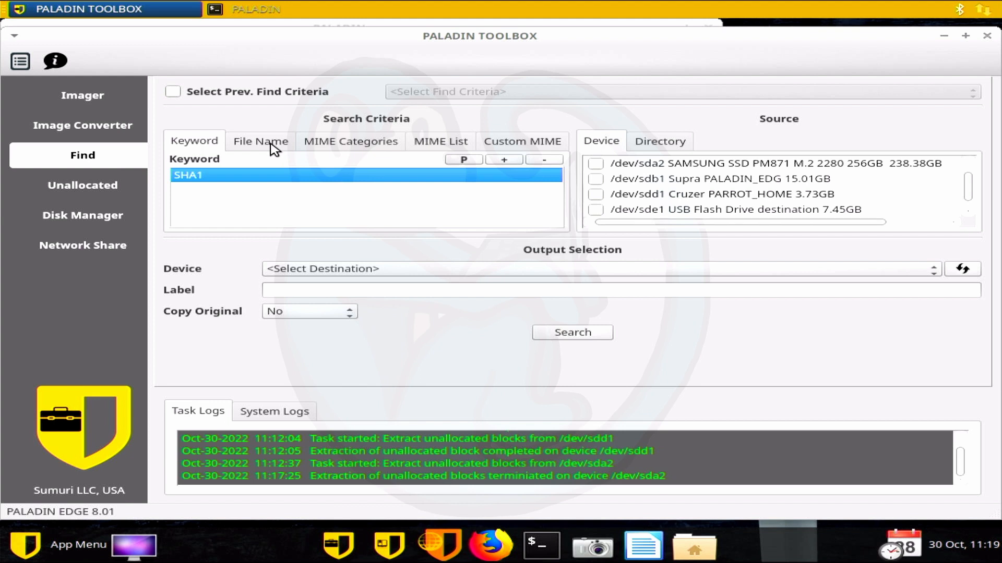
click(259, 141)
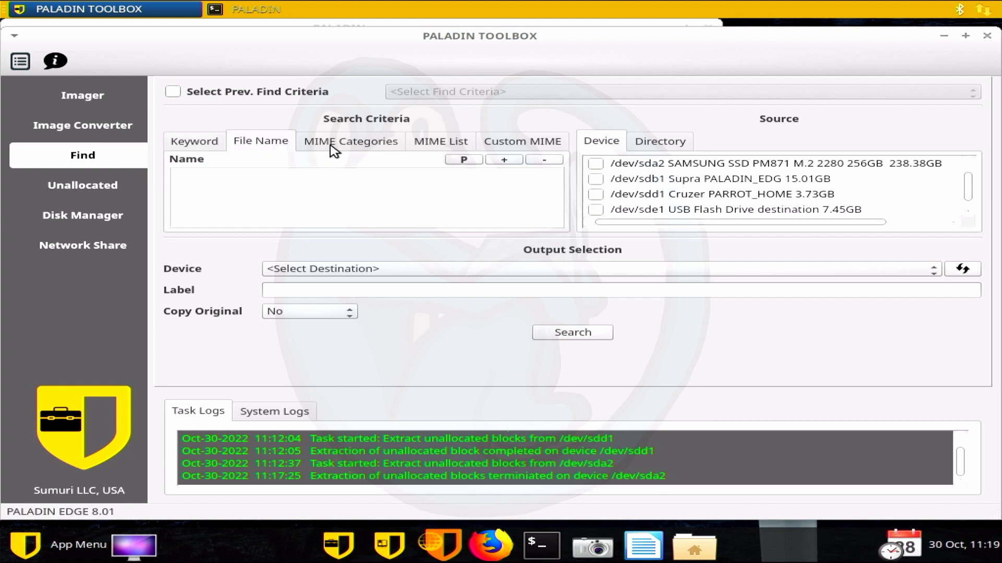
click(351, 141)
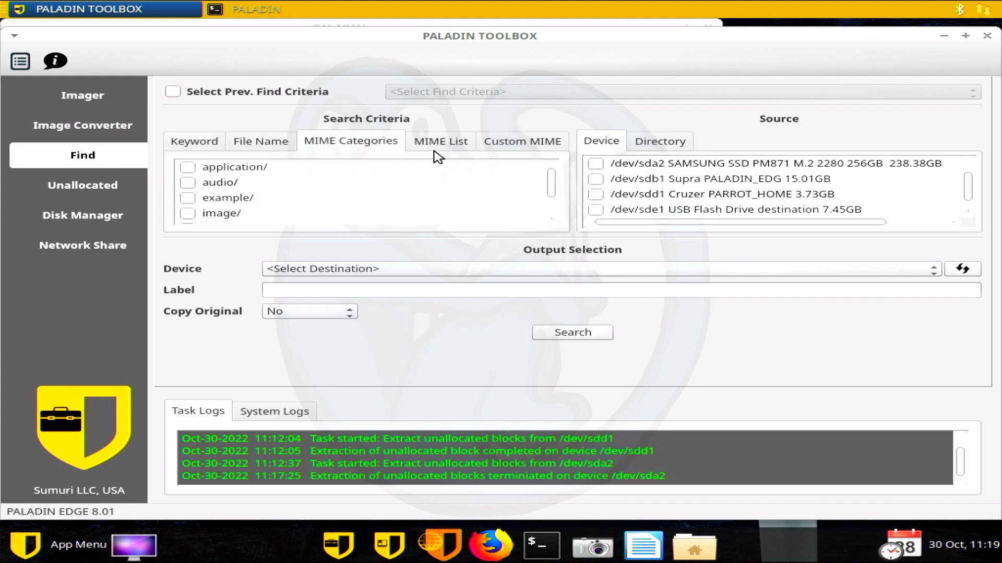
click(441, 141)
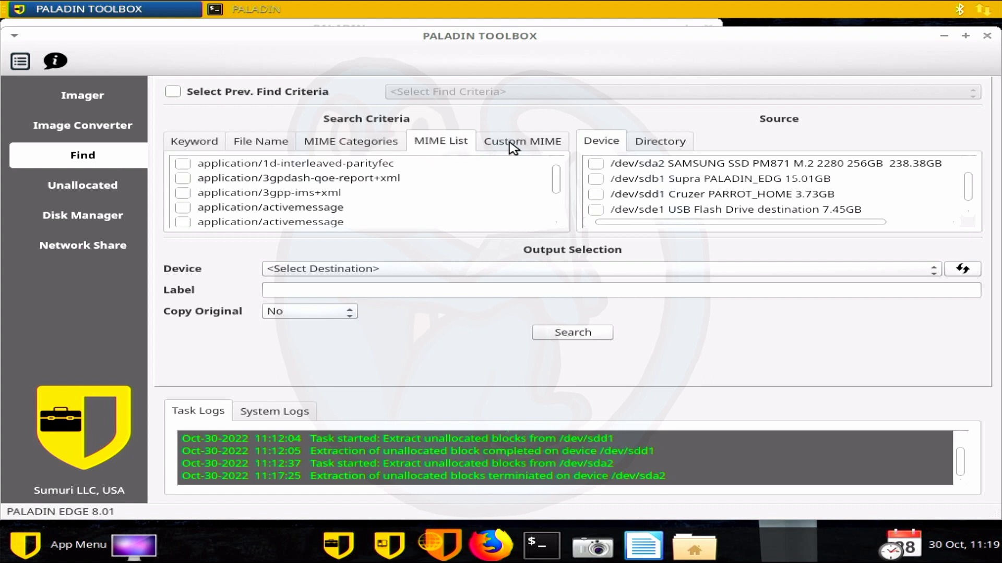
click(522, 141)
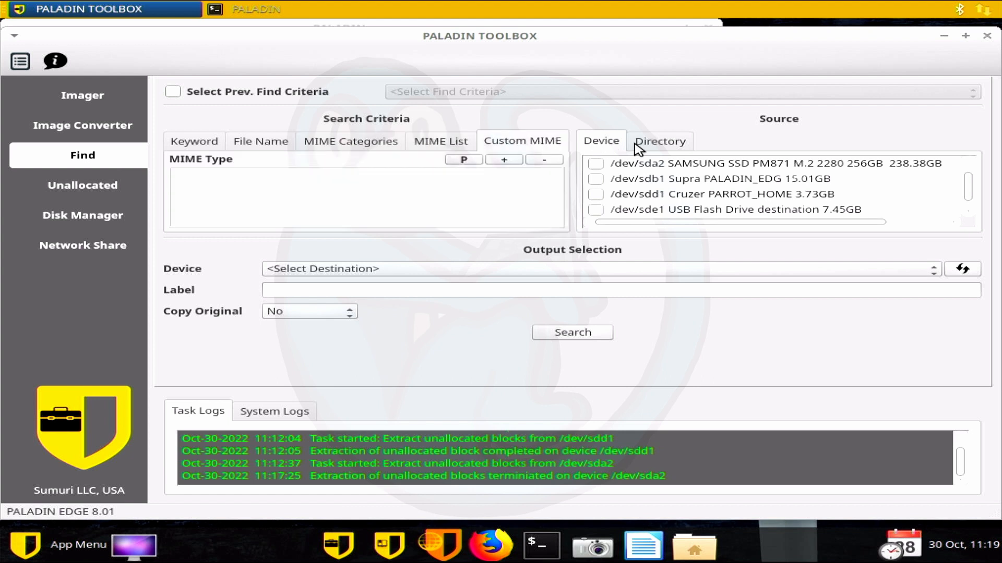
click(660, 141)
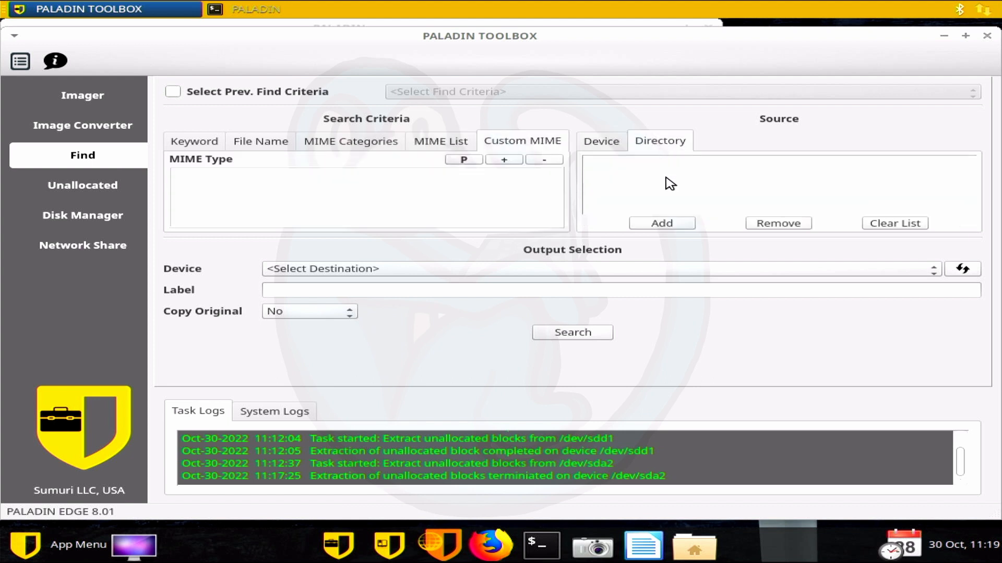
click(661, 224)
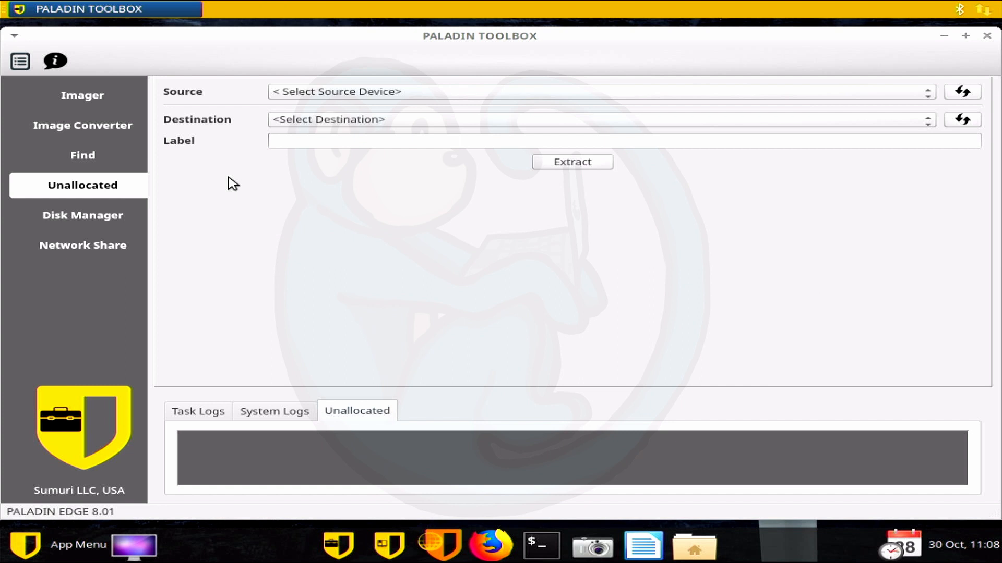
mouse_move(266, 159)
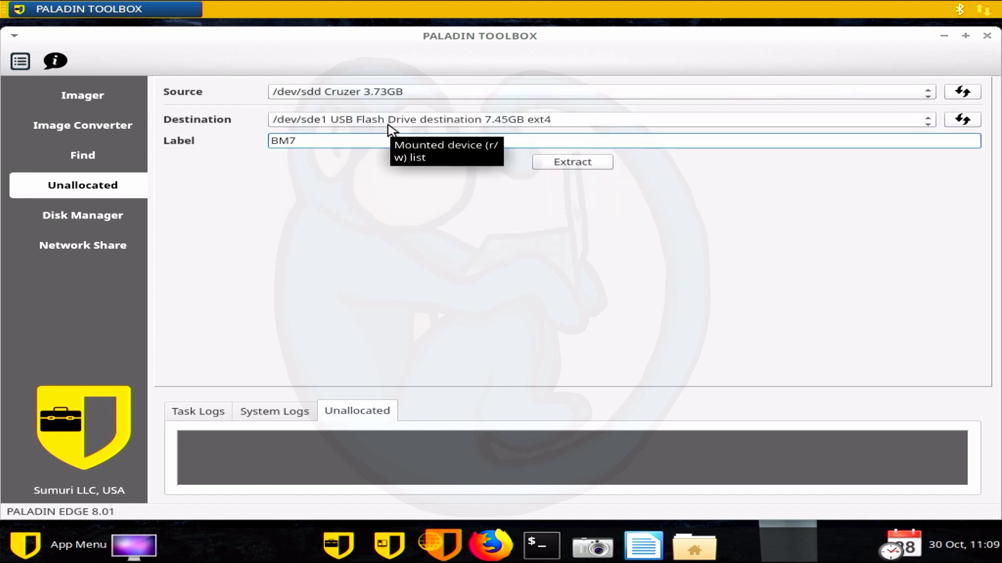
Extract the Cruzer drive's unallocated space, glance at the BM75309-unallocated folder, and close it.
click(570, 162)
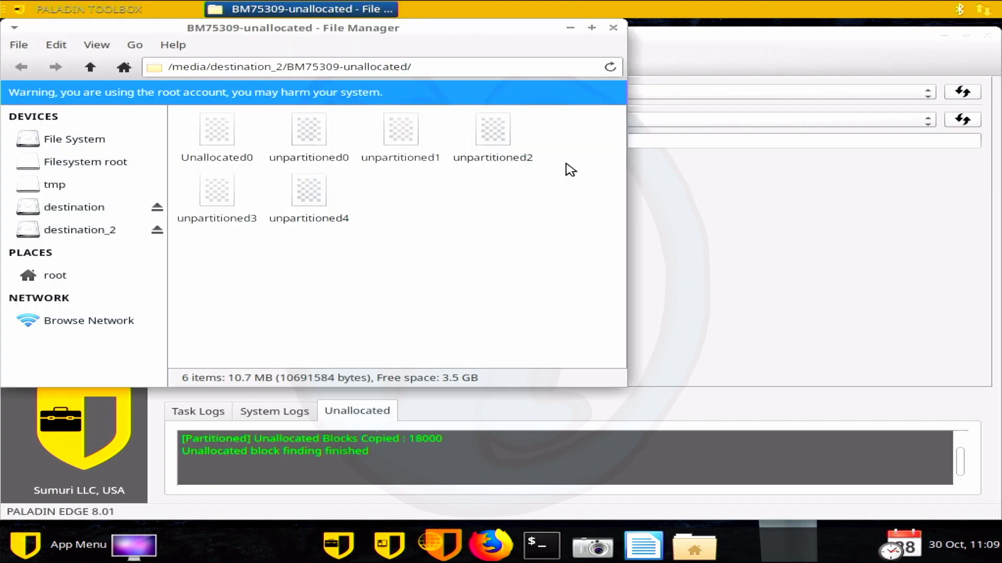
mouse_move(379, 212)
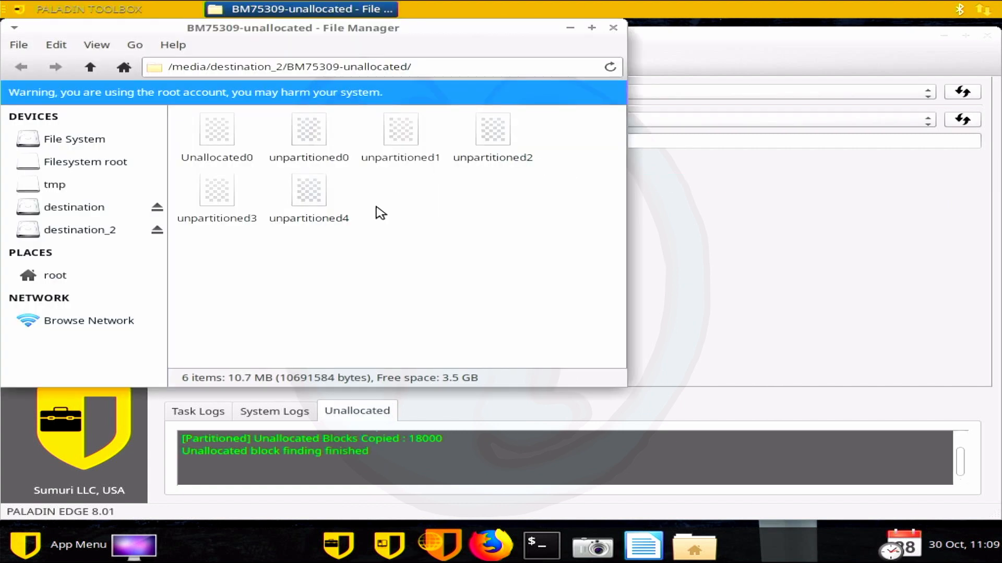
click(96, 45)
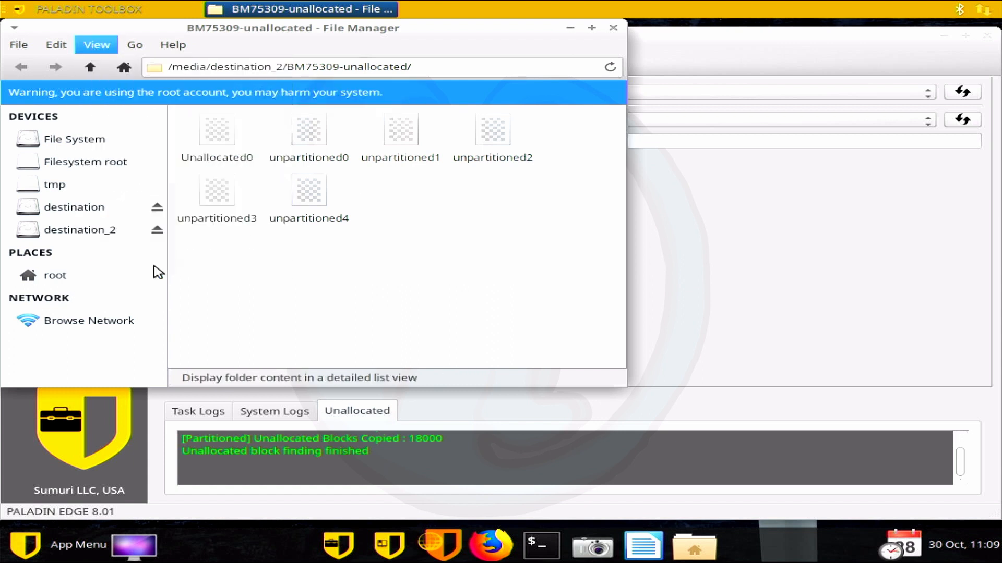
click(95, 44)
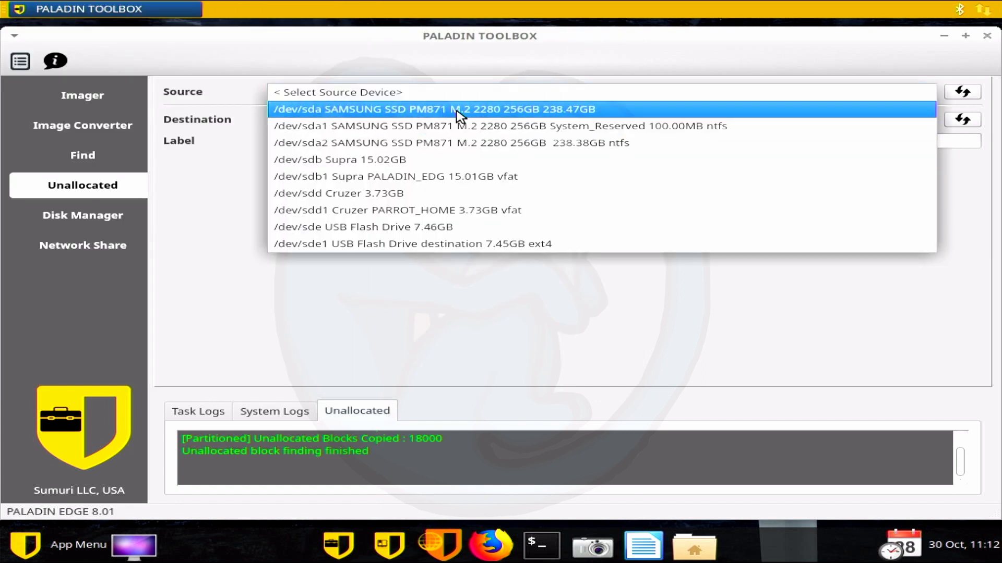
Extract unallocated space from /dev/sda2 labelled WindowsUnallocated, then request to cancel it.
click(452, 143)
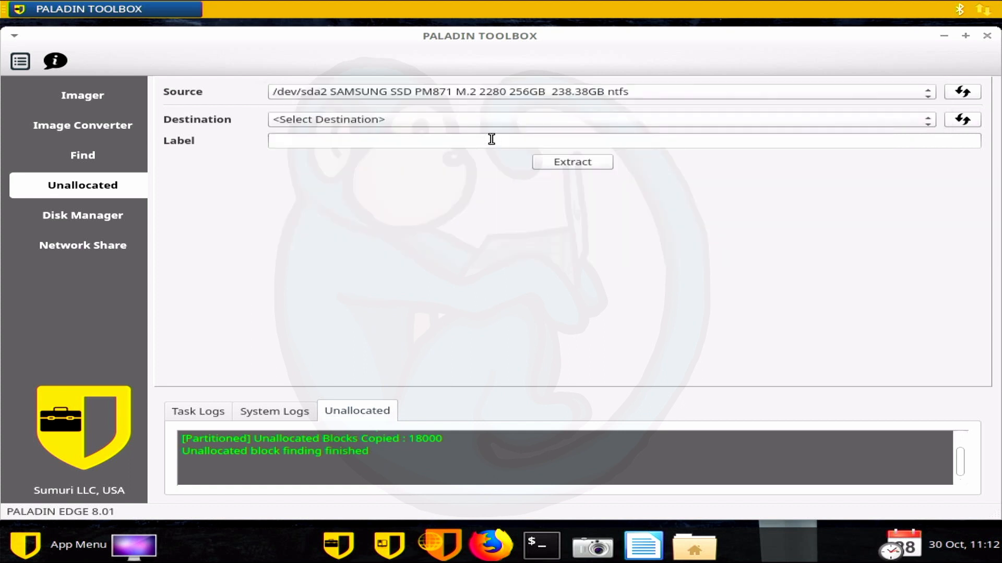
text(WindowsU)
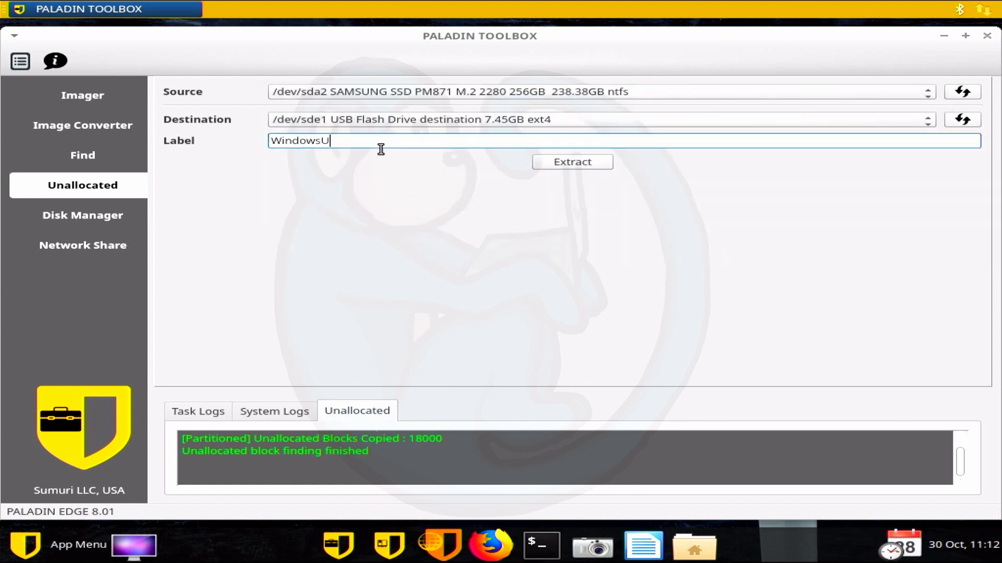
click(571, 162)
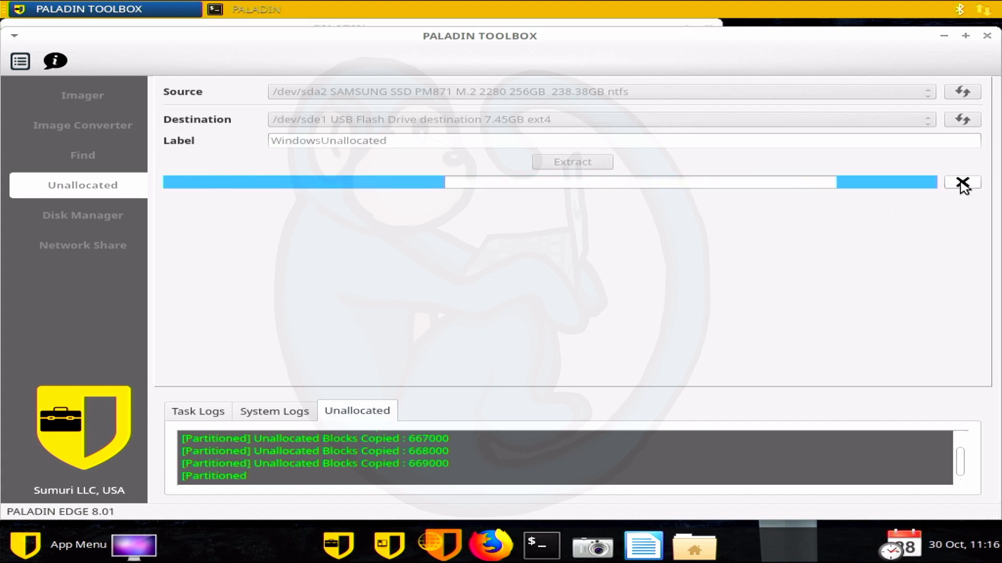
click(961, 184)
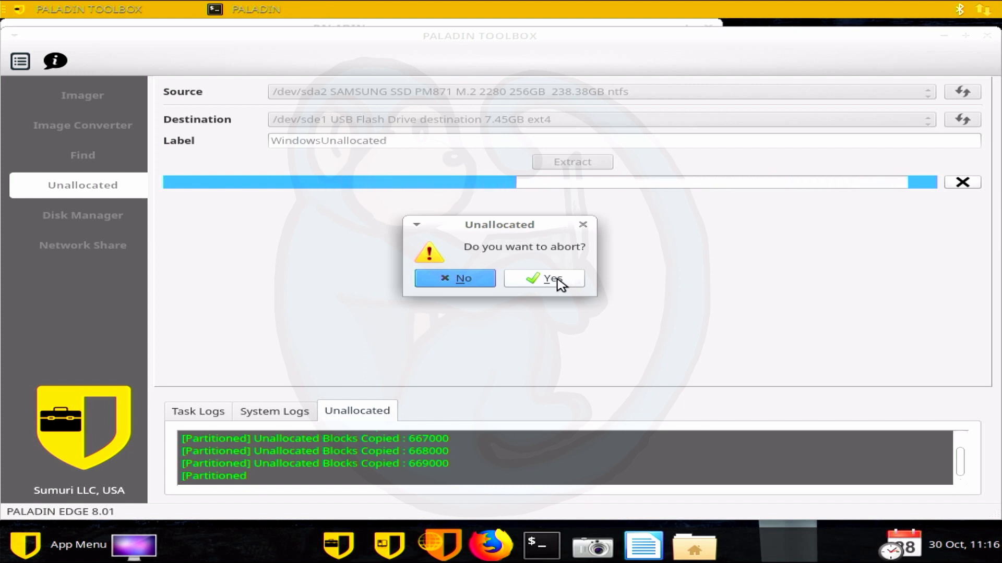
Confirm aborting the extraction and show the Disk Manager device list.
click(544, 278)
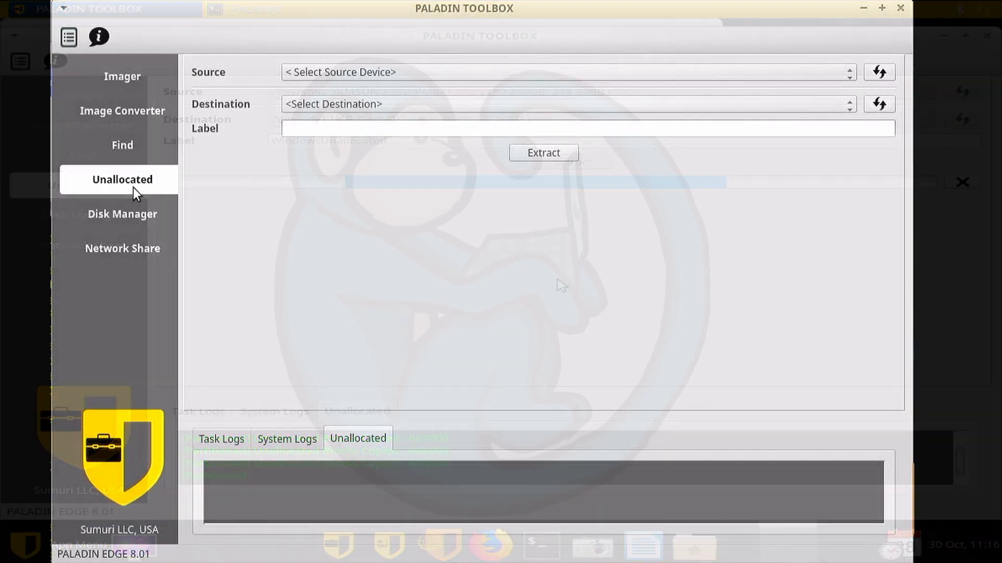
click(122, 214)
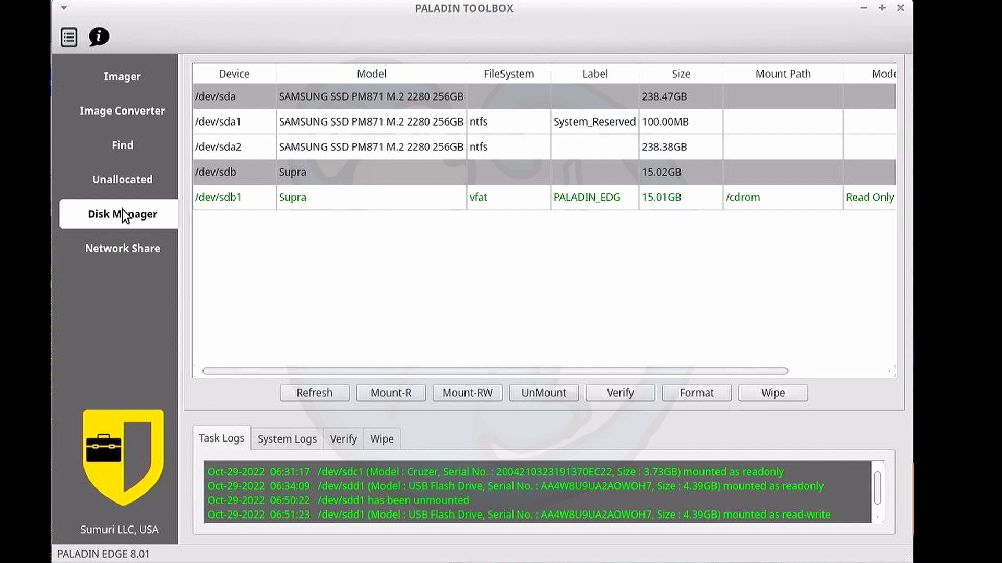
mouse_move(355, 288)
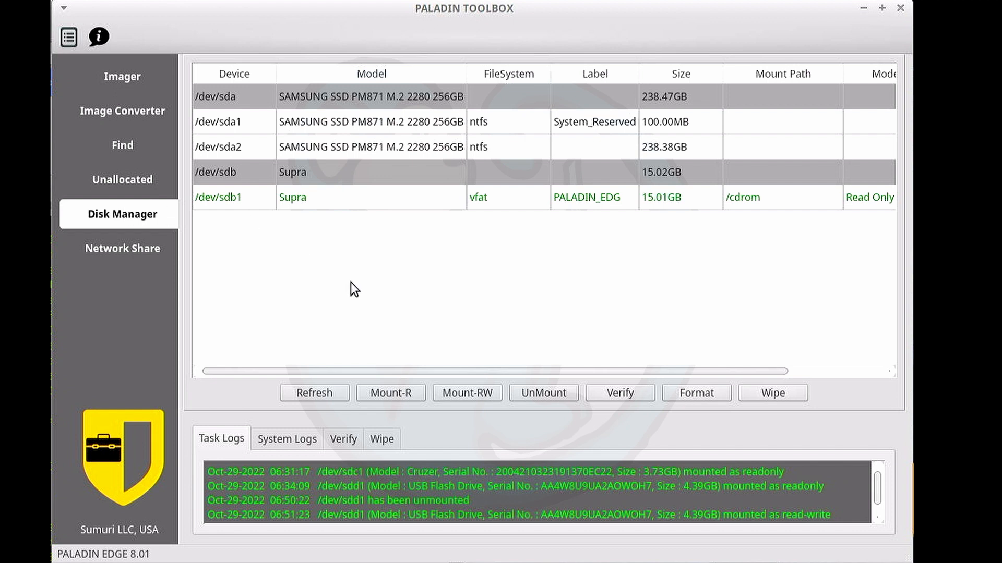
mouse_move(355, 285)
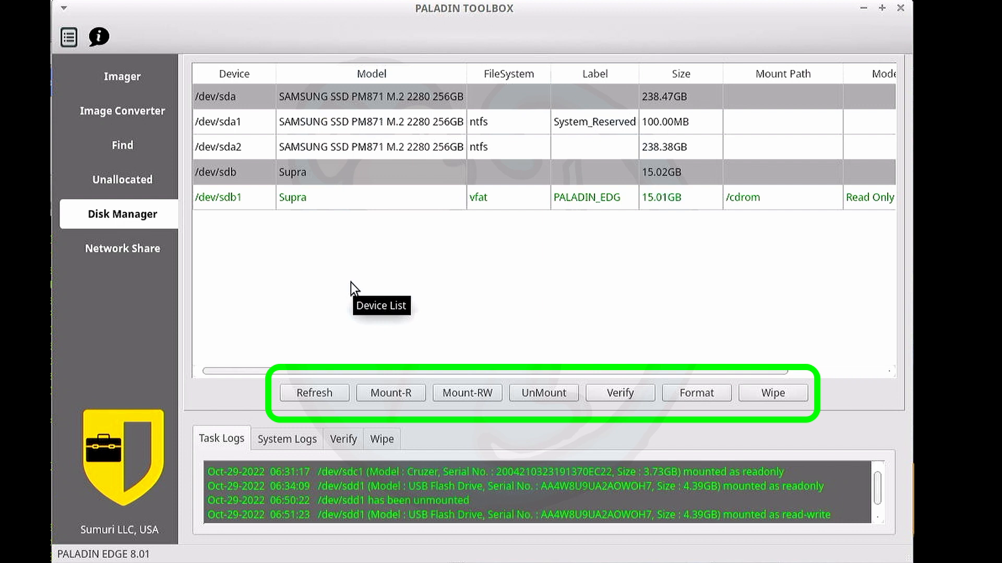
mouse_move(322, 357)
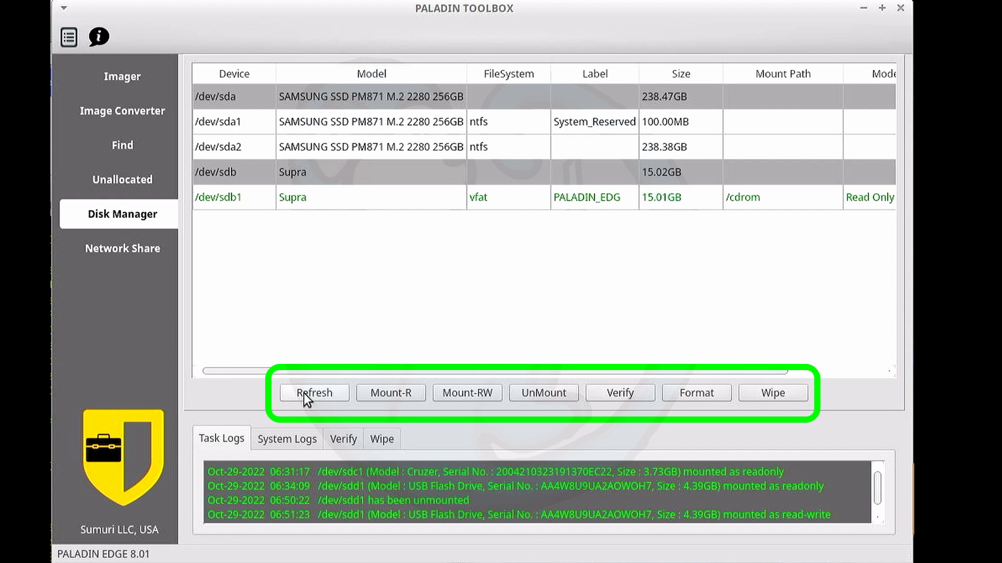
mouse_move(264, 316)
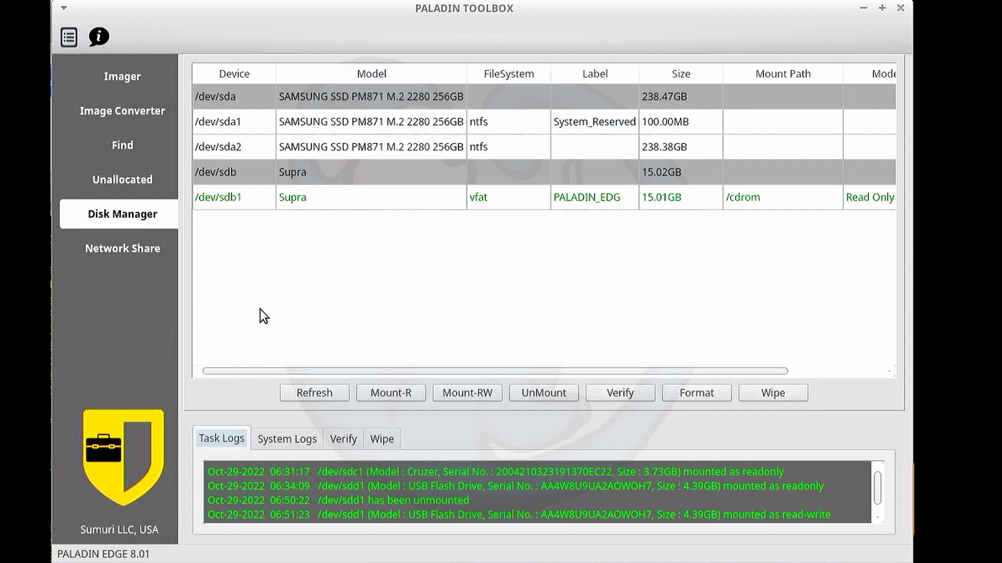
mouse_move(264, 316)
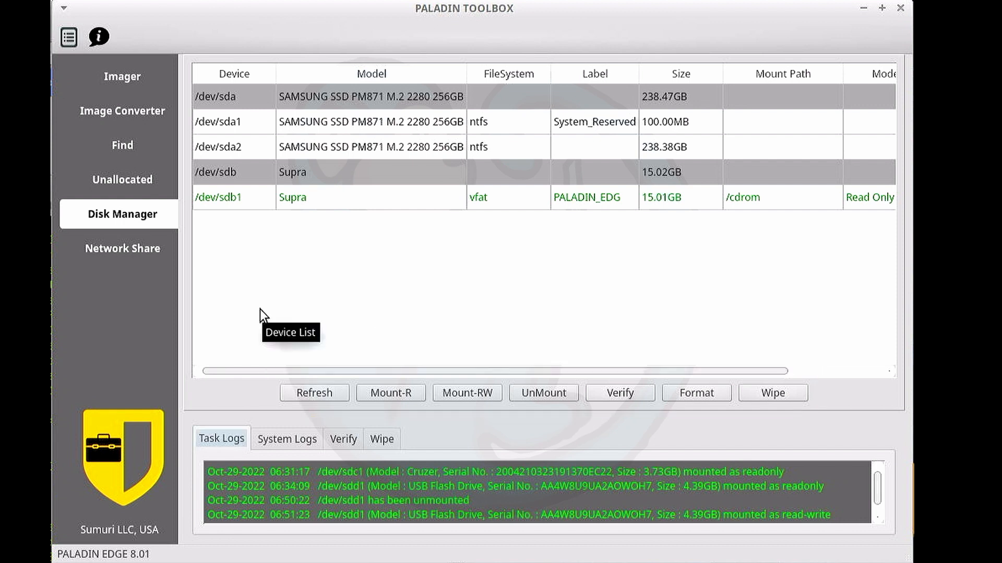
Refresh to detect the Cruzer drive and mount /dev/sdc1 (PARROT_HOME) read-only.
click(314, 394)
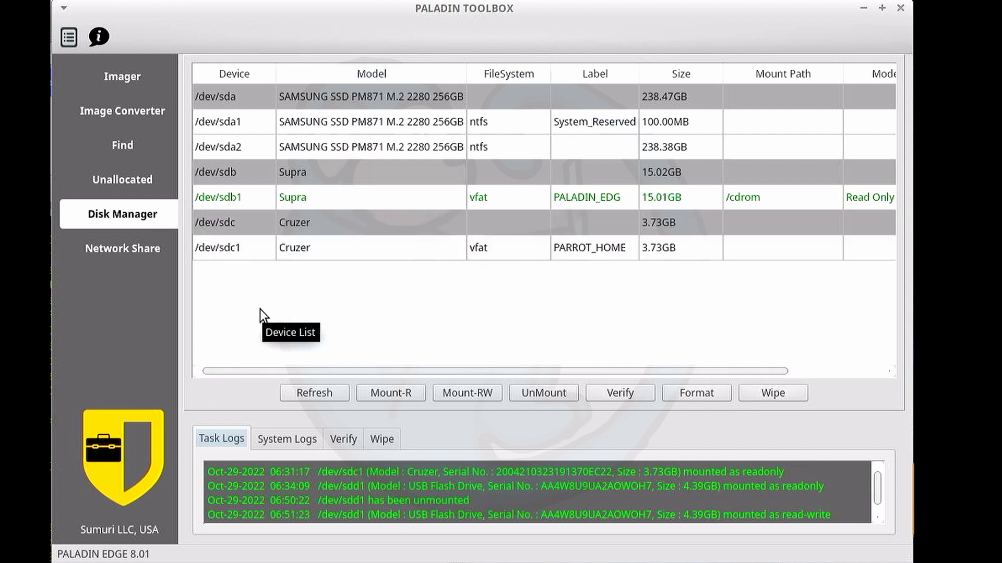
mouse_move(376, 363)
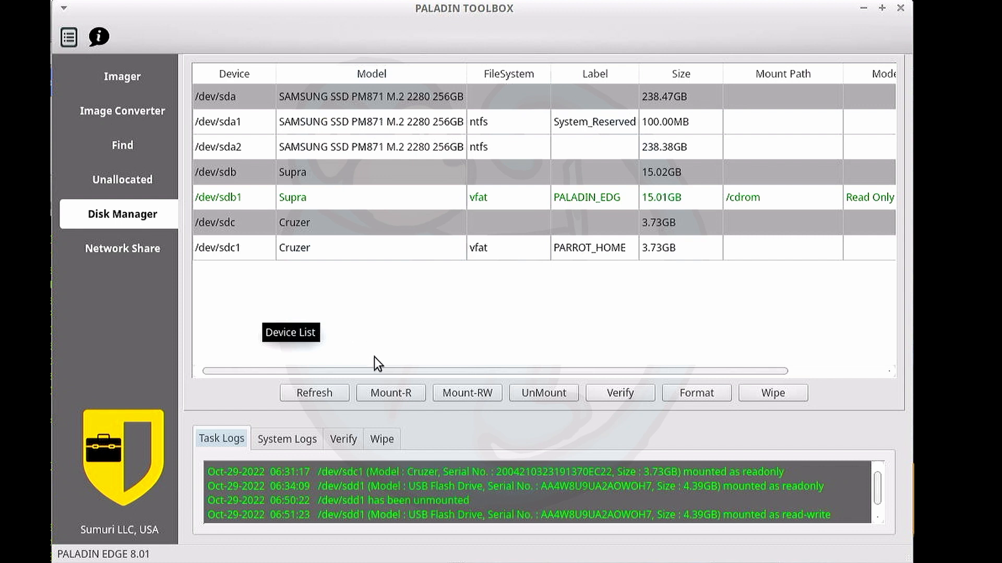
mouse_move(391, 393)
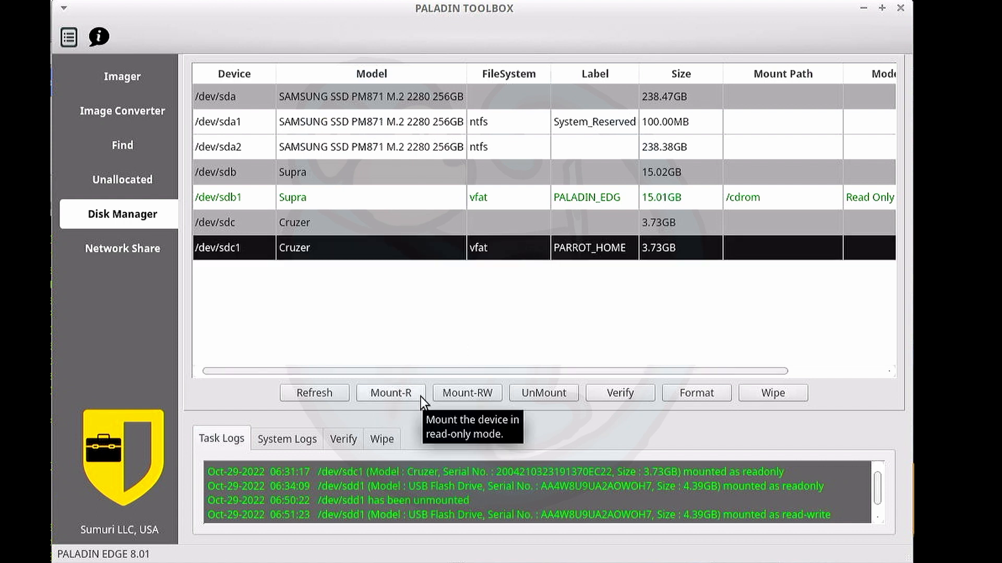
click(390, 394)
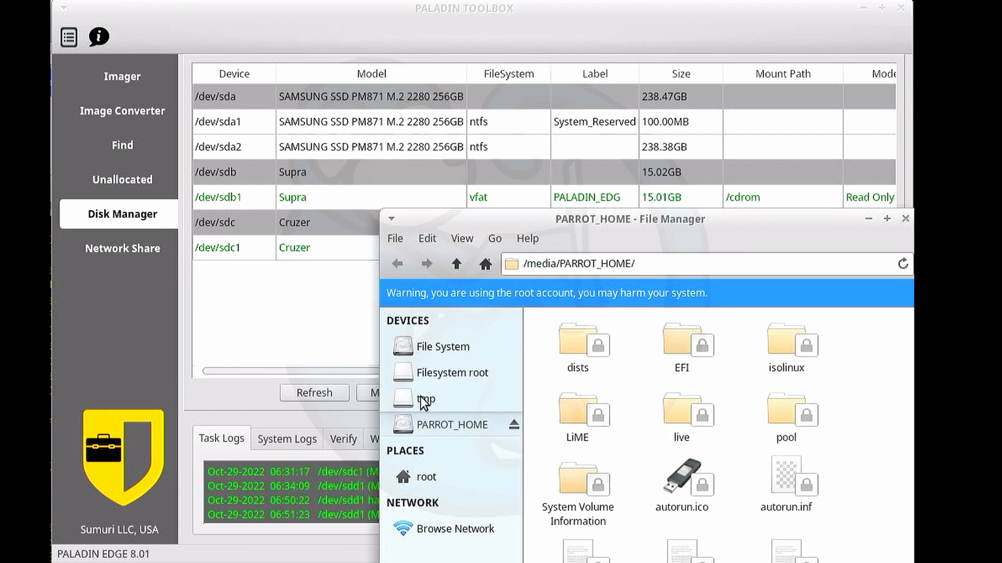
mouse_move(422, 402)
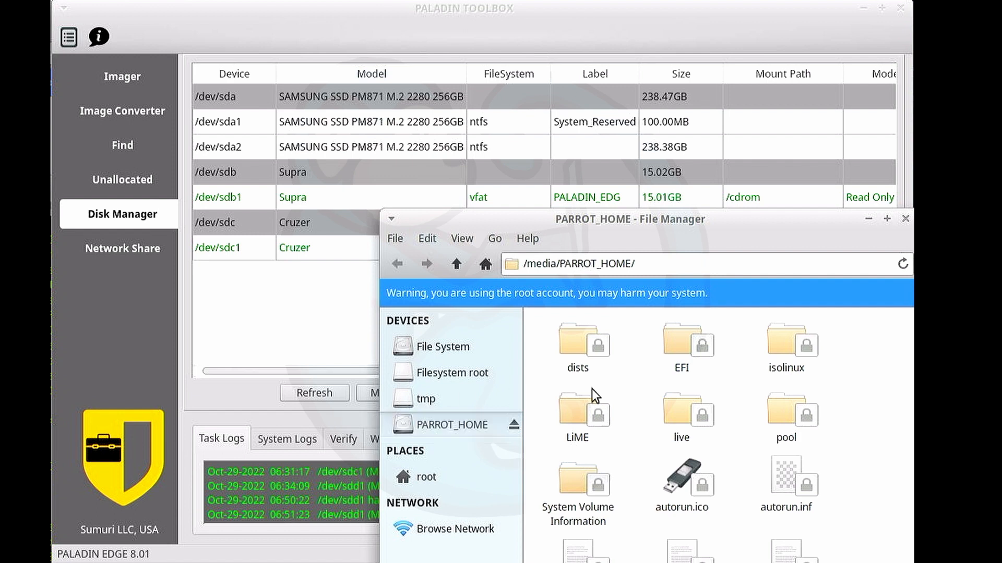
mouse_move(885, 309)
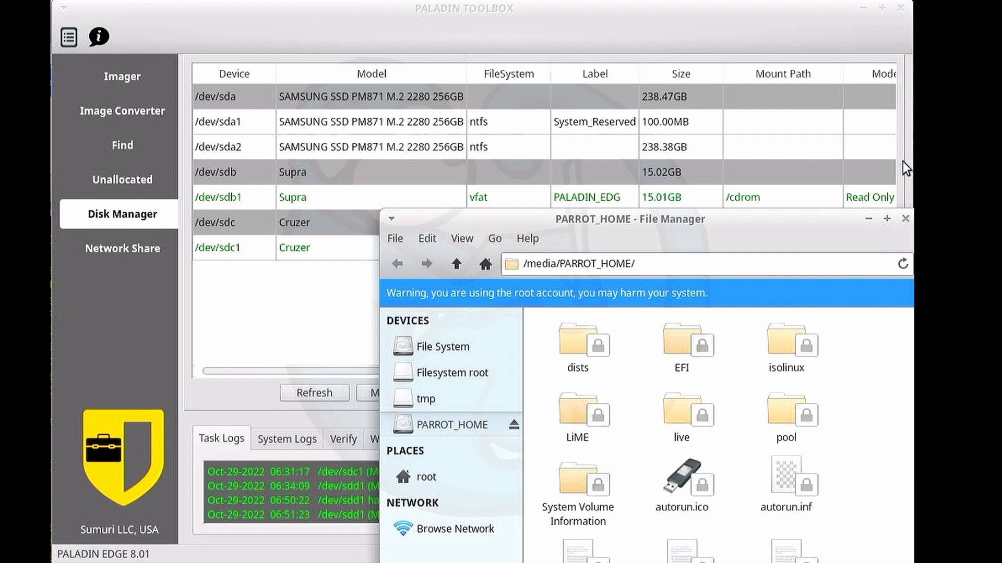
mouse_move(753, 27)
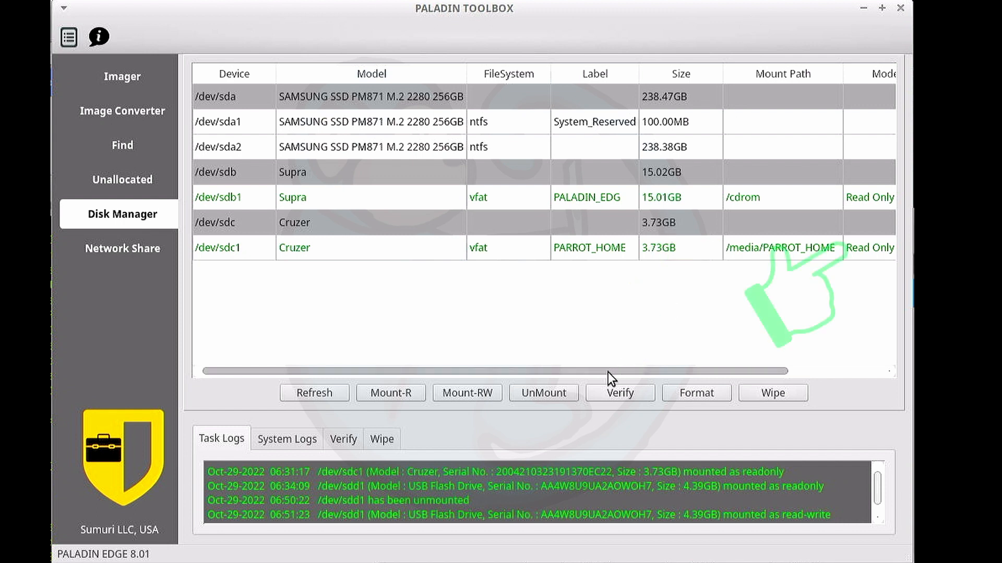
mouse_move(517, 383)
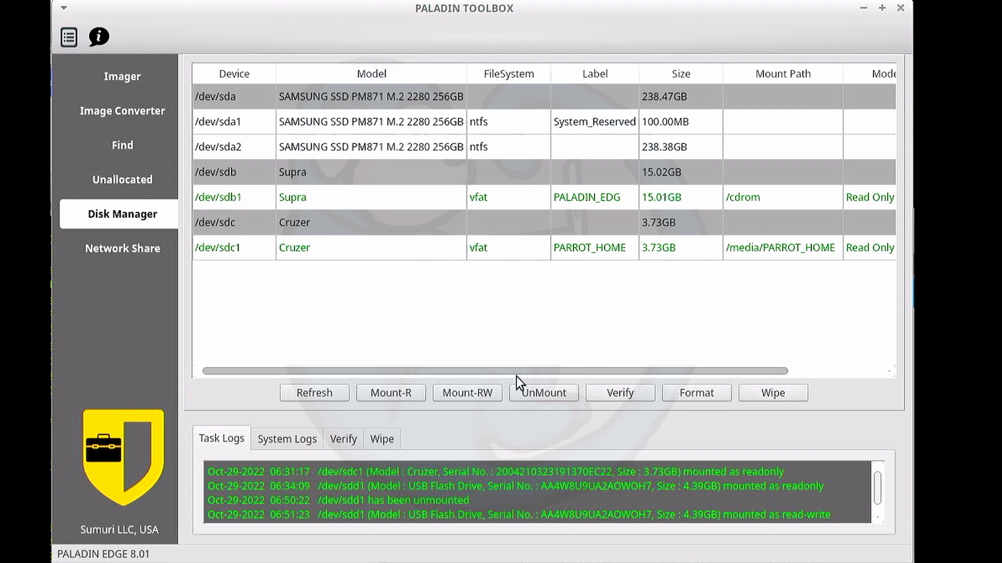
mouse_move(658, 433)
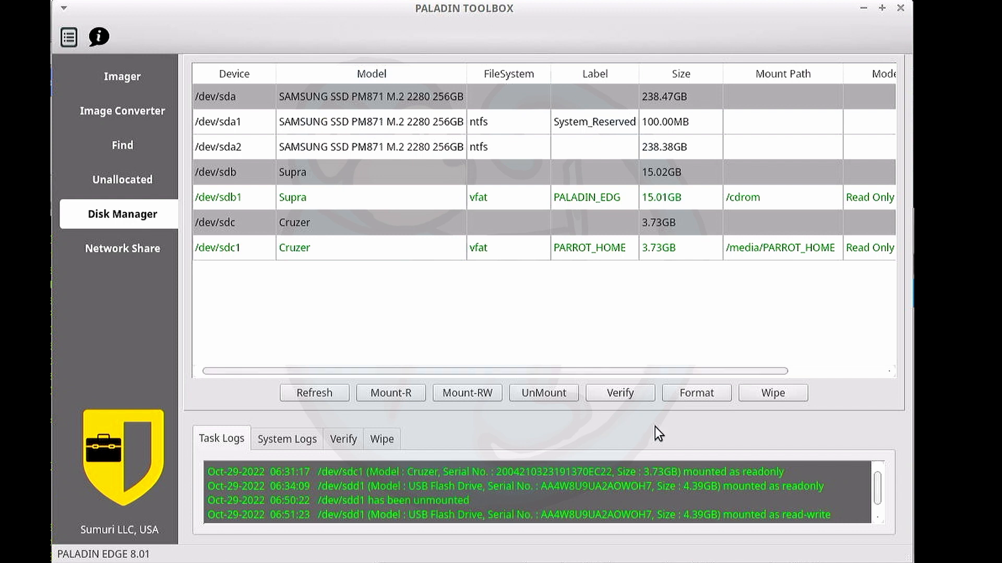
mouse_move(738, 462)
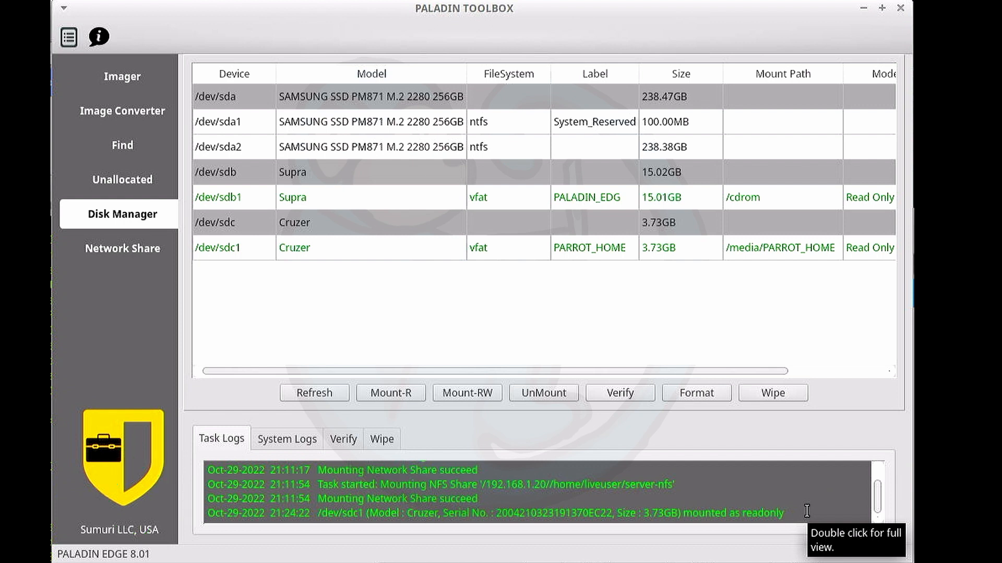
mouse_move(560, 414)
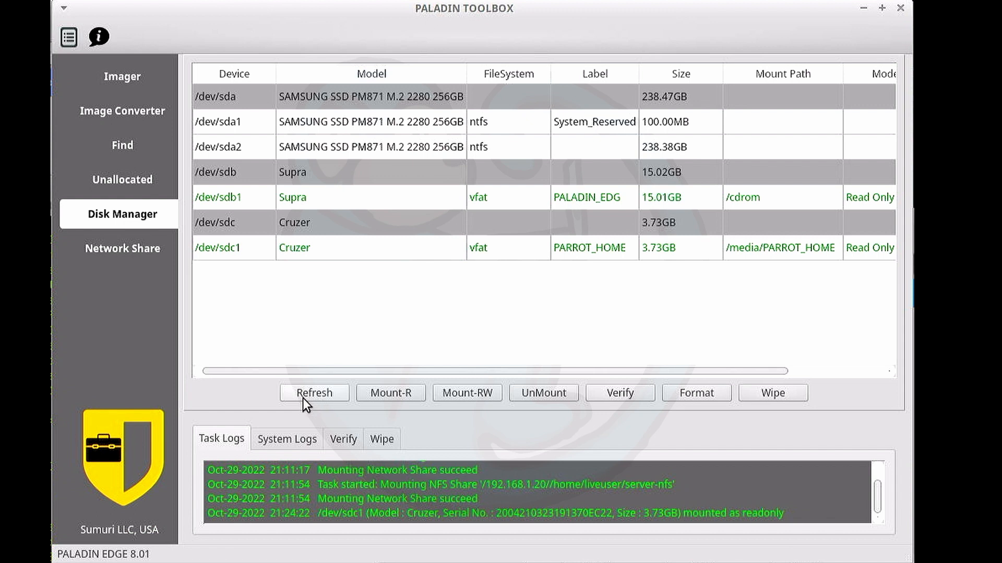
Mount the casper-rw partition (sdd2) read-write at /media/casper-rw and select PARROT_HOME (sdc1).
click(314, 393)
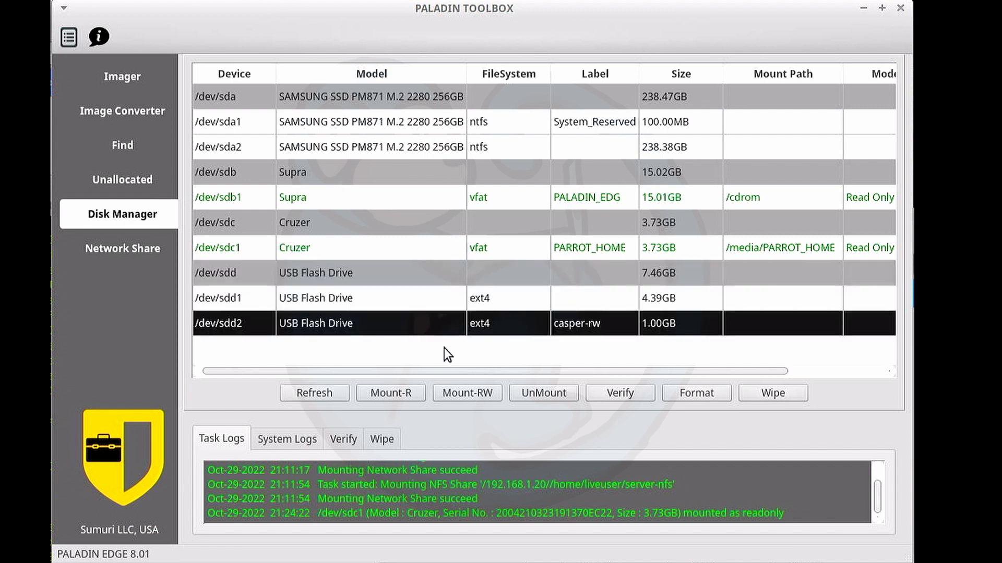
mouse_move(466, 392)
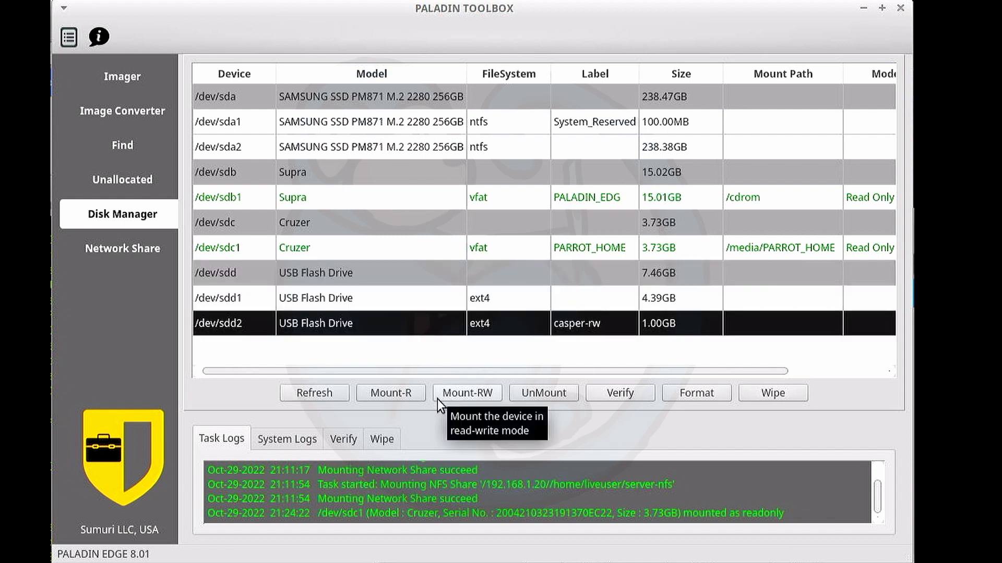
click(466, 393)
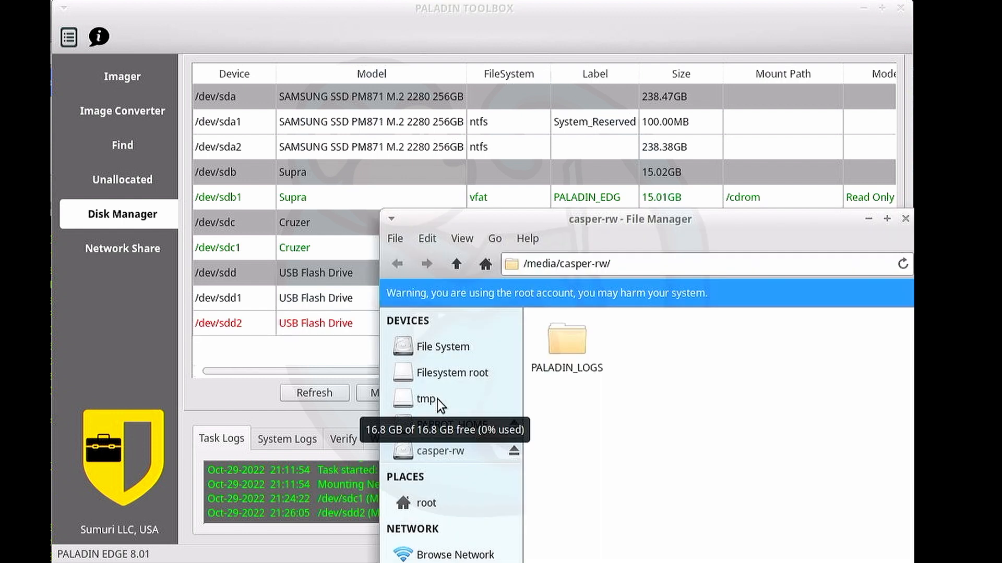
mouse_move(828, 213)
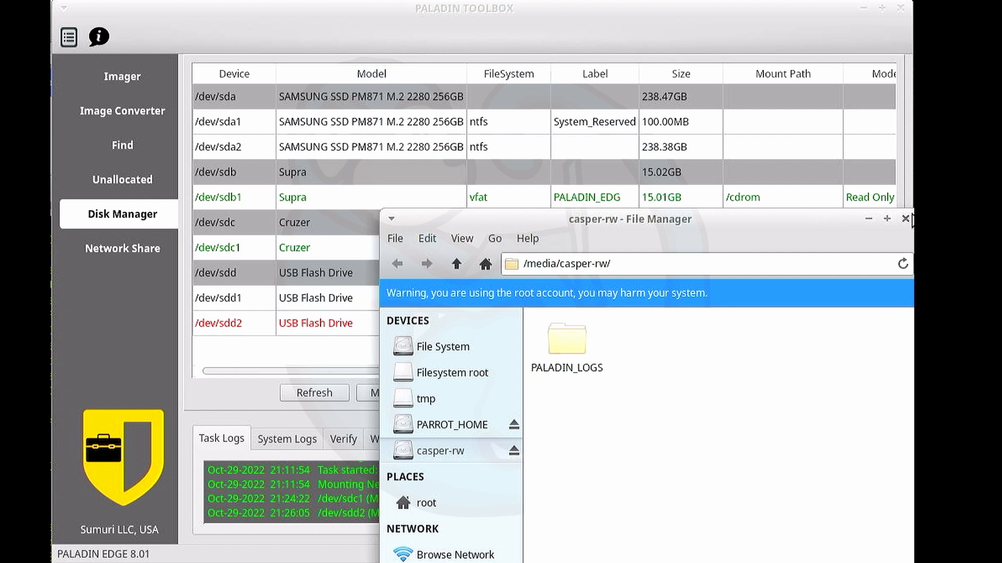
mouse_move(906, 226)
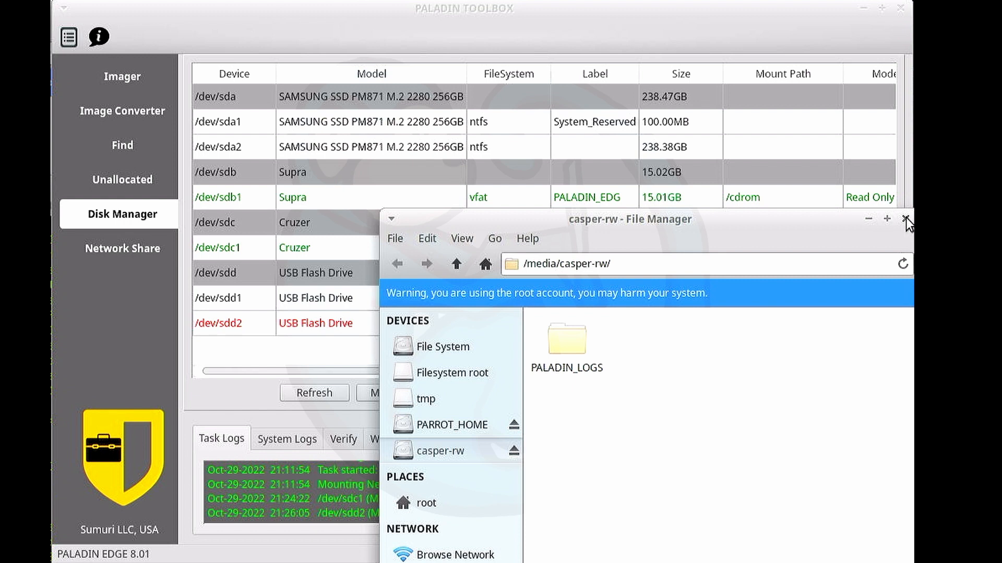
click(906, 219)
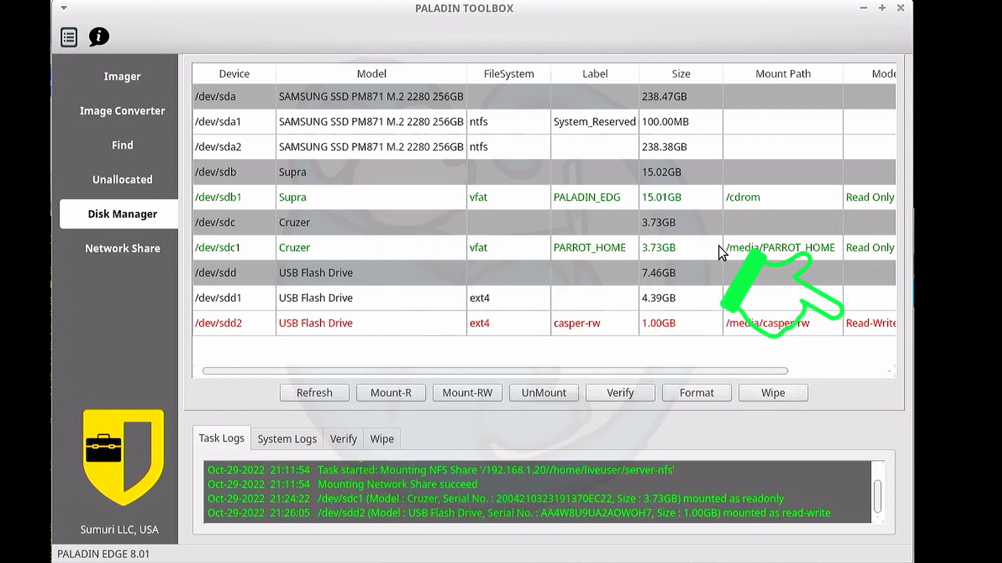
click(383, 249)
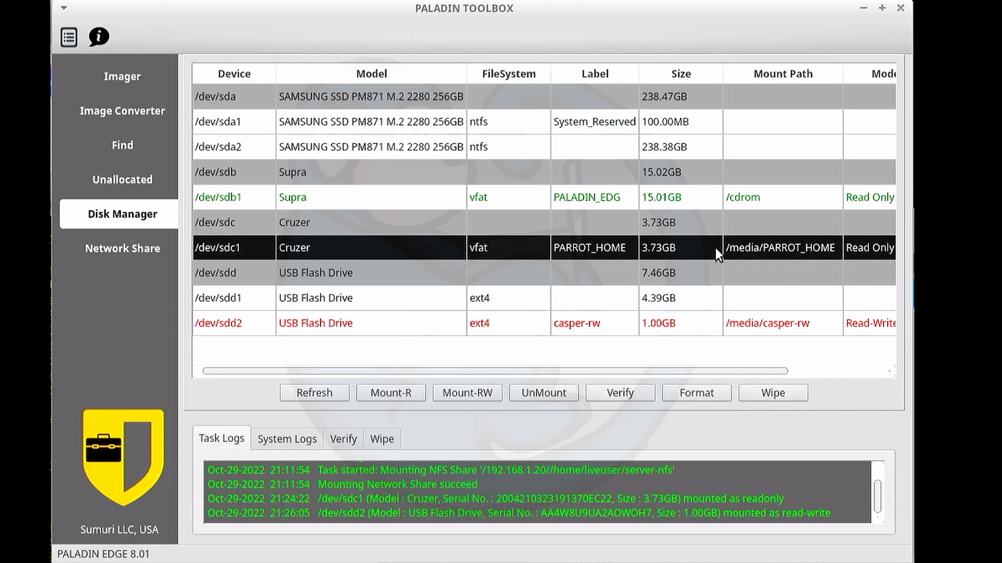
mouse_move(637, 321)
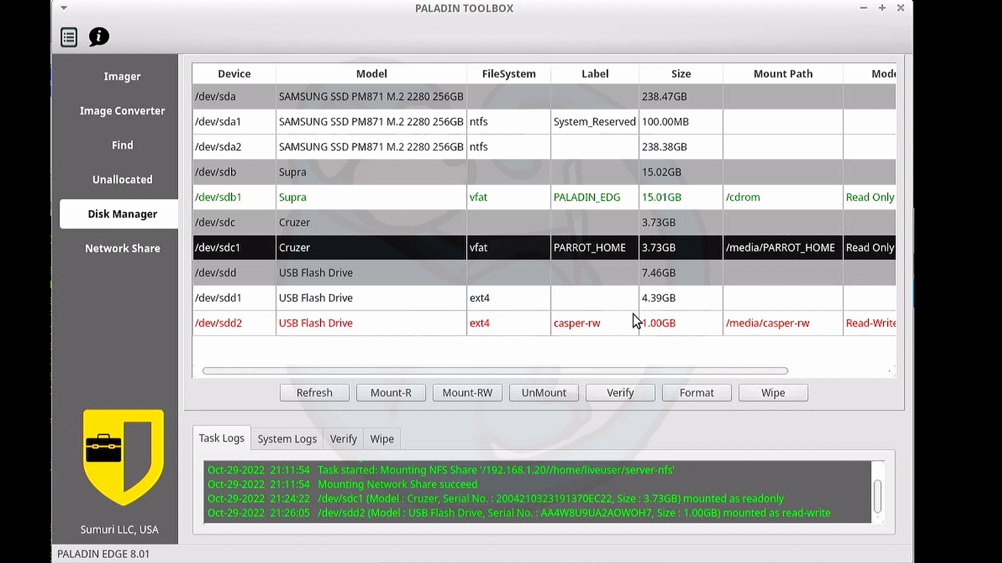
mouse_move(629, 331)
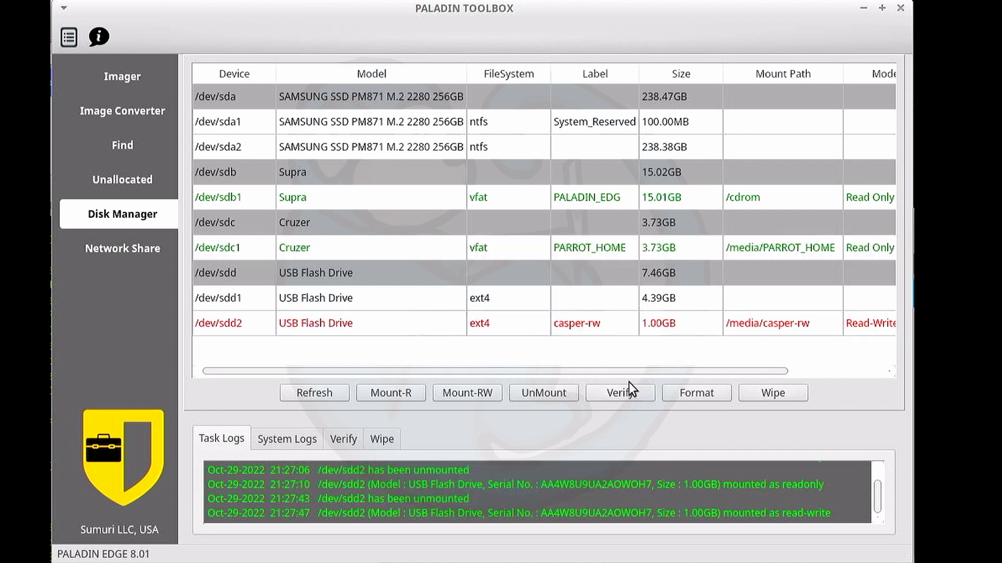
mouse_move(606, 281)
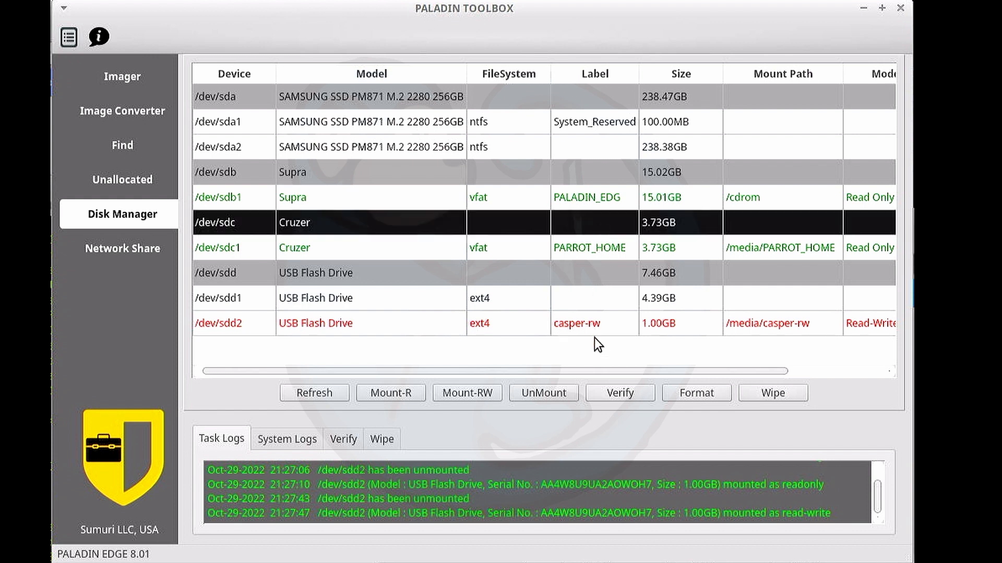
mouse_move(596, 397)
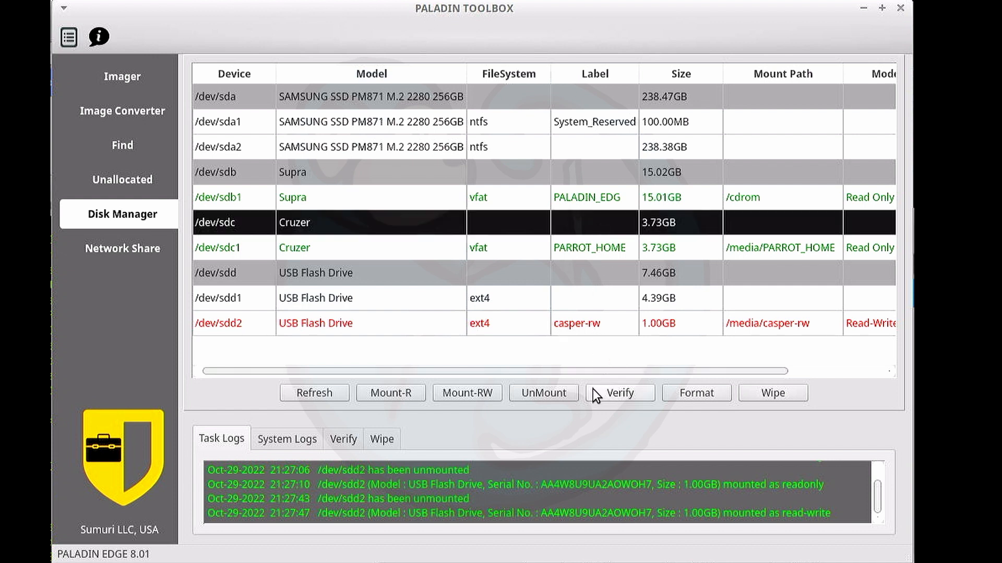
Unmount the Cruzer's PARROT_HOME partition after the mounted child partitions warning.
click(619, 394)
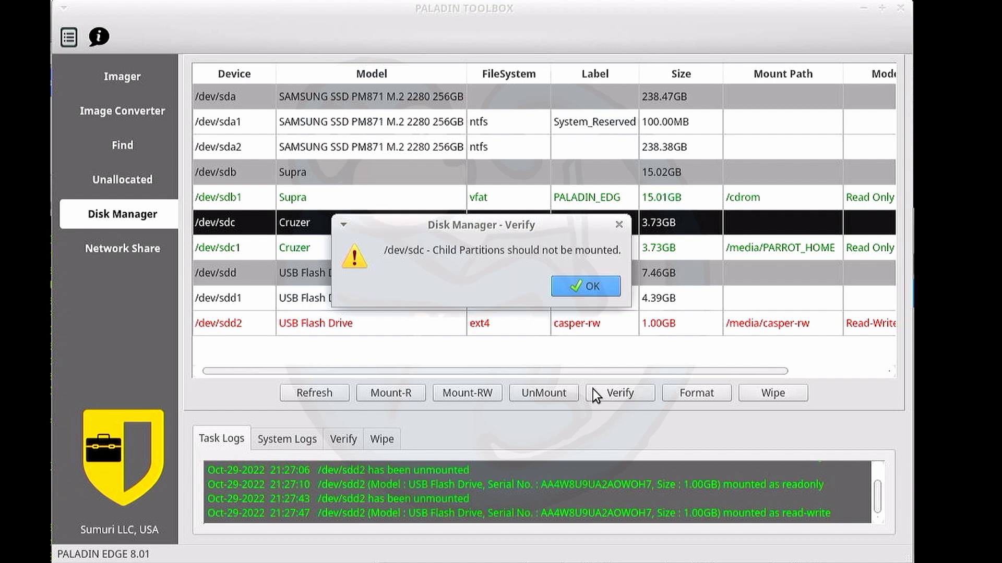
mouse_move(568, 270)
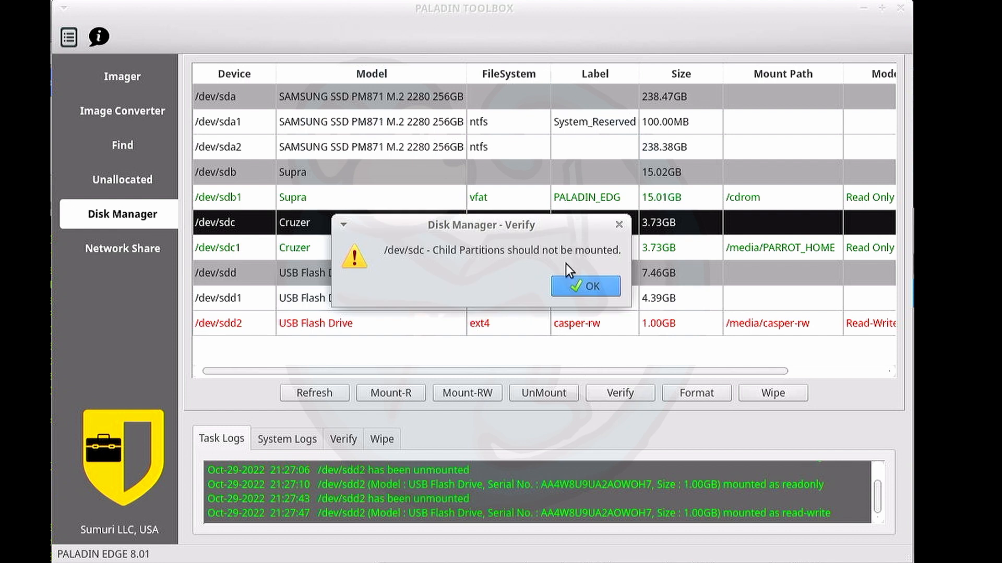
click(585, 286)
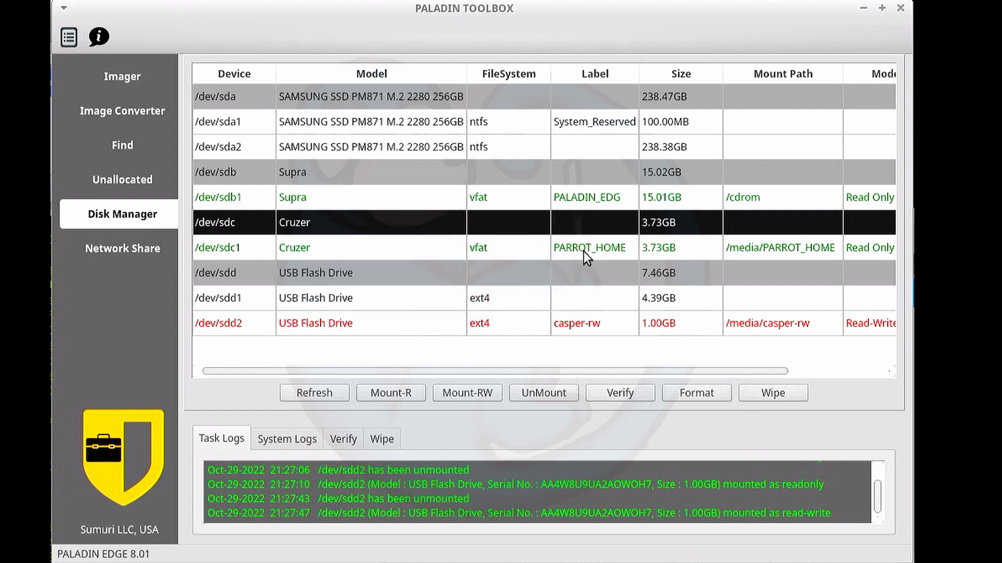
click(542, 394)
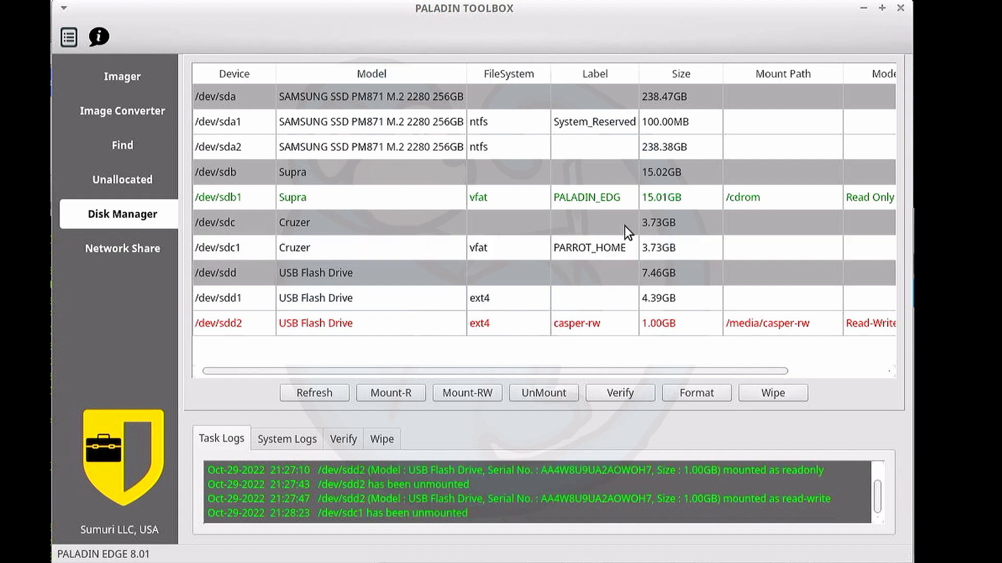
Verify the whole /dev/sdc Cruzer drive, review its MD5 and SHA1 hashes, then dismiss the report.
click(618, 392)
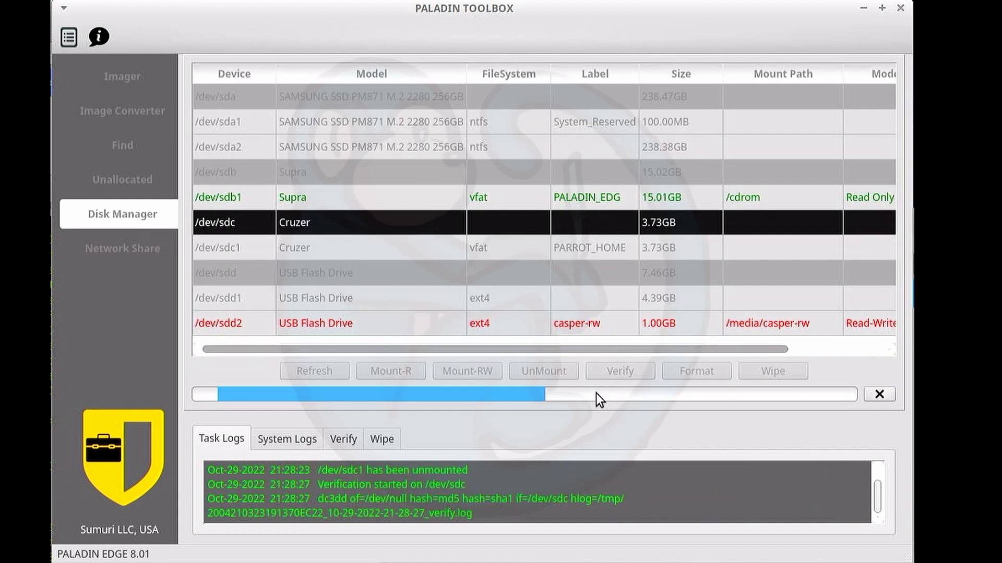
click(344, 439)
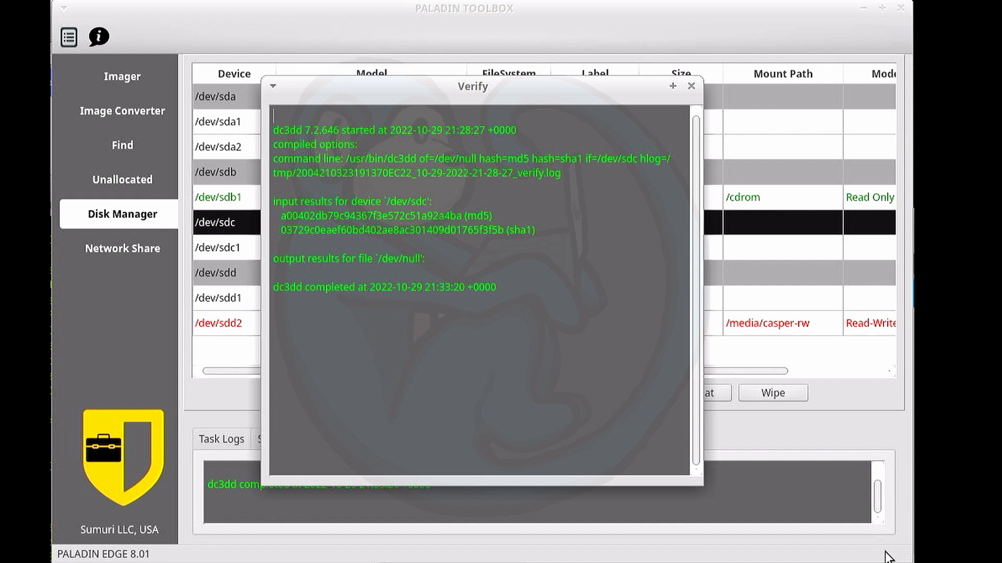
mouse_move(676, 373)
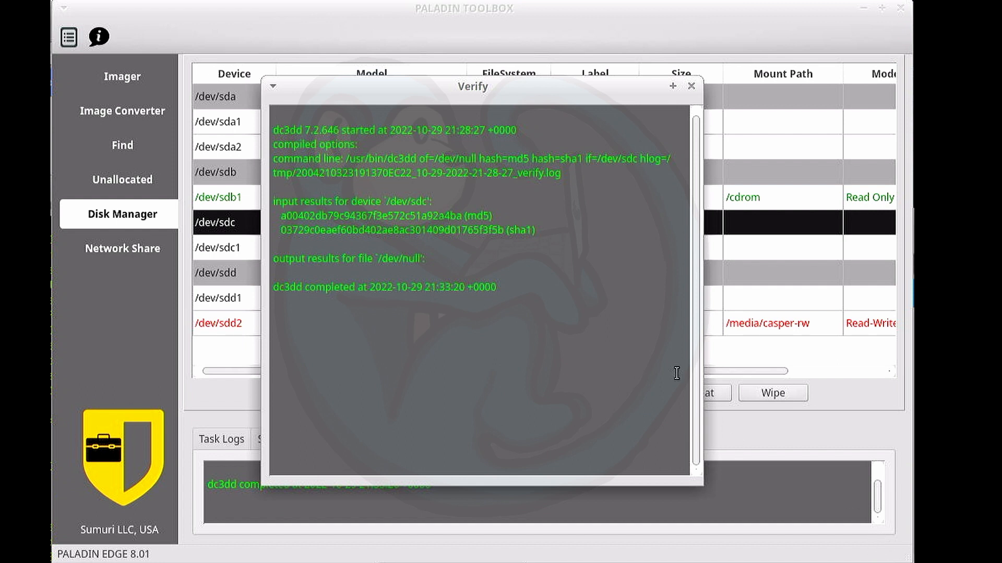
click(690, 86)
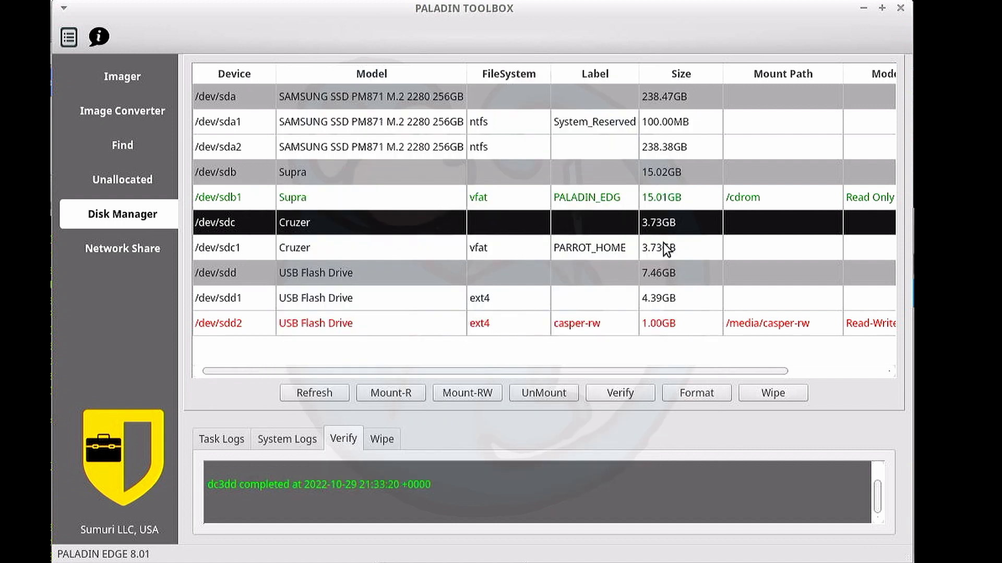
Format /dev/sdc as EXT4 labelled 'staging', producing one 7.45GB sdc1 partition.
click(314, 393)
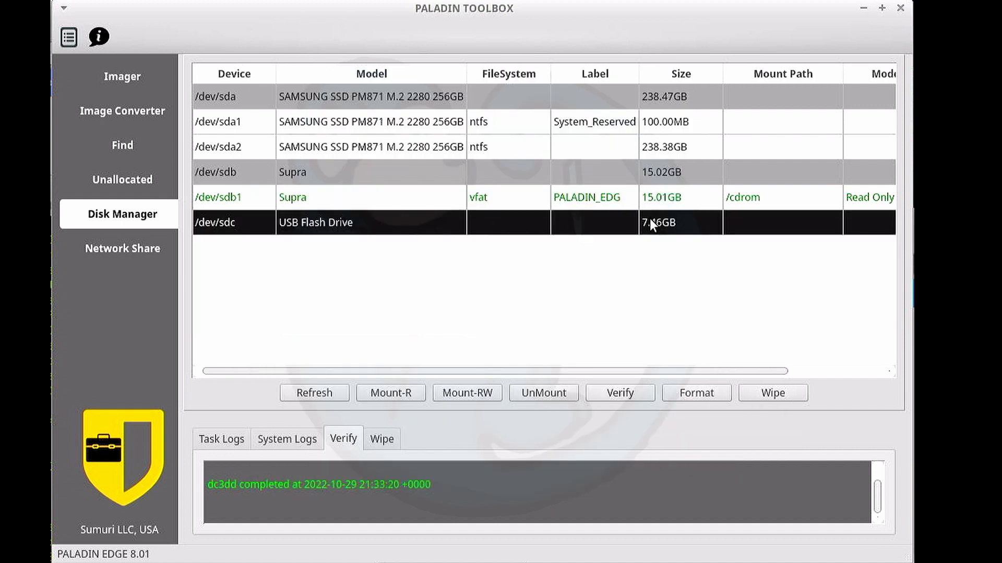
mouse_move(695, 393)
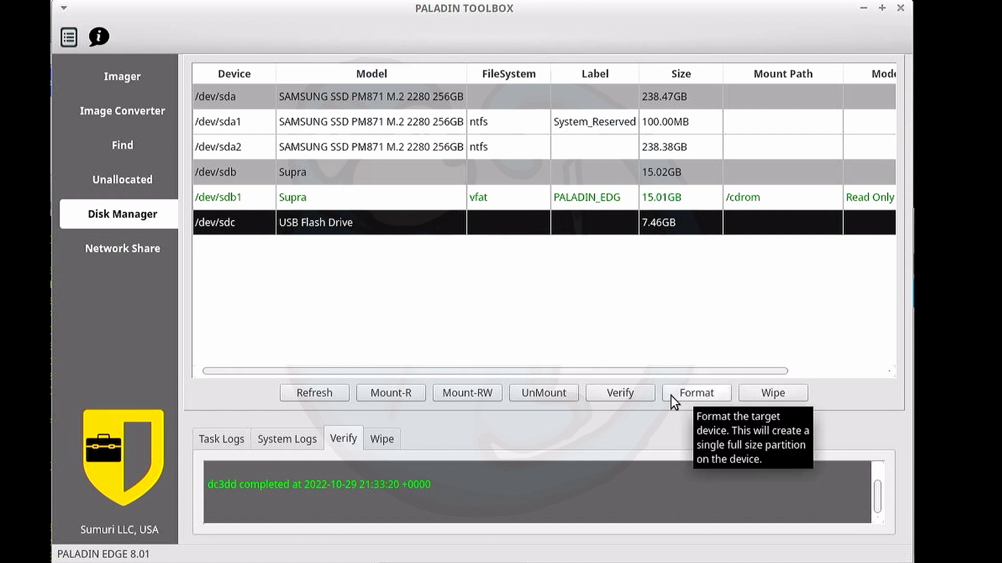
click(696, 393)
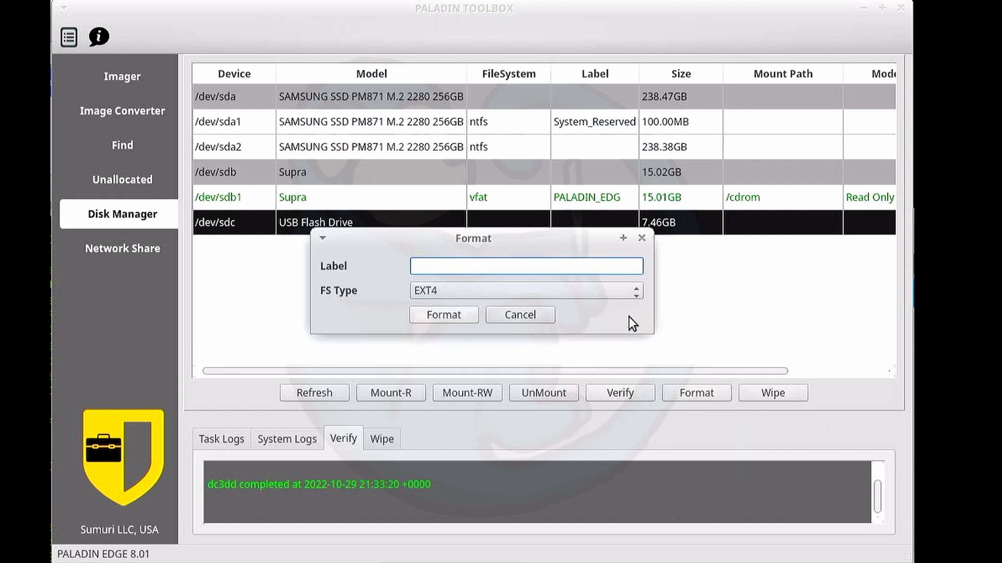
text(staging)
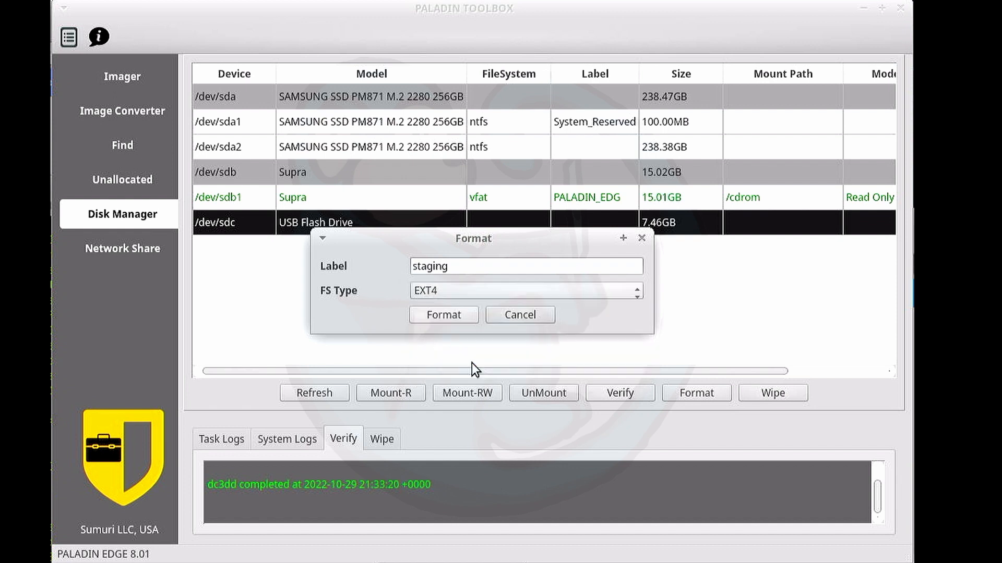
click(444, 314)
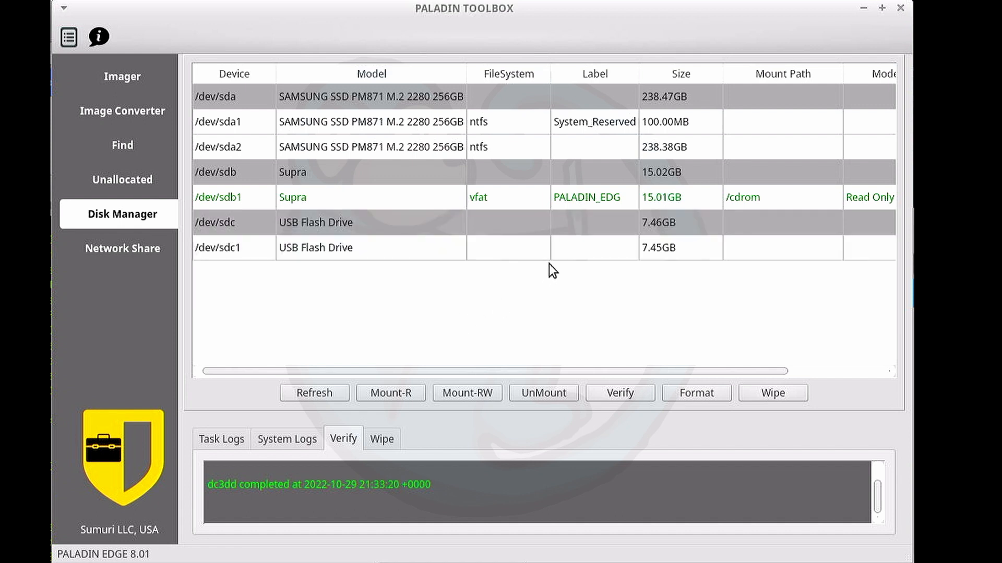
mouse_move(528, 258)
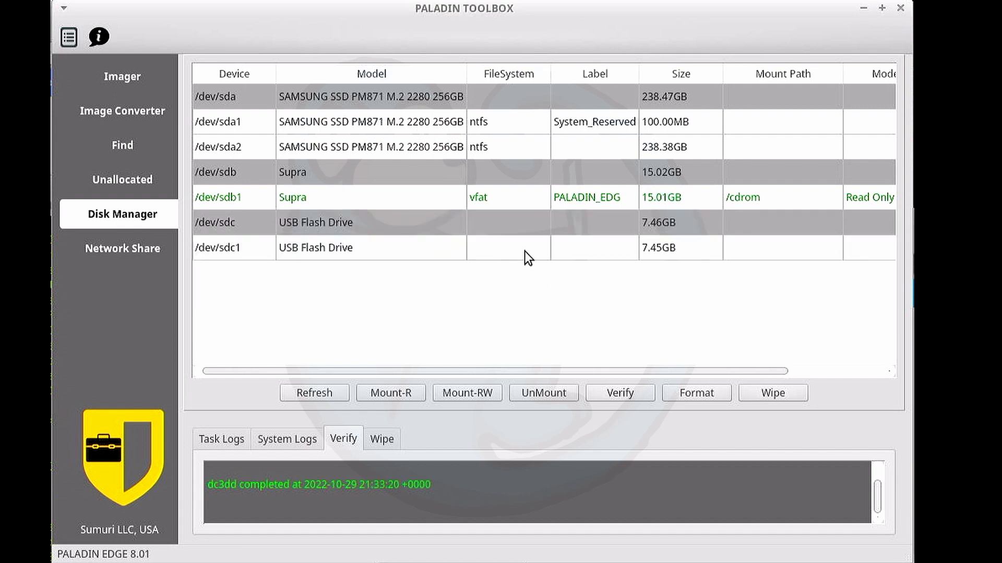
mouse_move(526, 257)
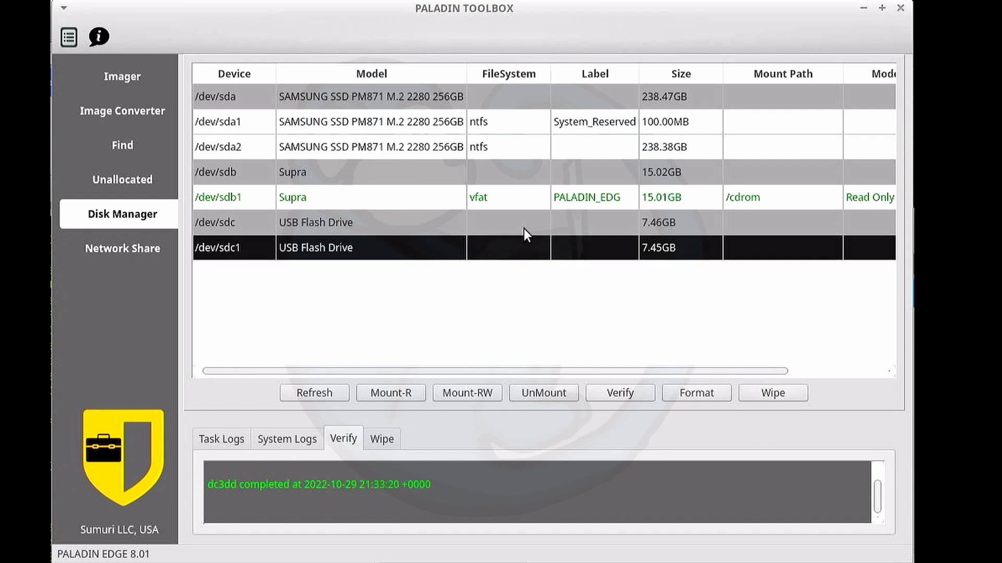
click(315, 223)
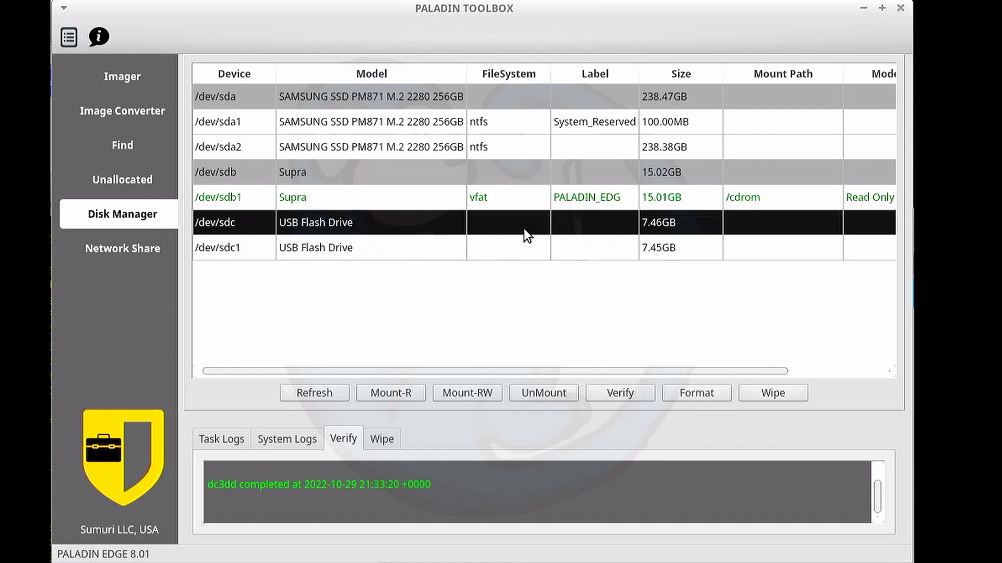
mouse_move(529, 240)
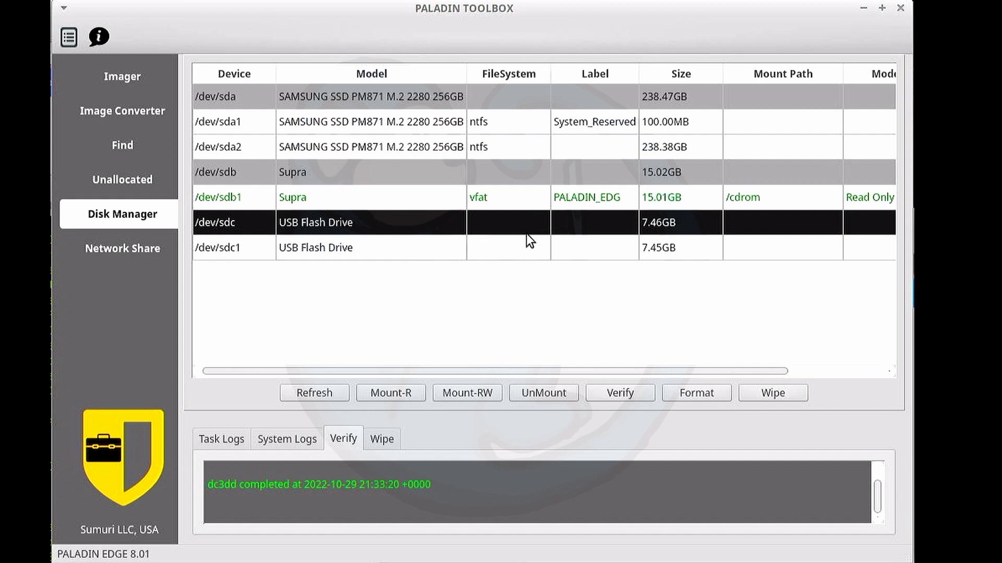
mouse_move(714, 377)
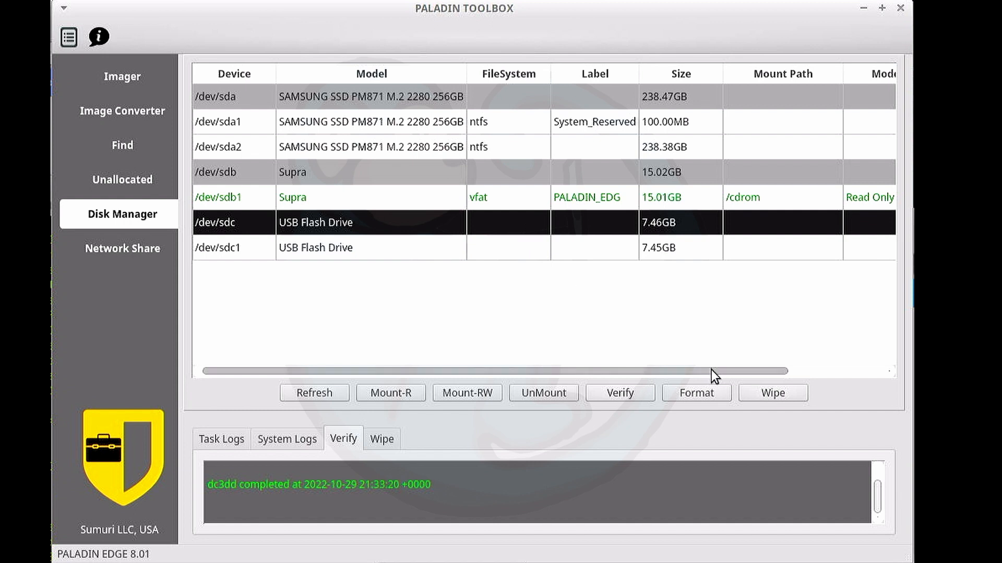
mouse_move(733, 390)
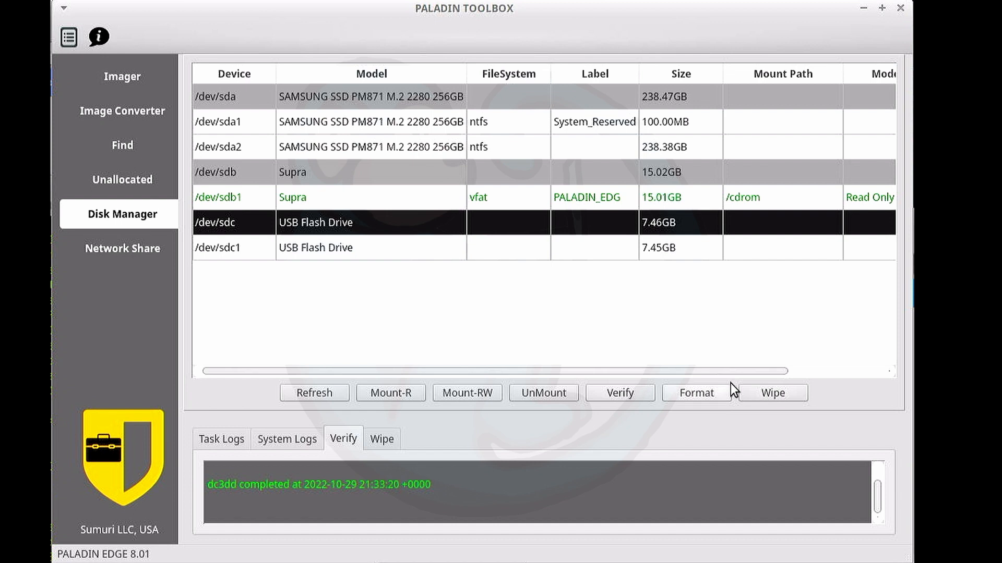
mouse_move(752, 395)
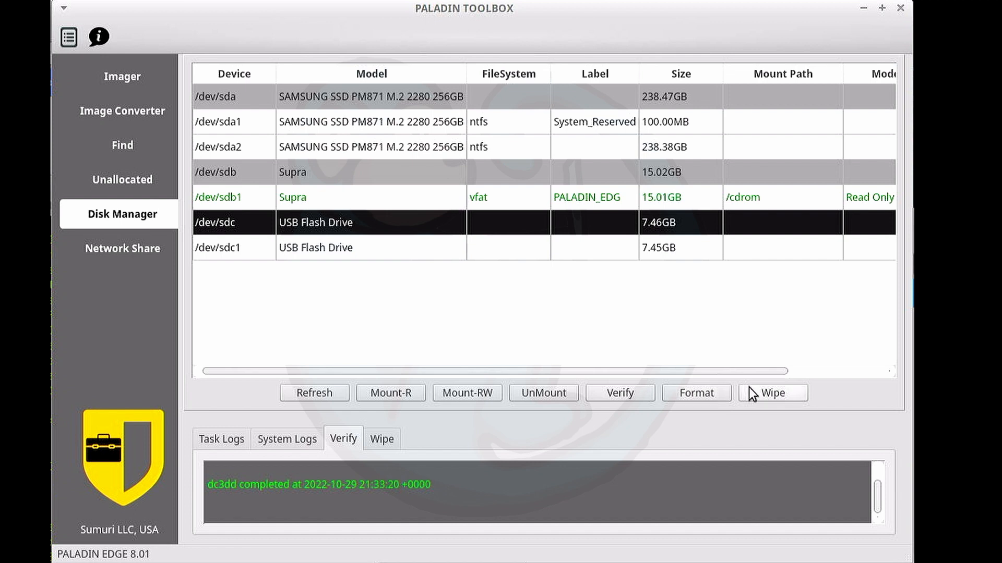
mouse_move(757, 394)
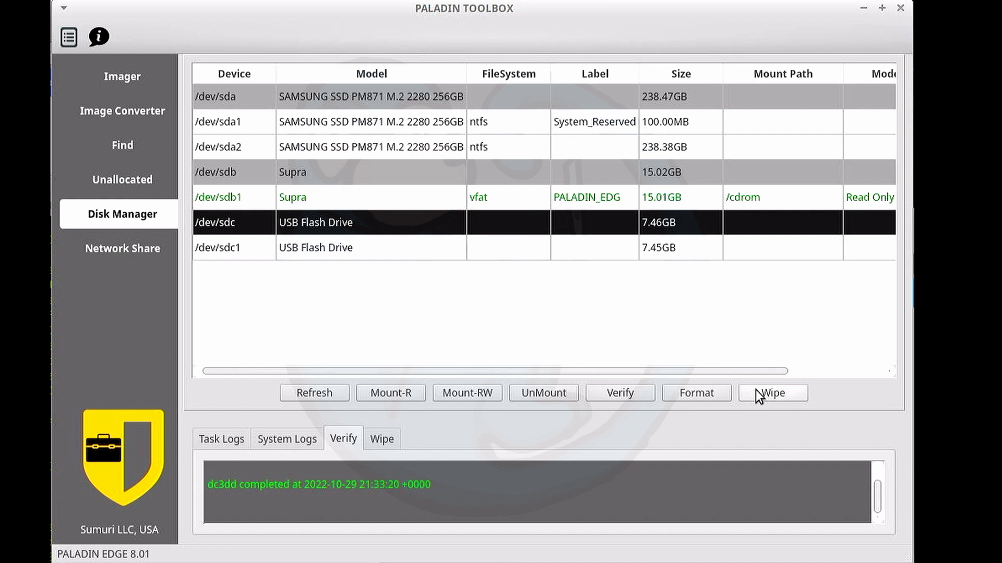
Wipe the 7.46GB USB Flash Drive with verification, confirming success.
click(772, 393)
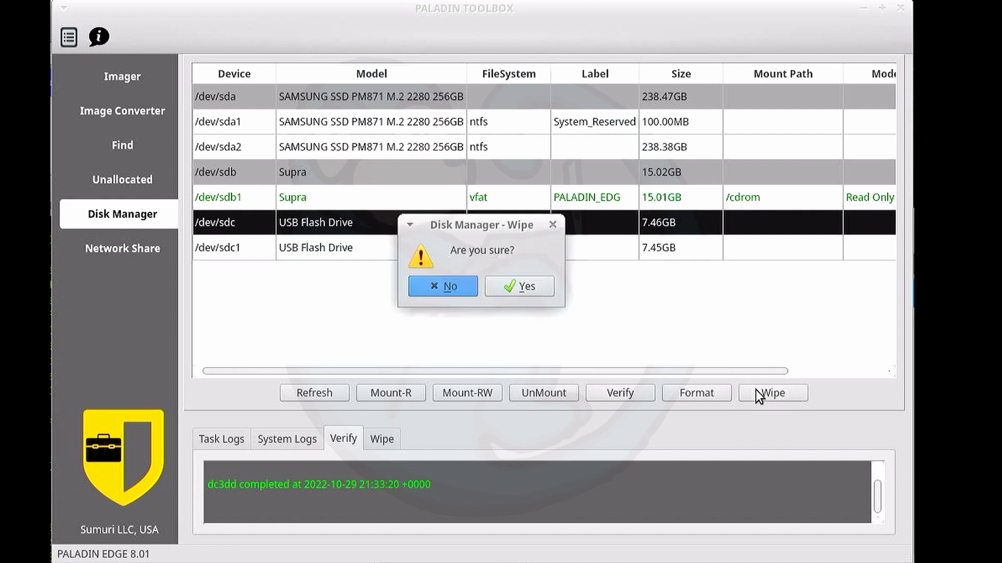
mouse_move(564, 317)
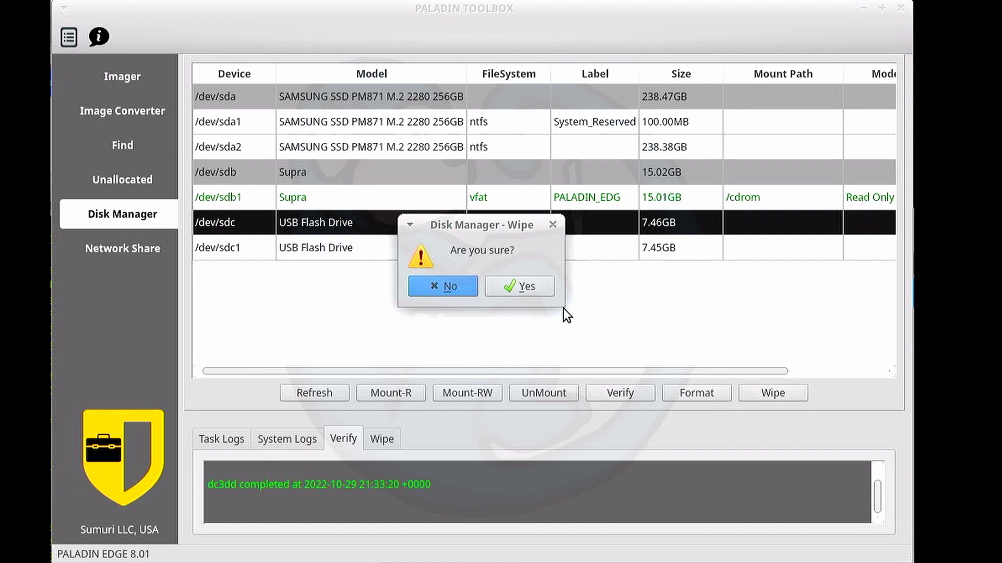
mouse_move(520, 285)
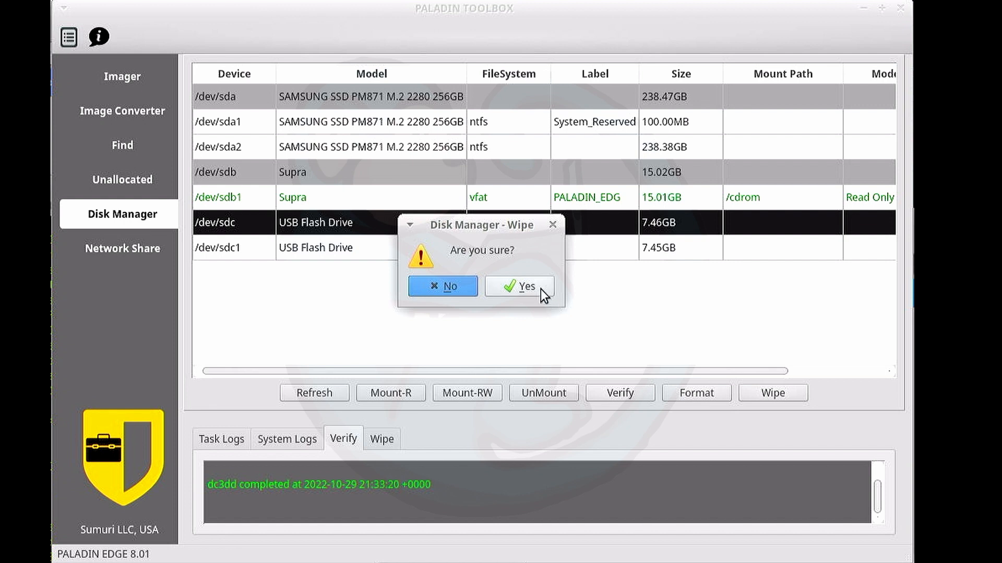
click(525, 286)
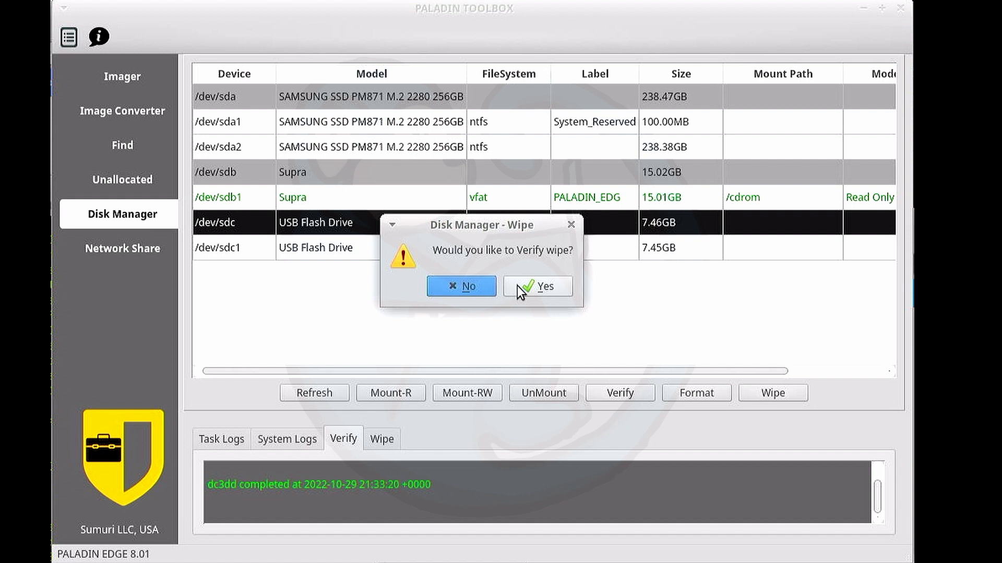
click(544, 286)
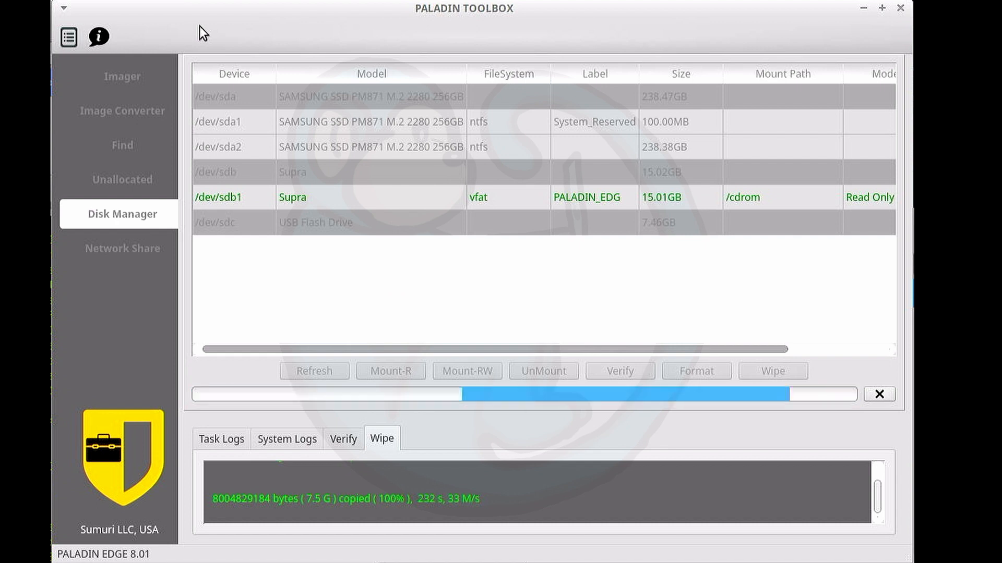
mouse_move(574, 333)
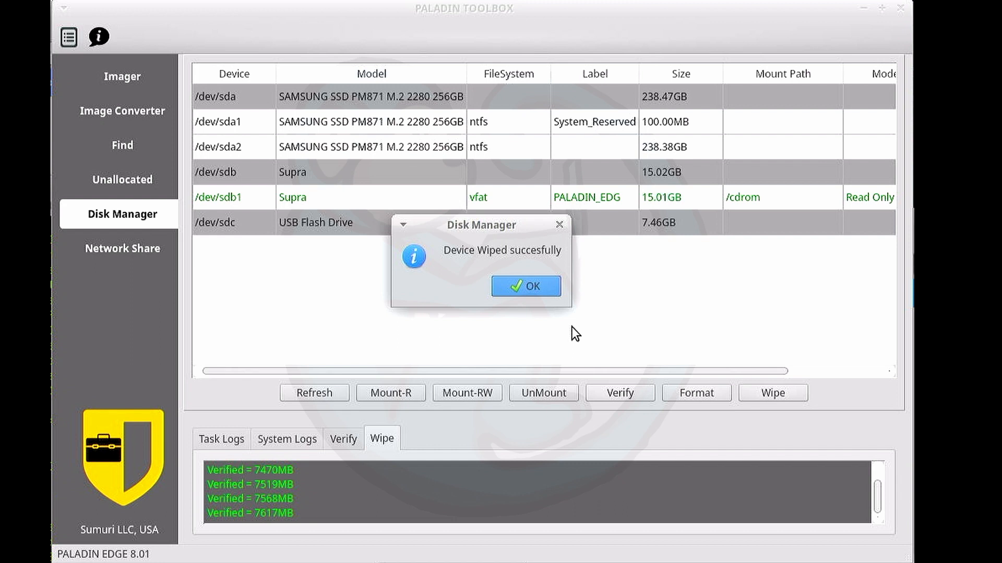
click(525, 286)
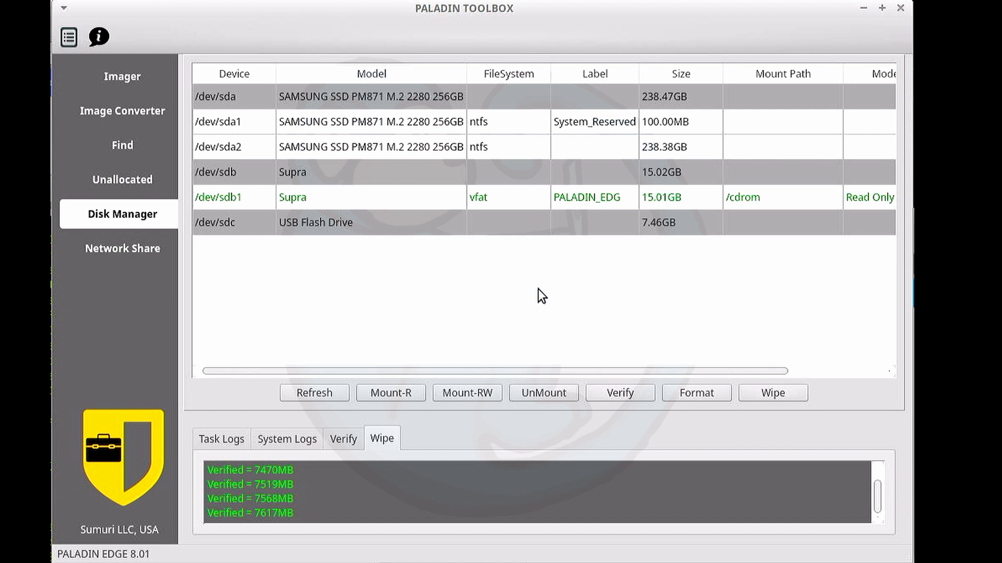
Show the Network Share page with its empty SAMBA/Windows share list.
click(121, 248)
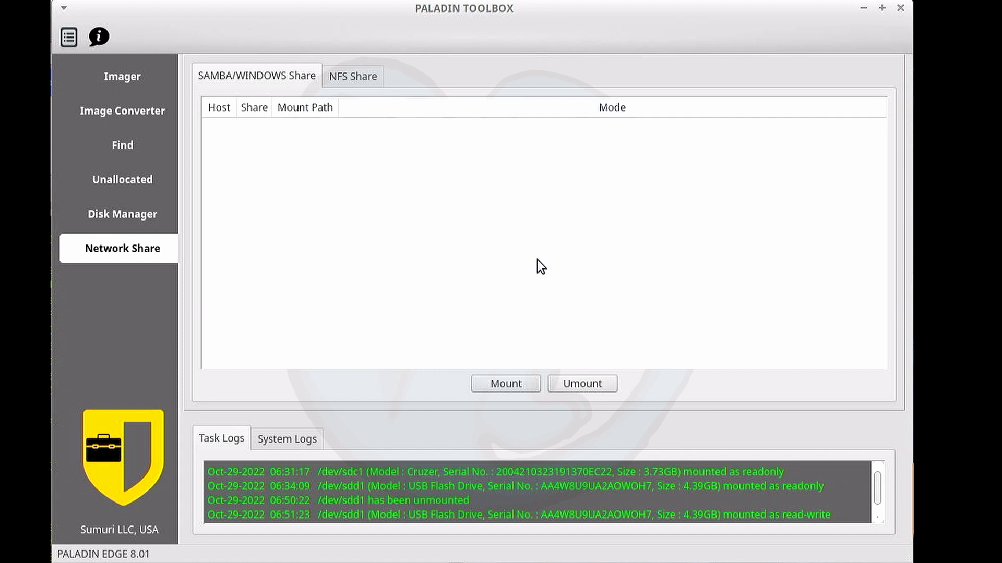
mouse_move(427, 217)
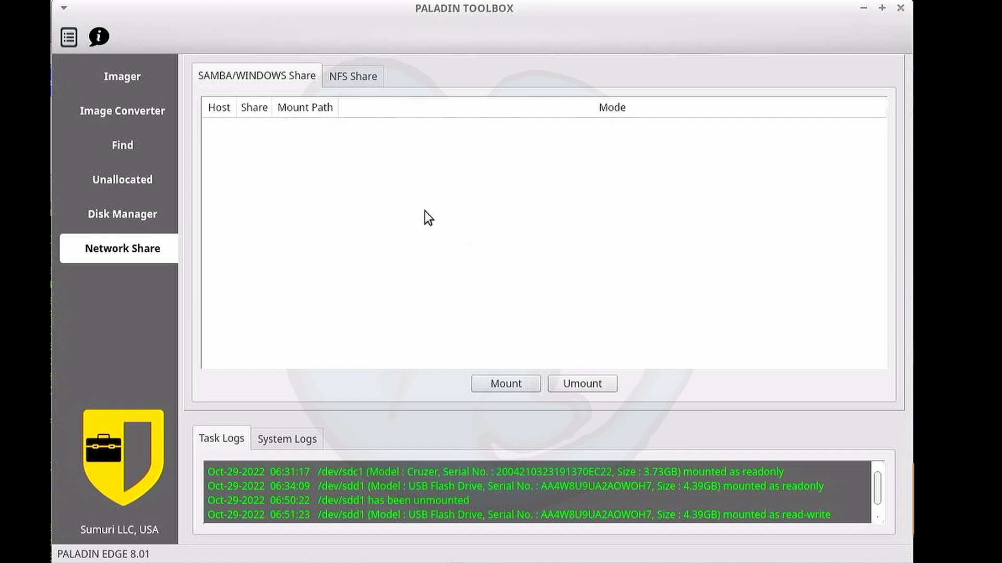
mouse_move(357, 162)
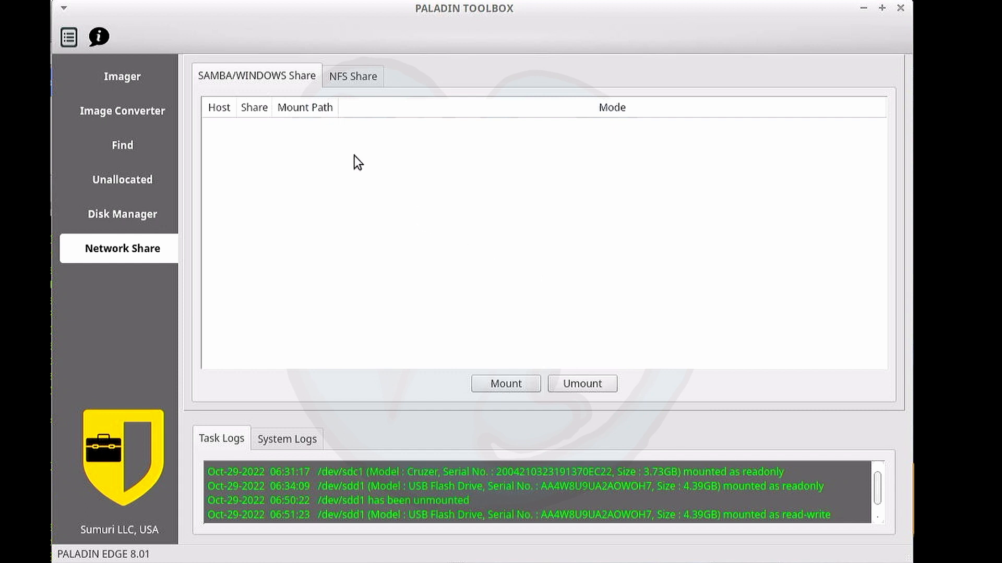
mouse_move(354, 132)
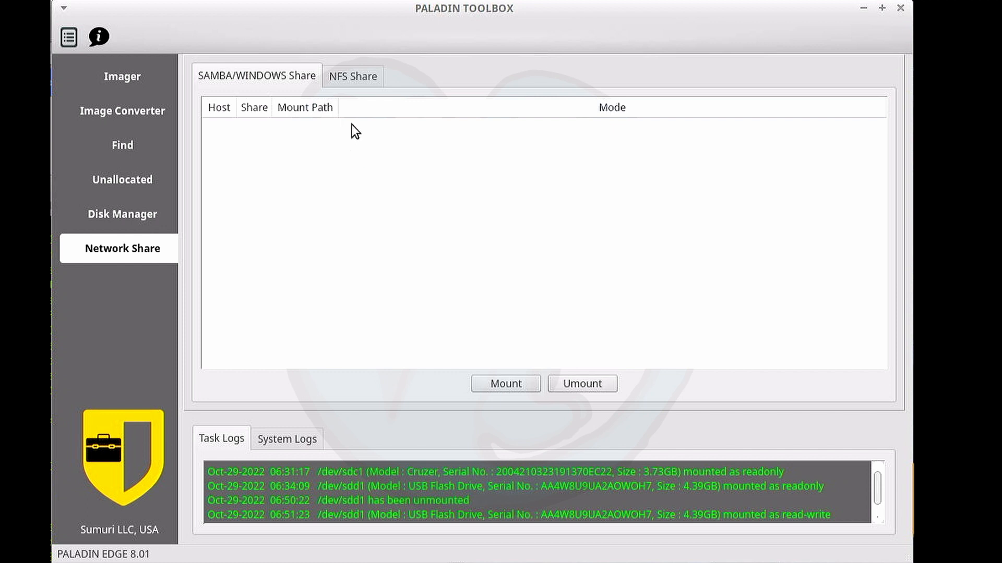
mouse_move(484, 306)
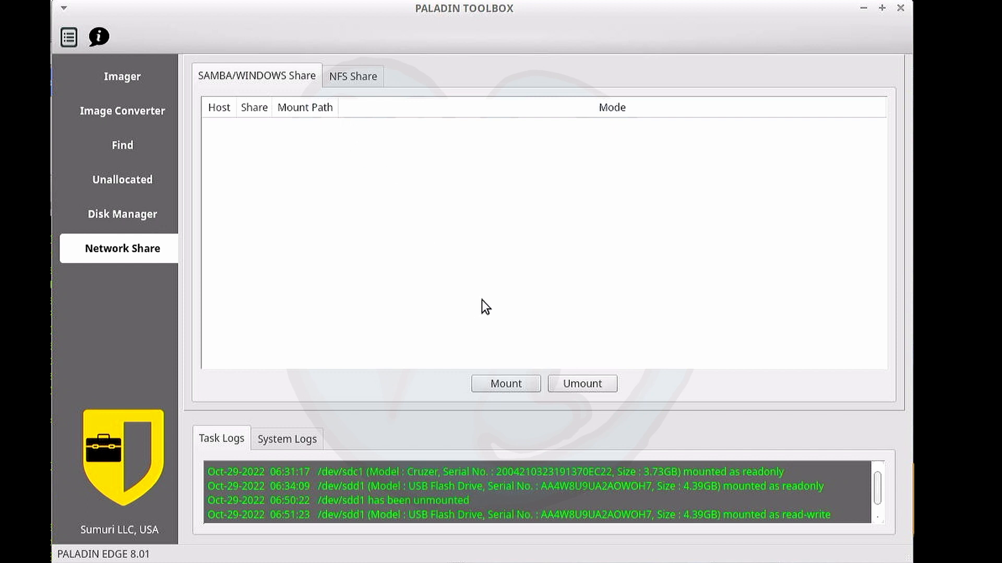
mouse_move(487, 354)
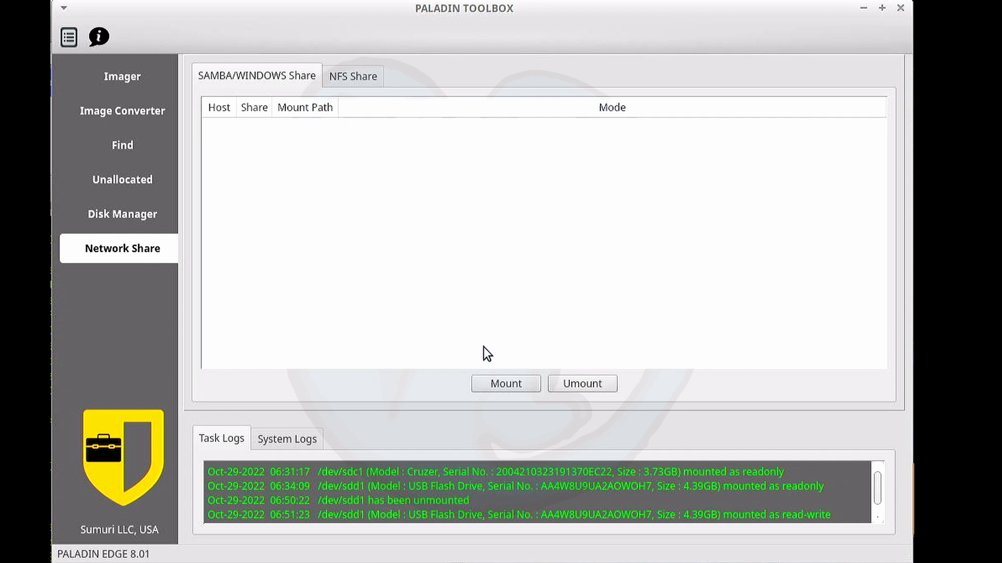
mouse_move(491, 370)
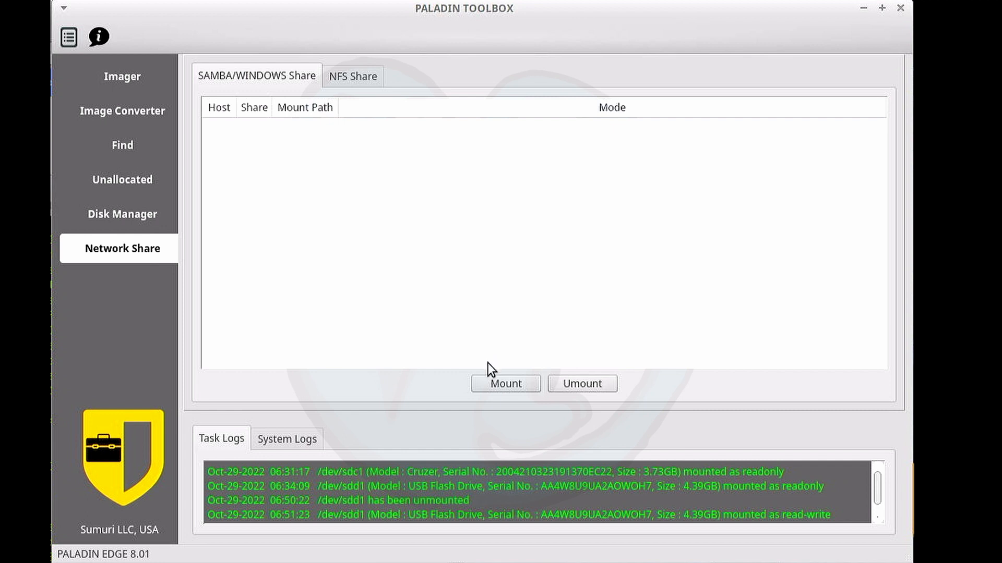
mouse_move(493, 379)
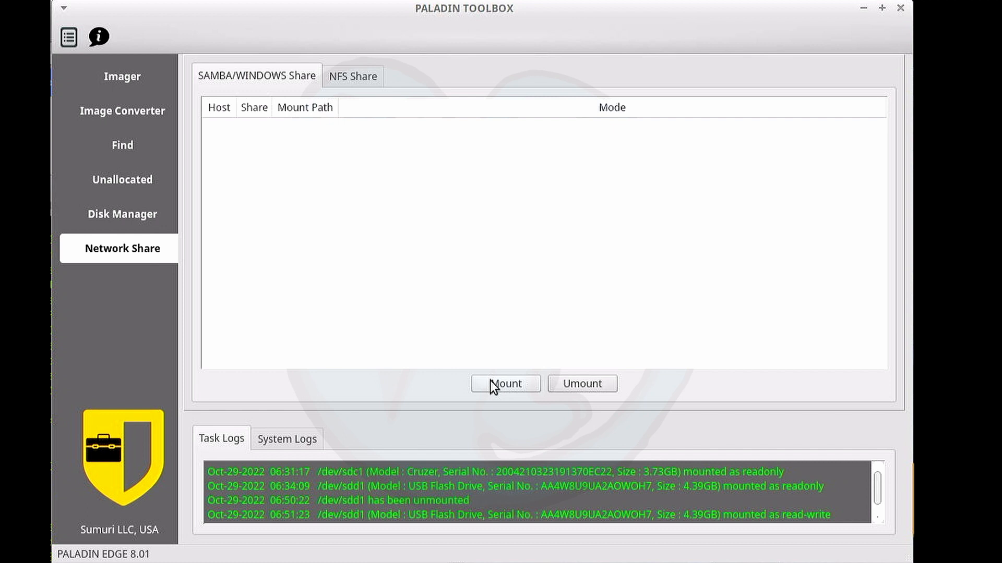
mouse_move(487, 390)
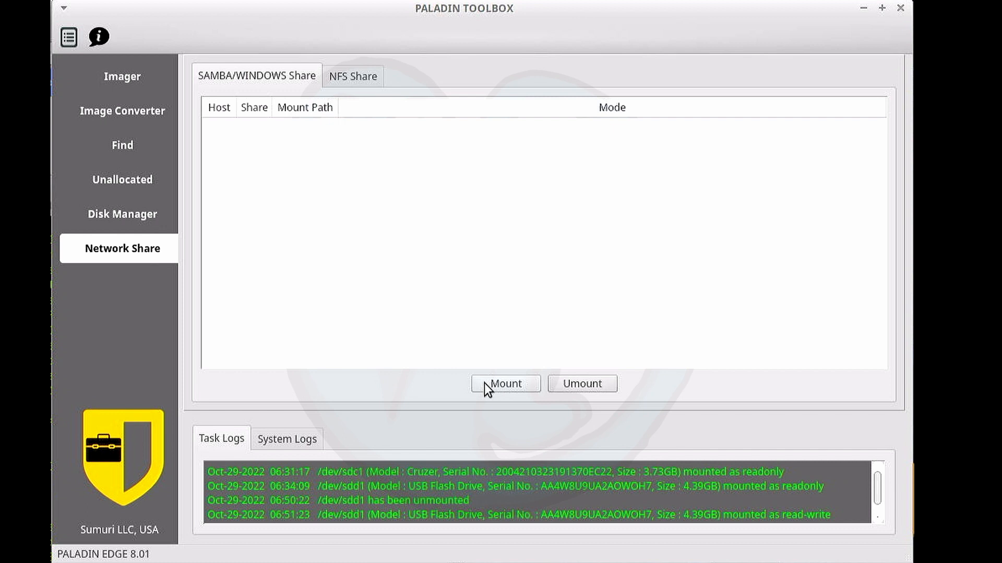
Mount Samba share server-share from 192.168.1.20 as liveuser, read-write at /net/192.168.1.20/server-share.
click(505, 383)
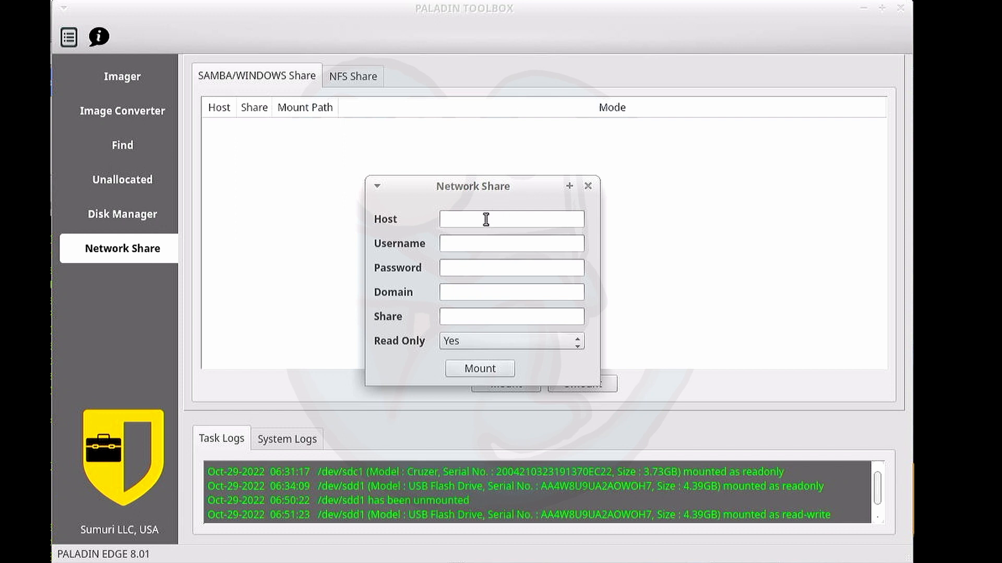
text(192.)
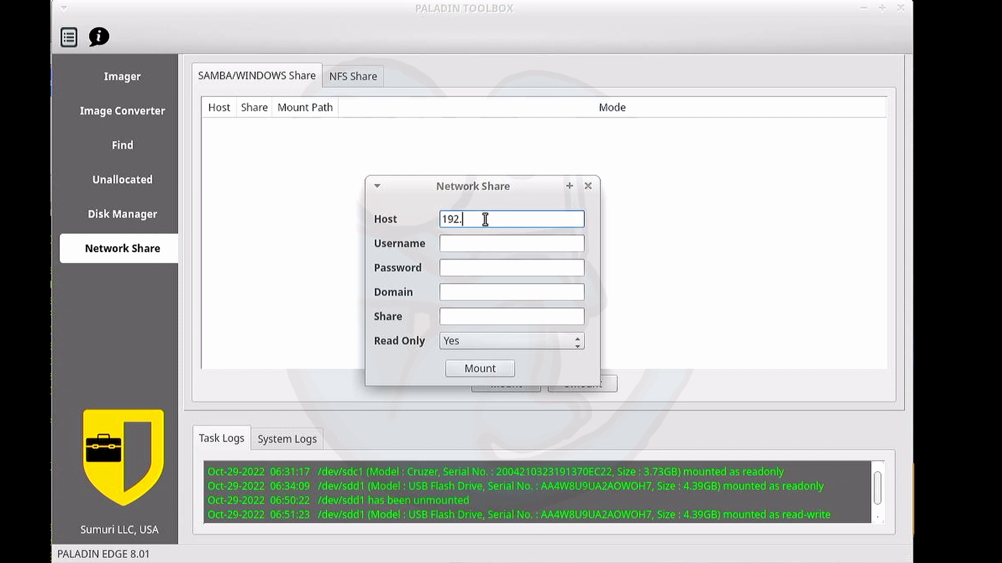
text(168.1.20)
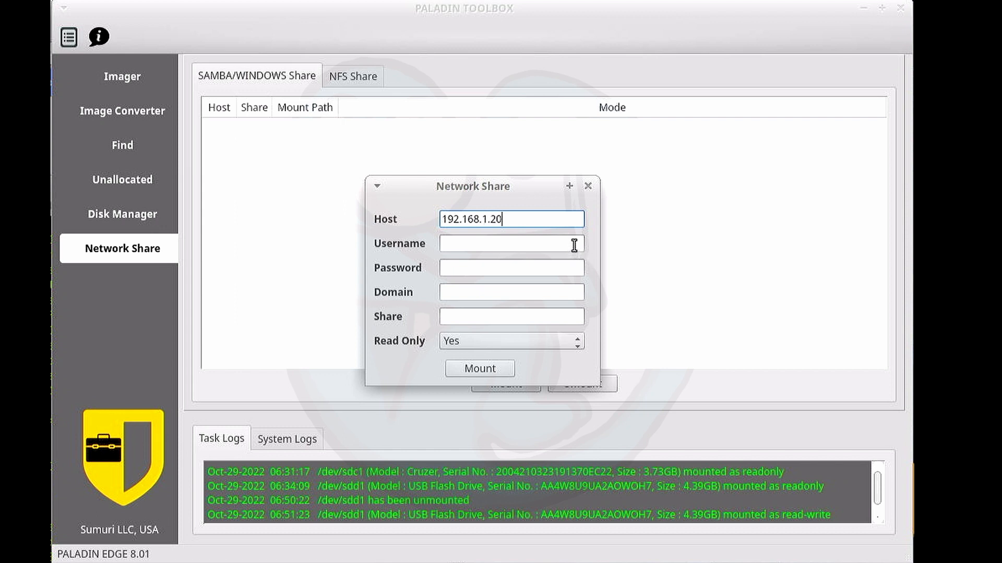
click(512, 243)
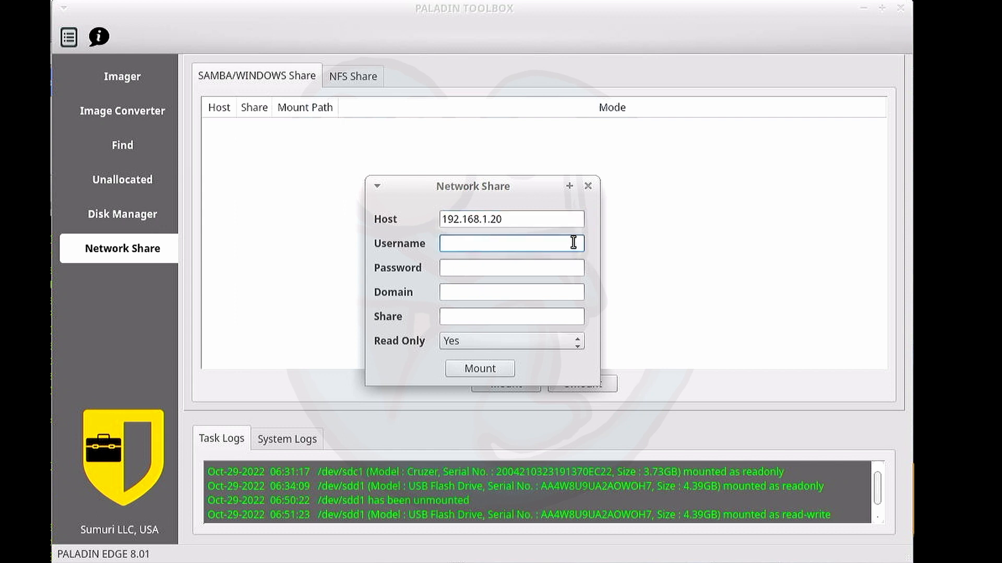
text(liveuser)
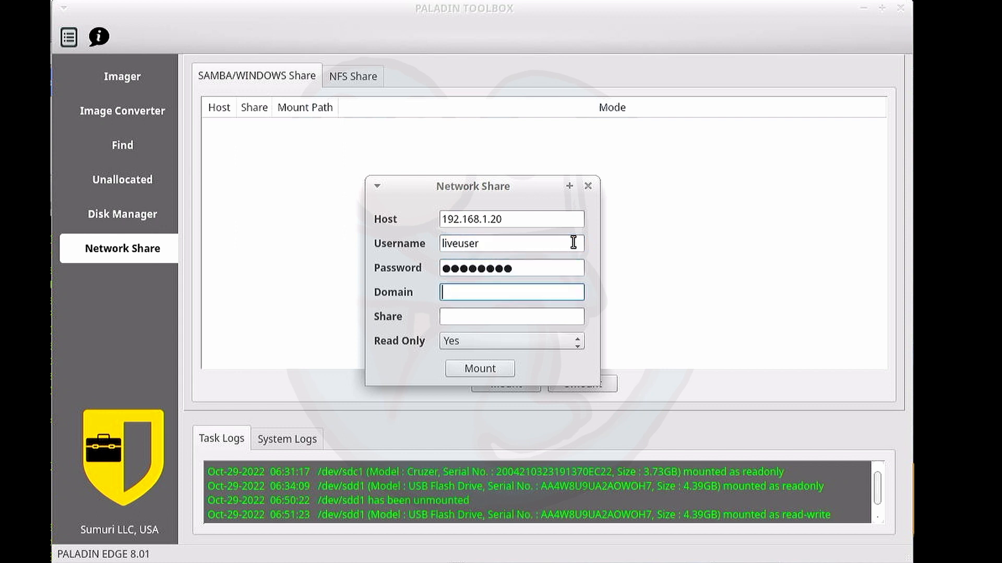
click(510, 316)
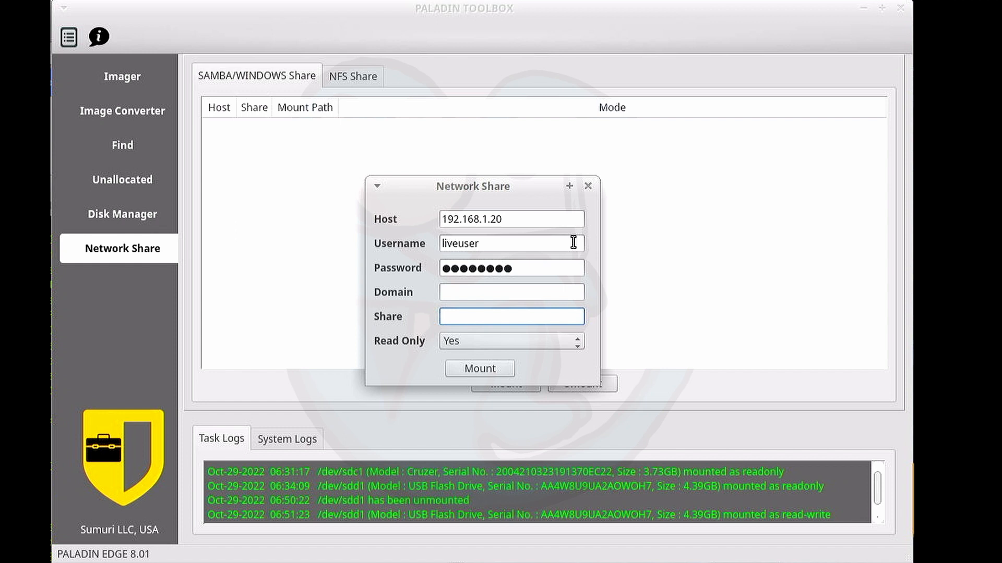
text(server-)
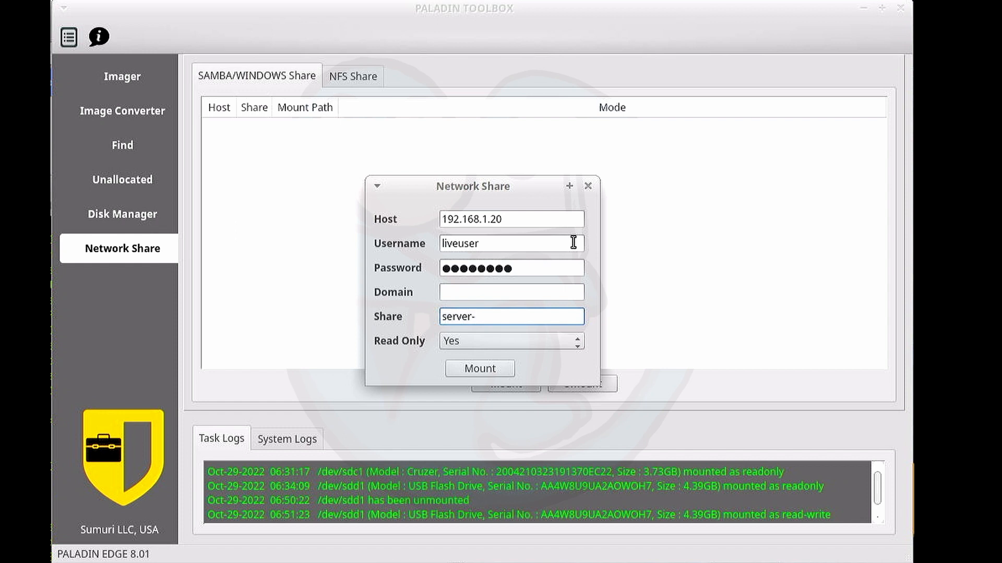
text(share)
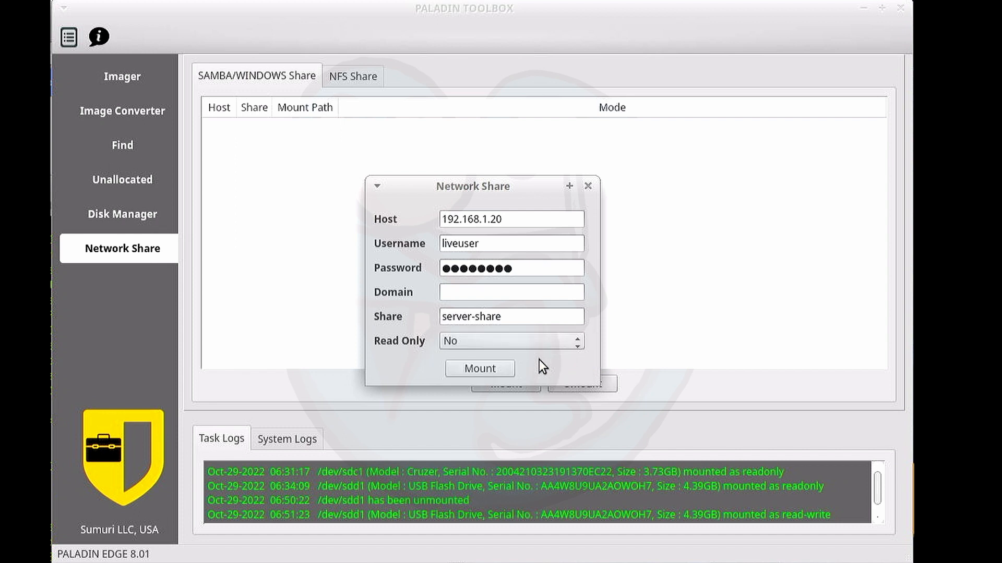
click(479, 368)
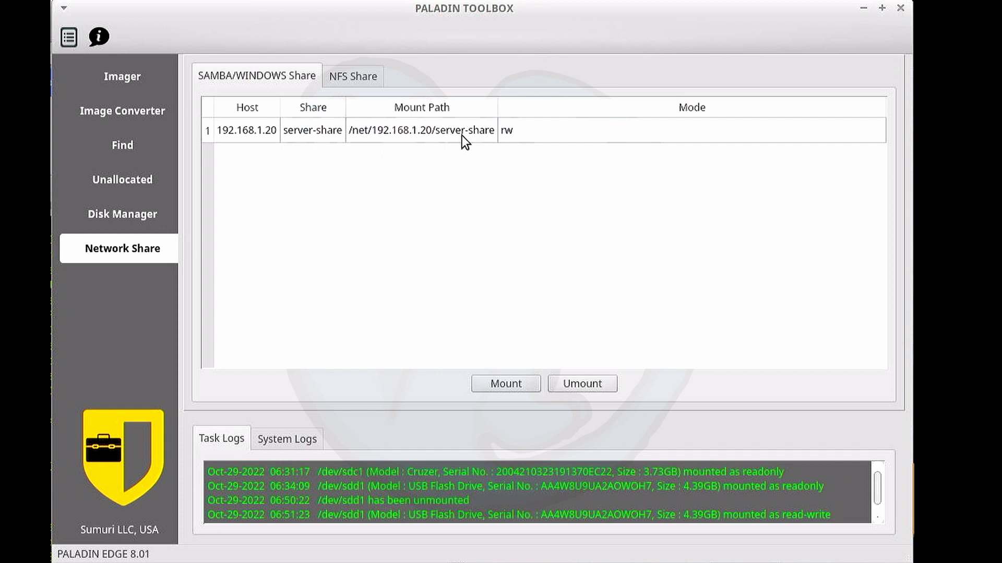
mouse_move(446, 164)
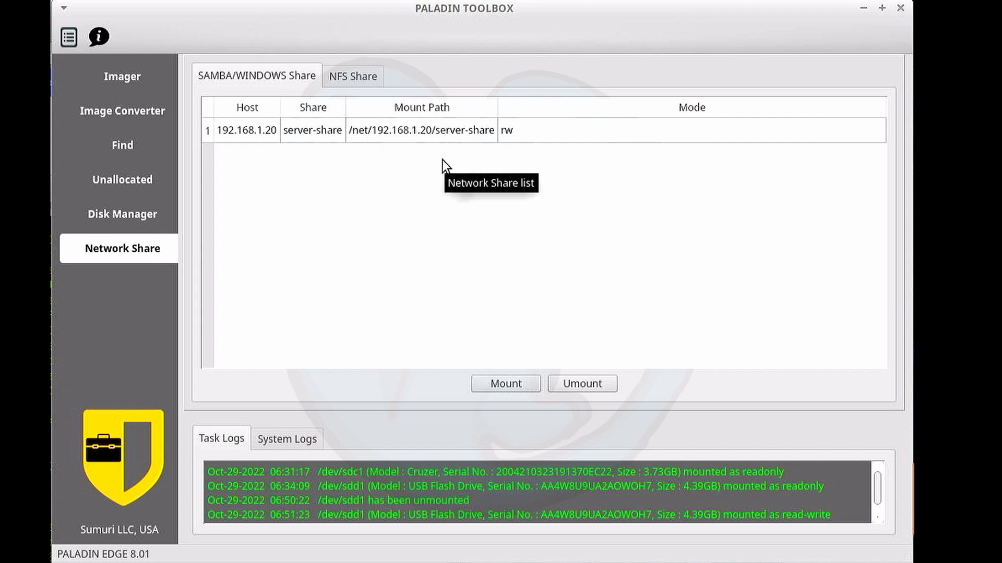
mouse_move(414, 161)
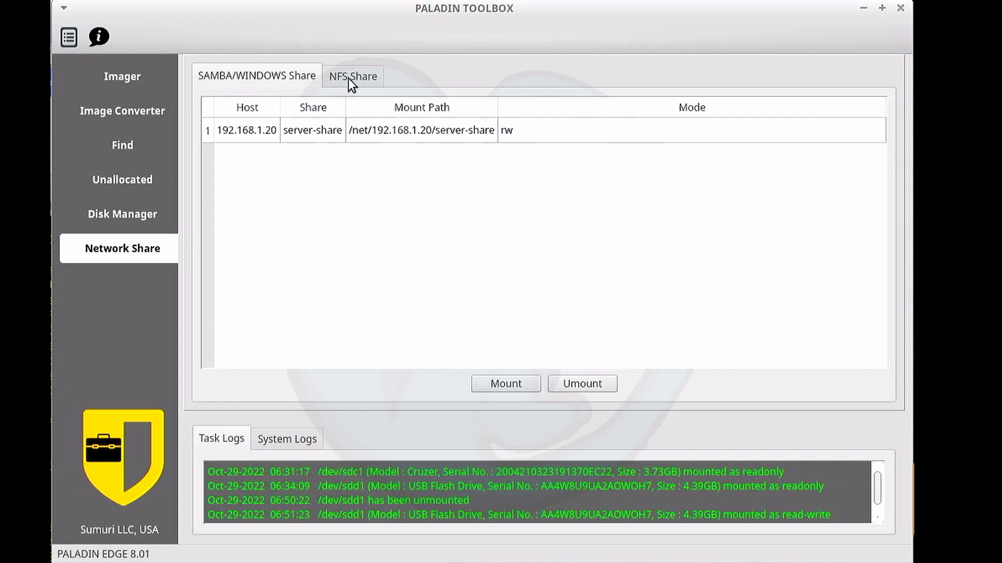
Mount NFS export /home/liveuser/server-nfs from 192.168.1.20 read-write under /nfsdir and select it.
click(351, 76)
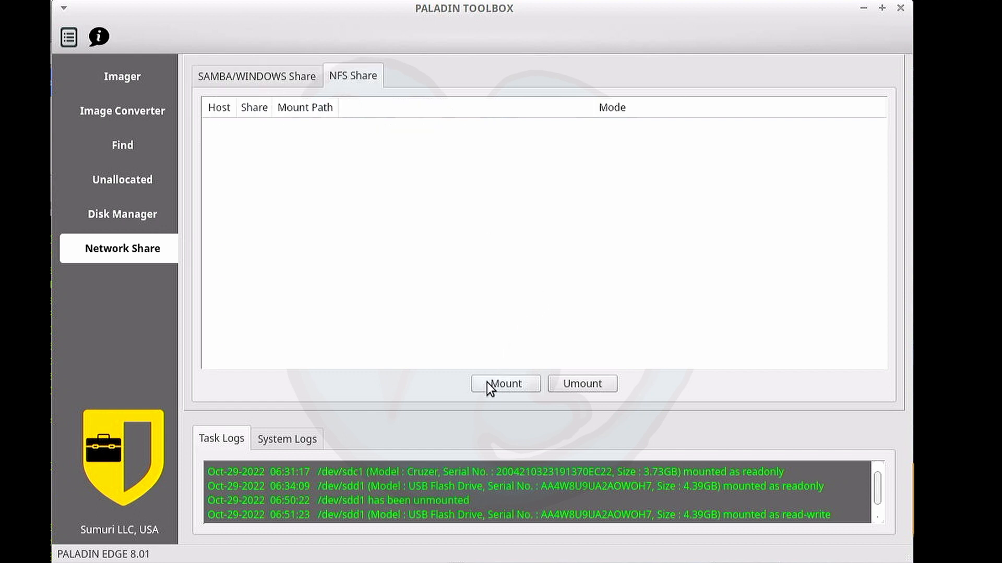
mouse_move(504, 383)
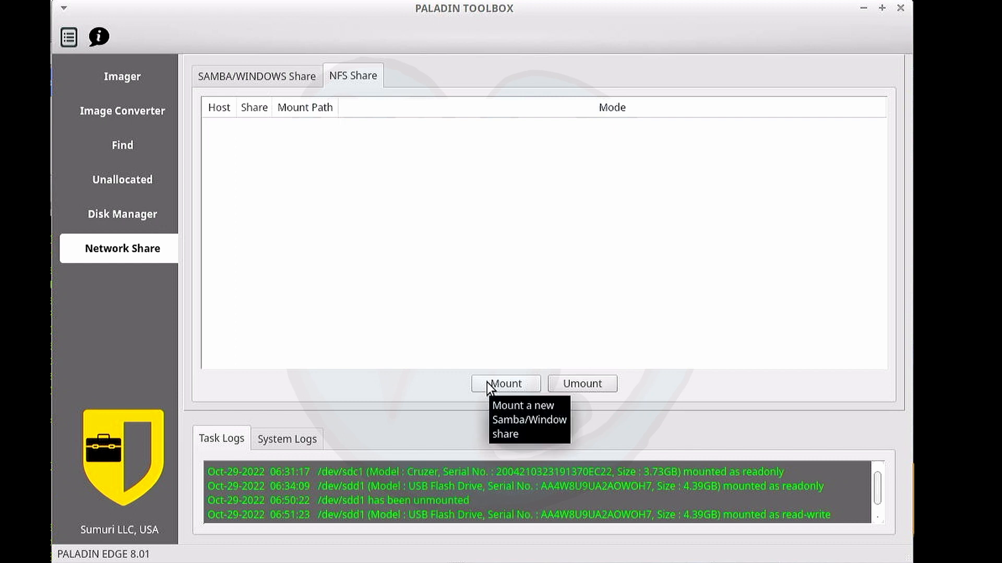
click(504, 383)
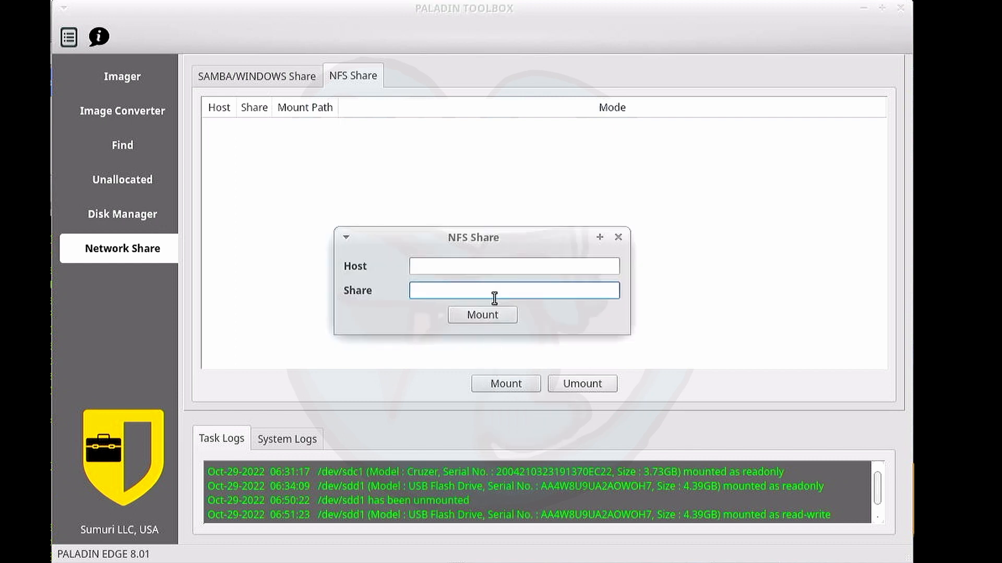
click(513, 266)
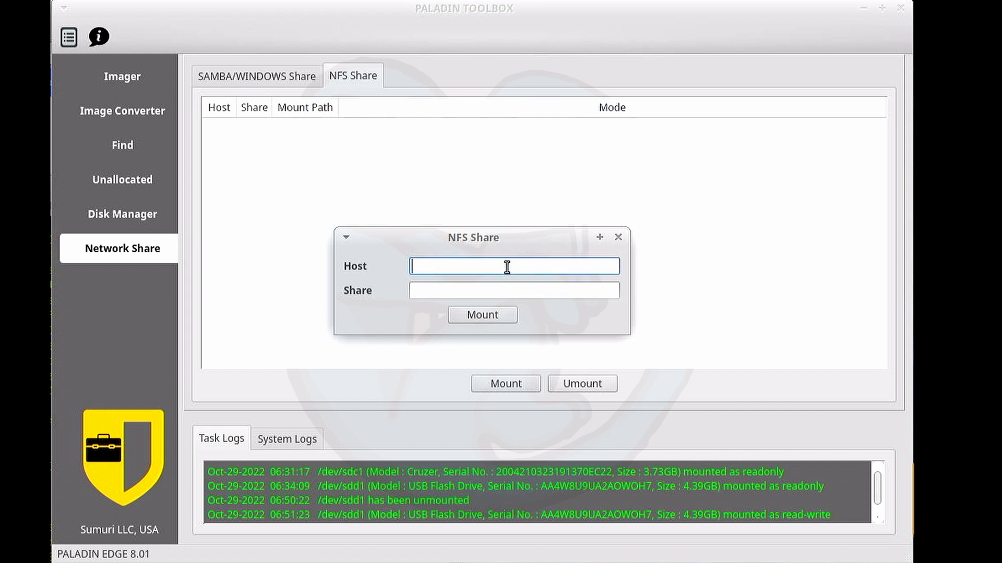
text(192.168.1.)
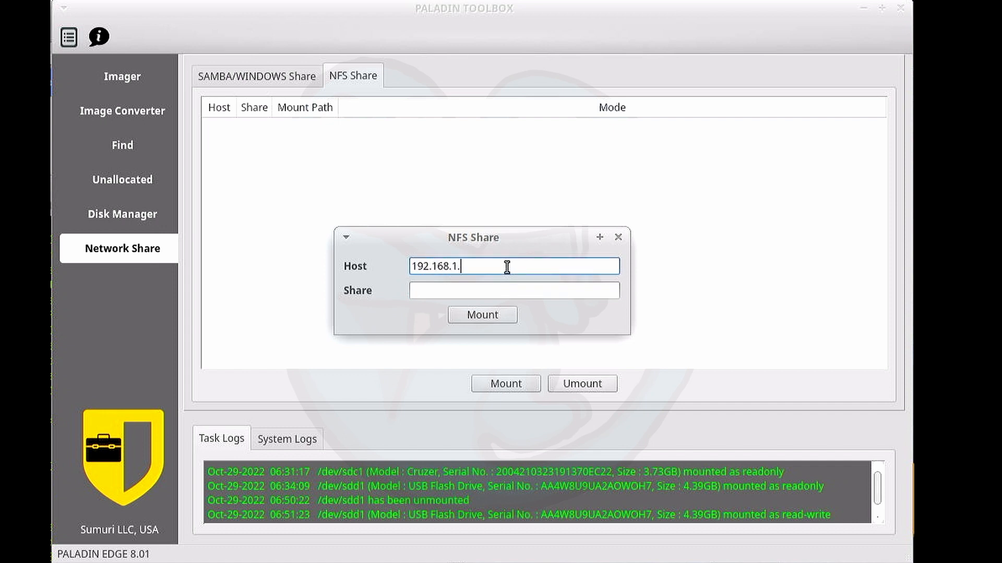
text(20)
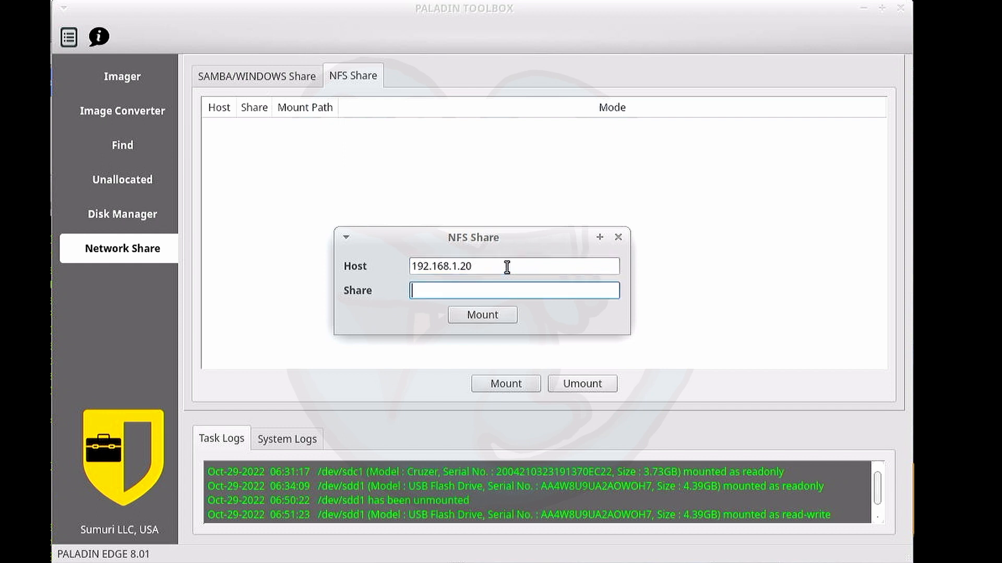
text(/home/li)
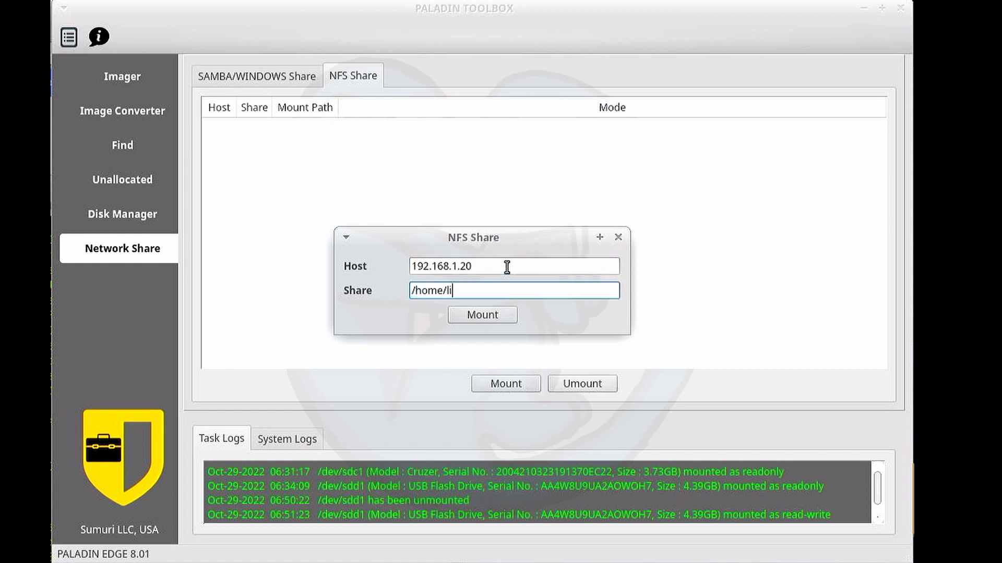
text(veuser/)
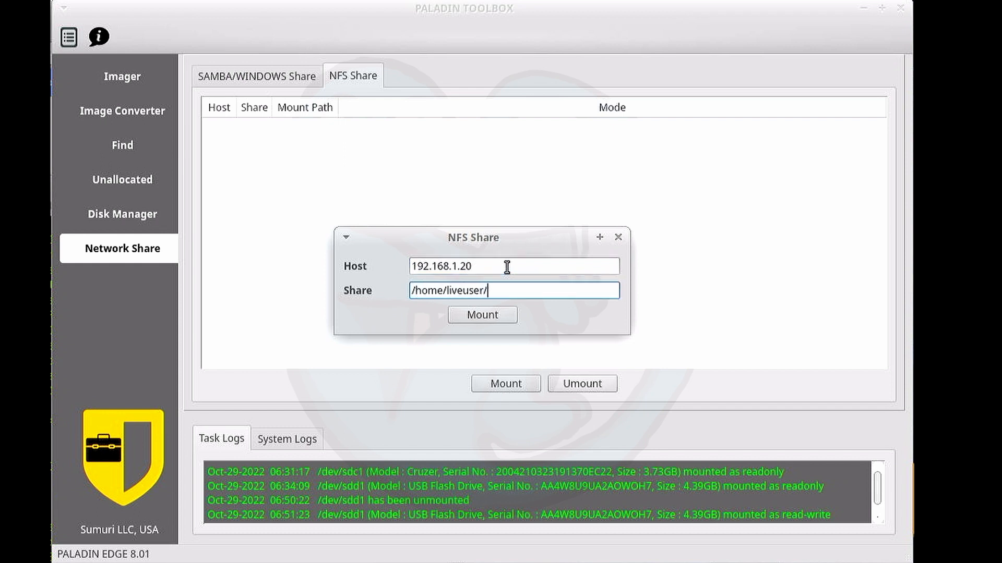
text(serv)
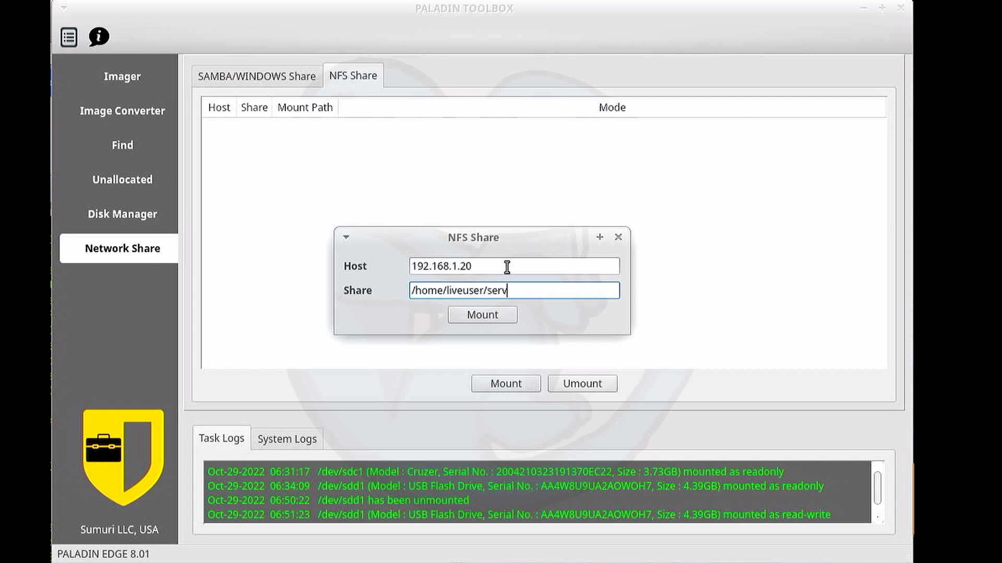
text(er-nfs)
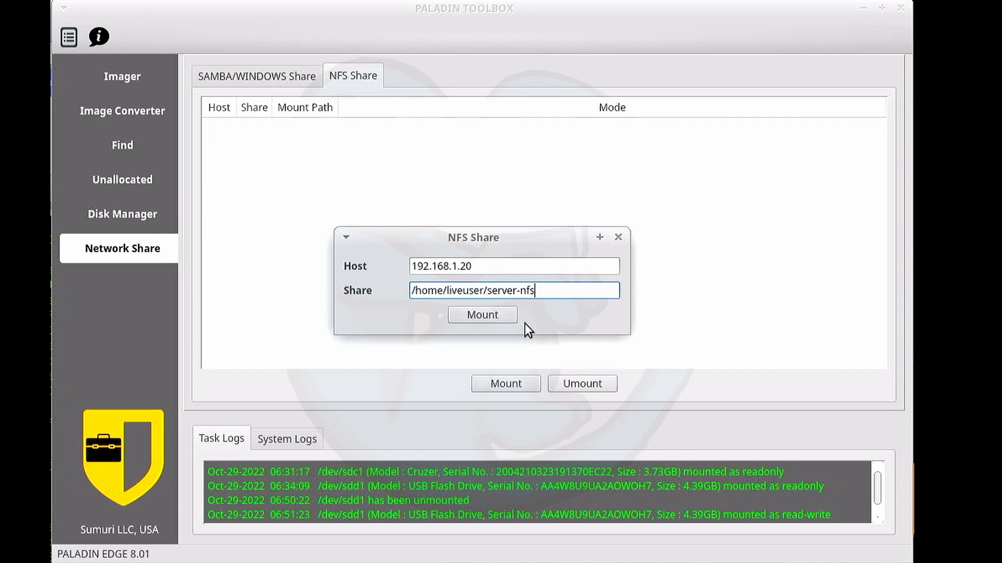
click(482, 314)
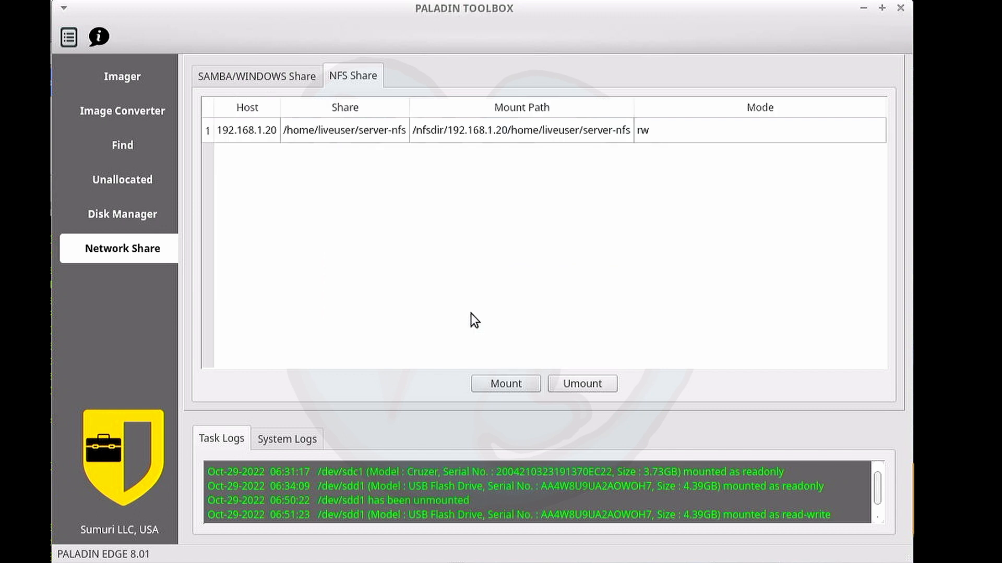
click(256, 130)
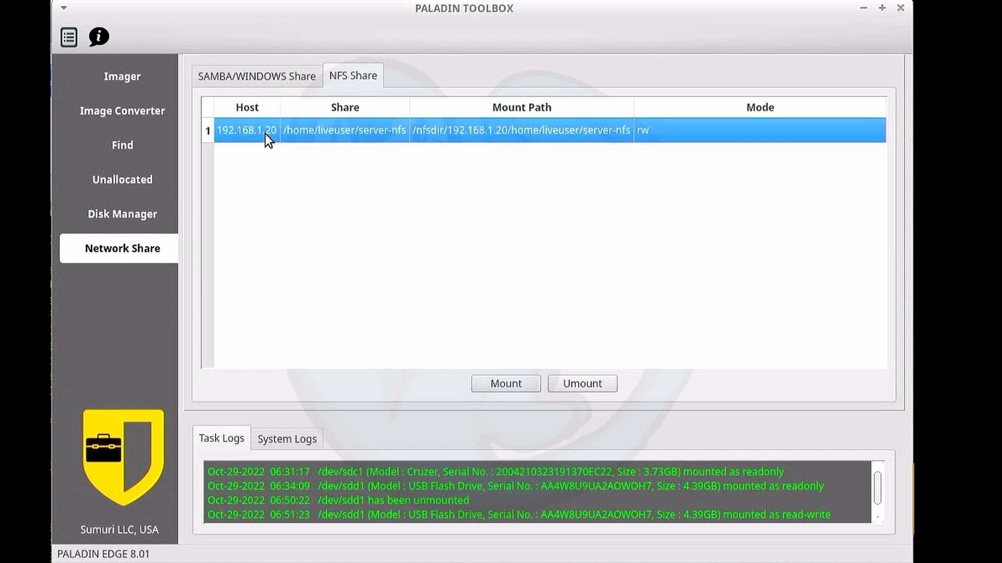
mouse_move(480, 256)
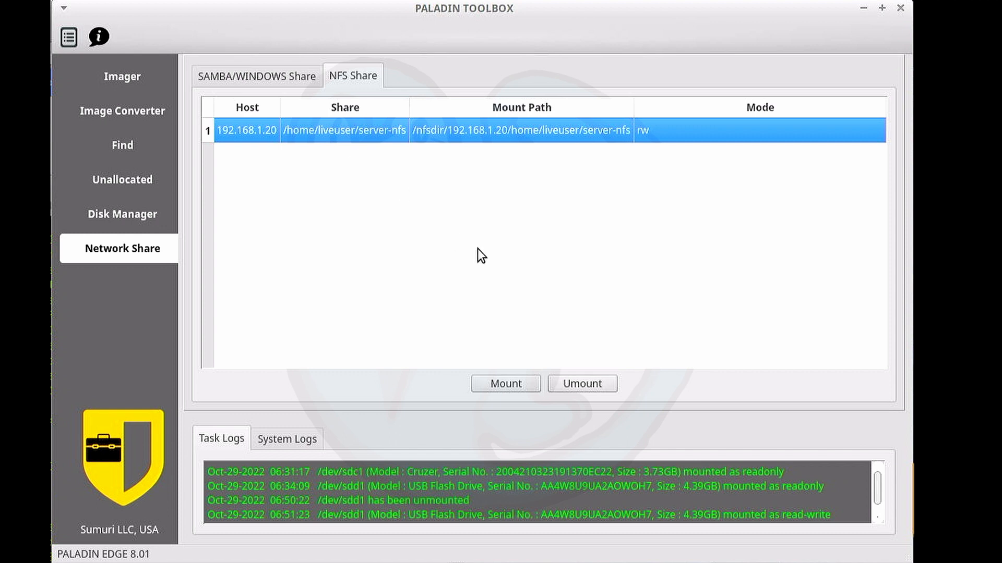
mouse_move(345, 280)
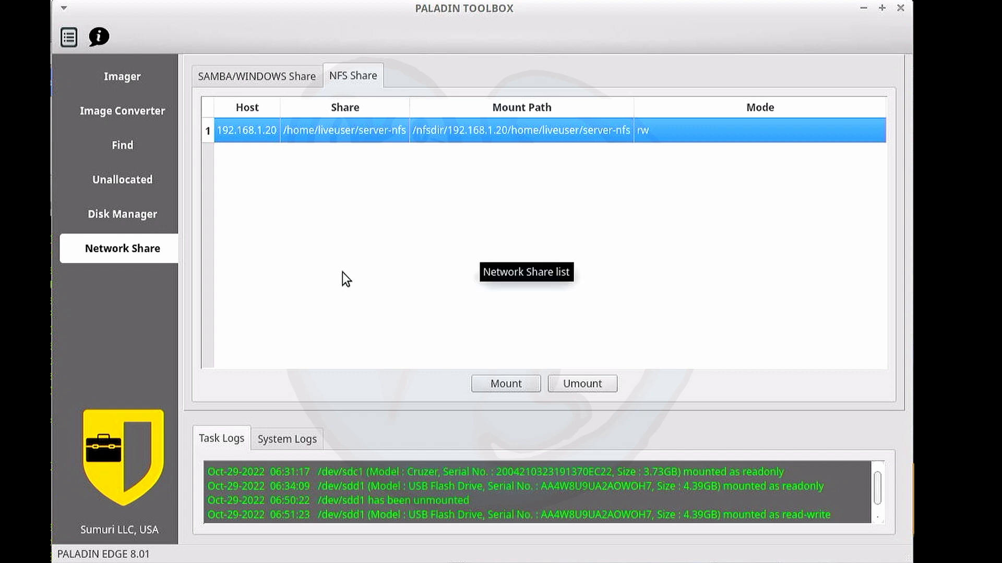
mouse_move(241, 214)
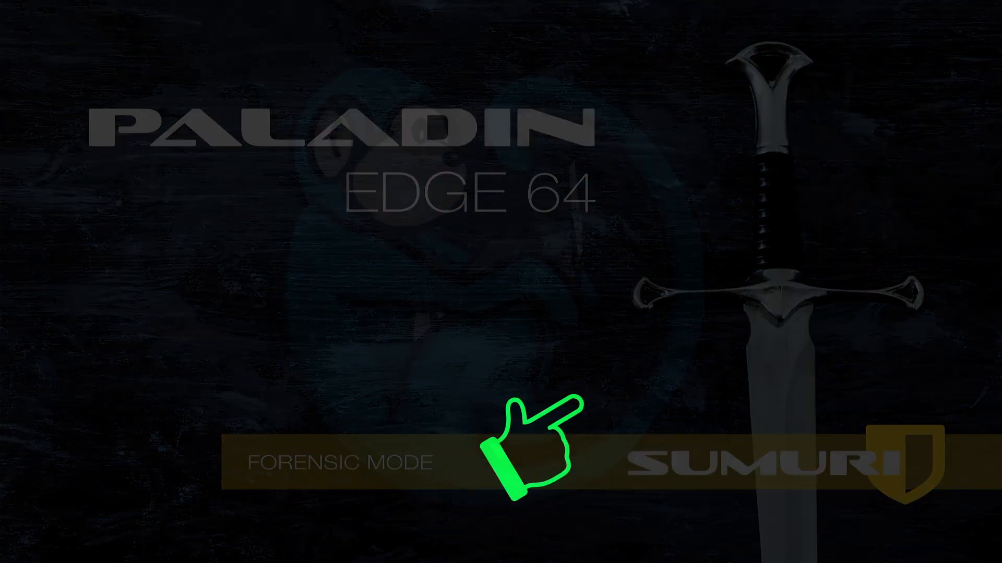
mouse_move(543, 319)
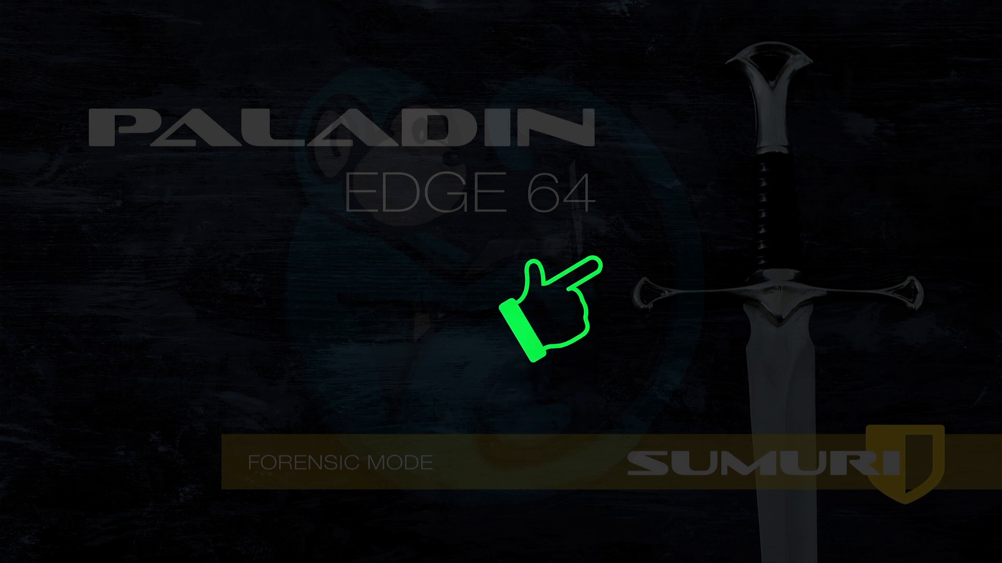